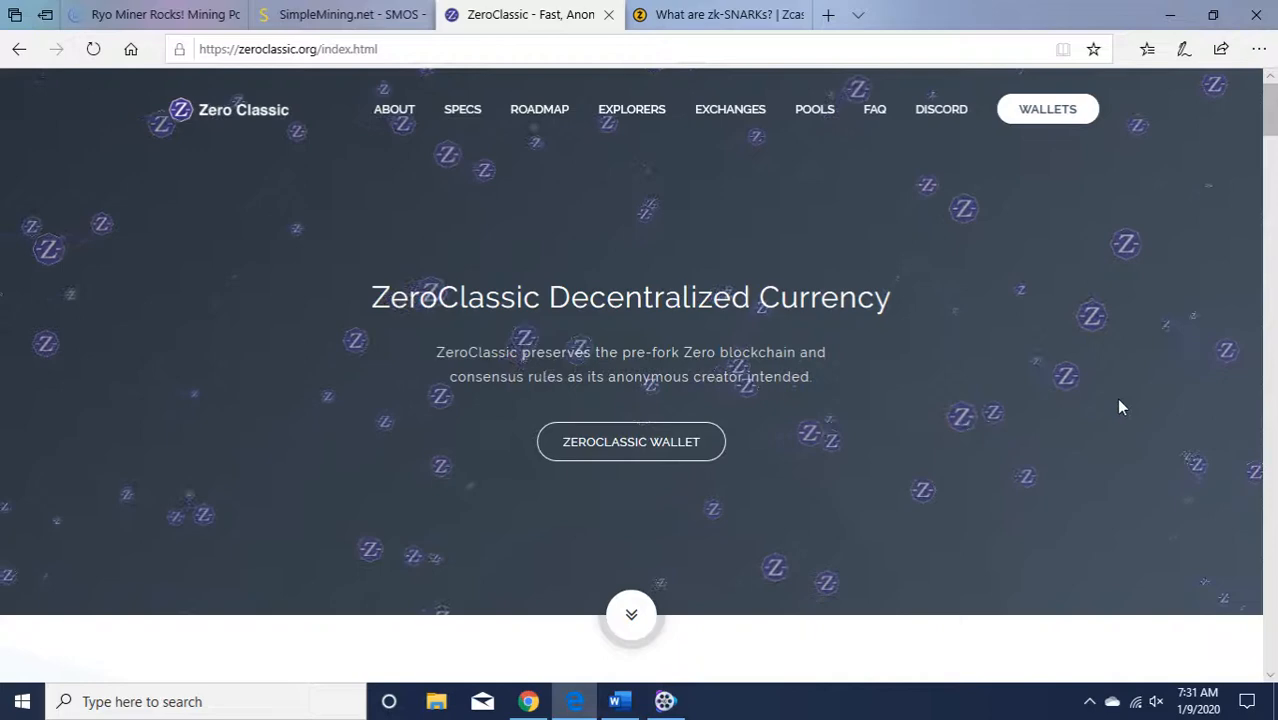
{"action": "mouse_move", "coordinate": [1050, 290]}
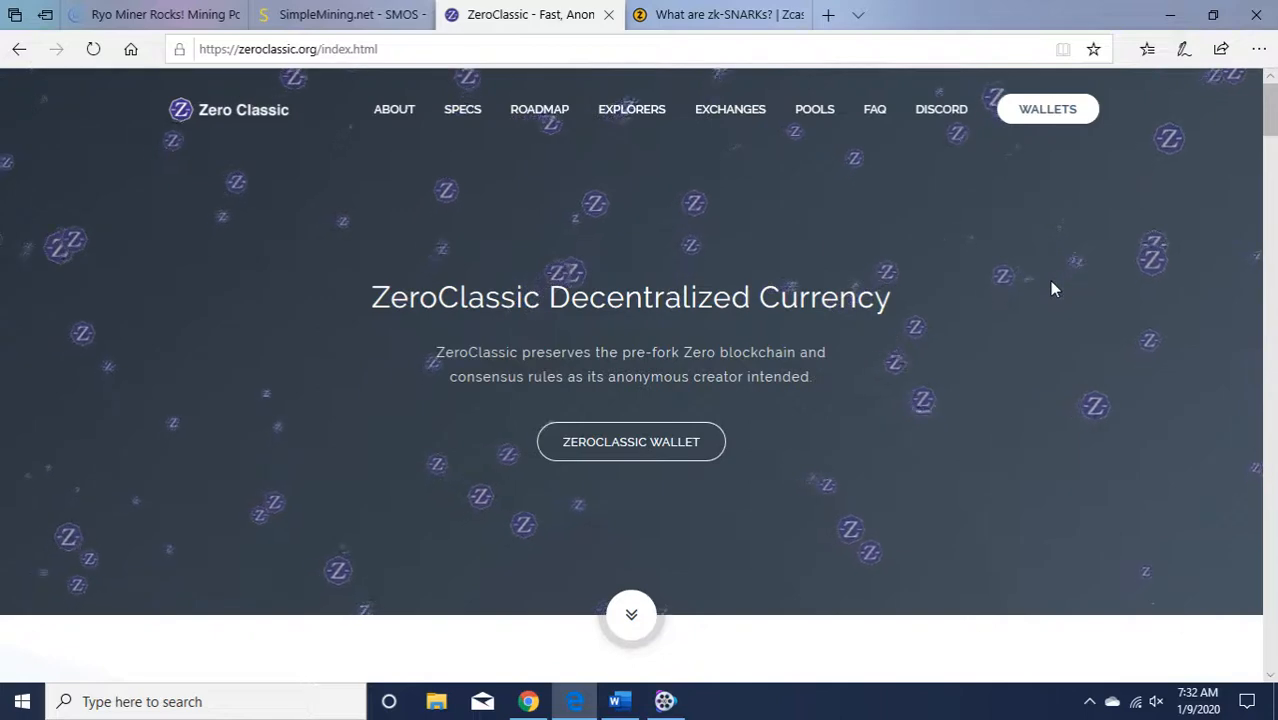
{"action": "mouse_move", "coordinate": [1040, 320]}
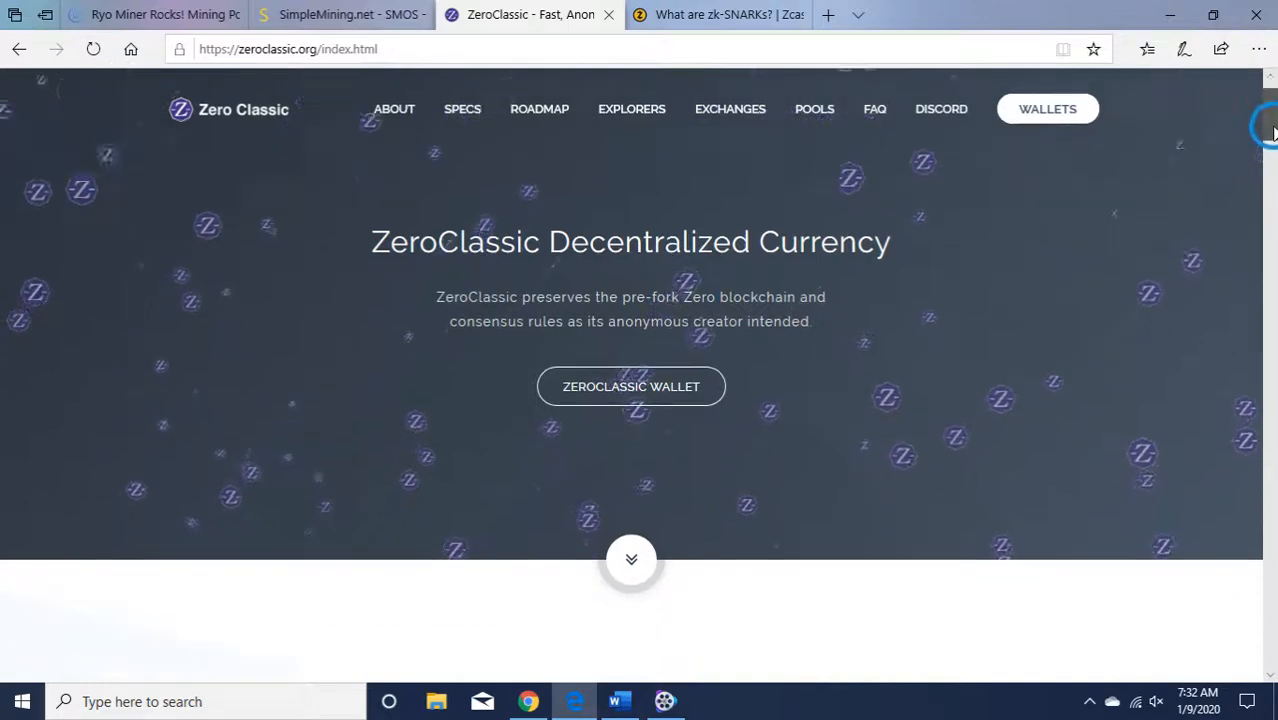
- Scroll the home page down to the Anonymous, Decentralized, ASIC Resistant features and What is ZeroClassic?
{"action": "scroll", "scroll_direction": "down", "scroll_amount": 3}
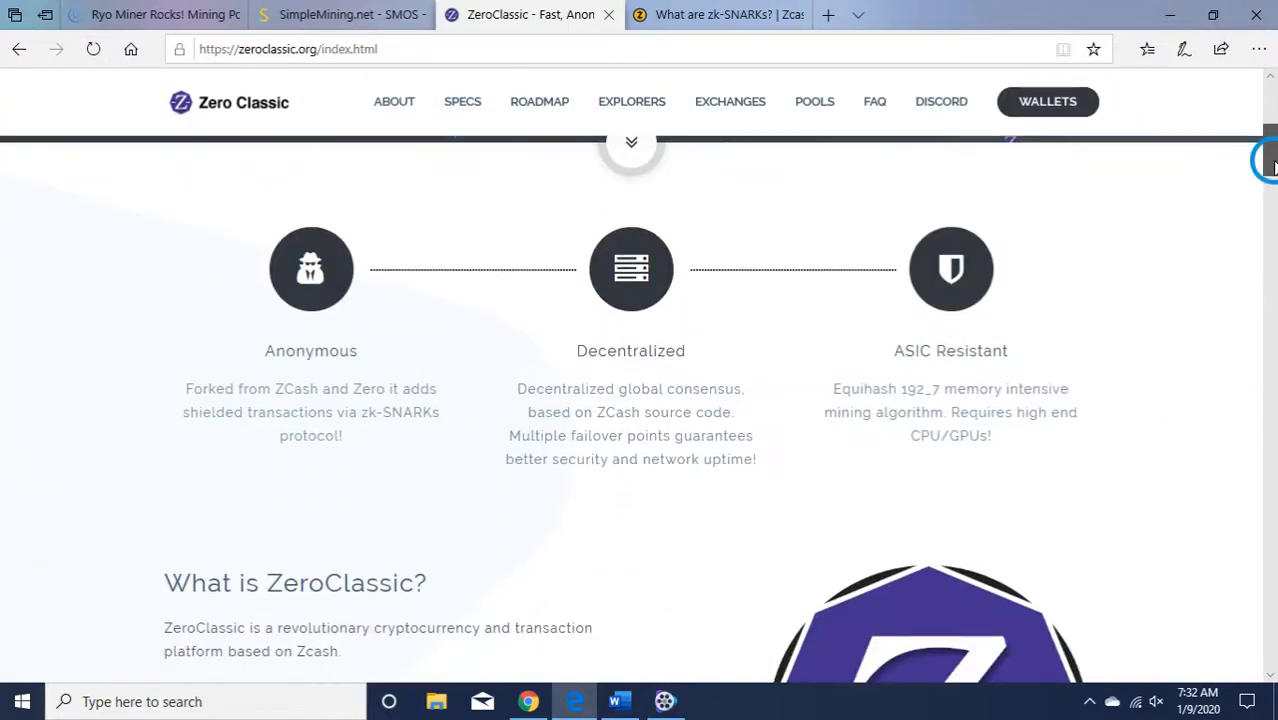
{"action": "scroll", "scroll_direction": "down", "scroll_amount": 3}
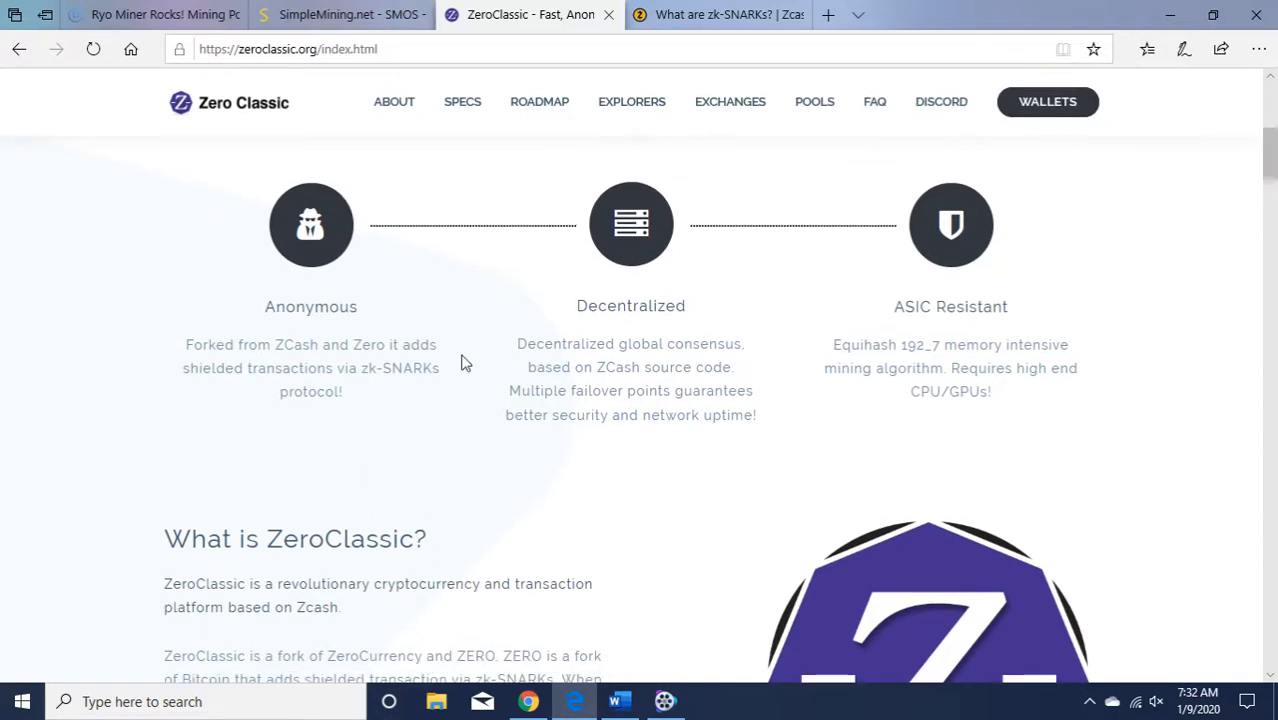
{"action": "mouse_move", "coordinate": [390, 470]}
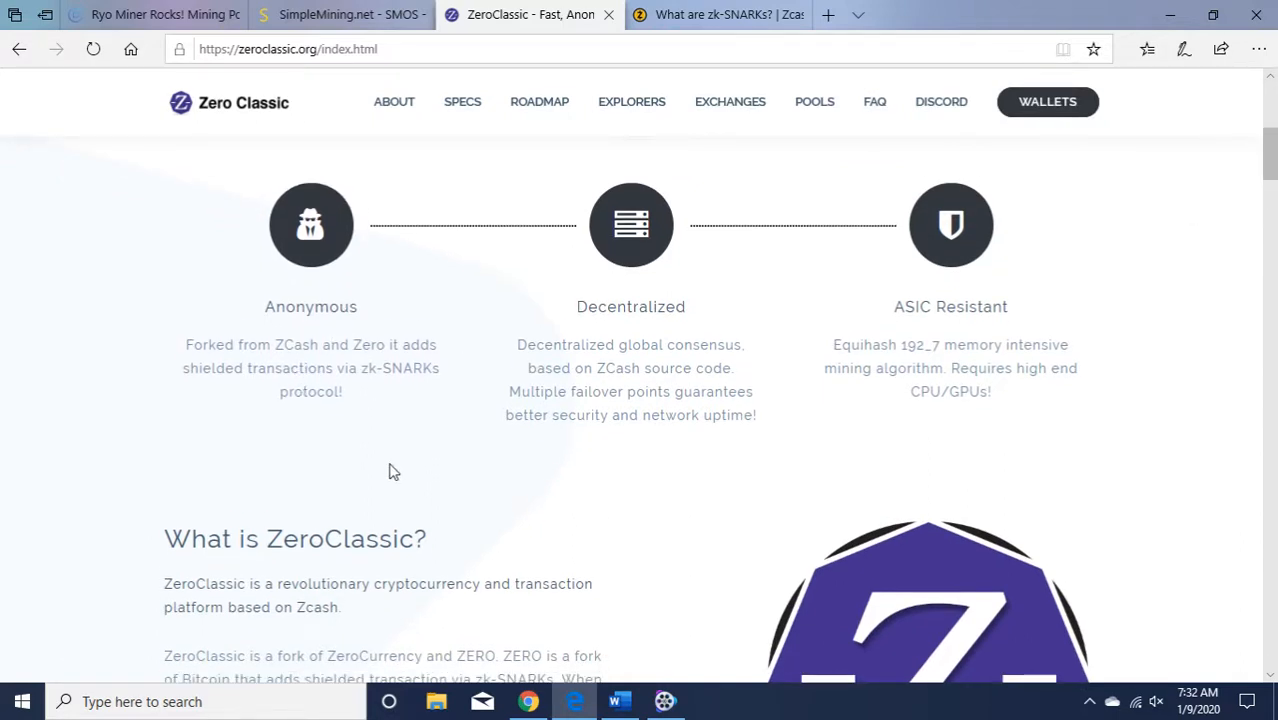
{"action": "mouse_move", "coordinate": [360, 432]}
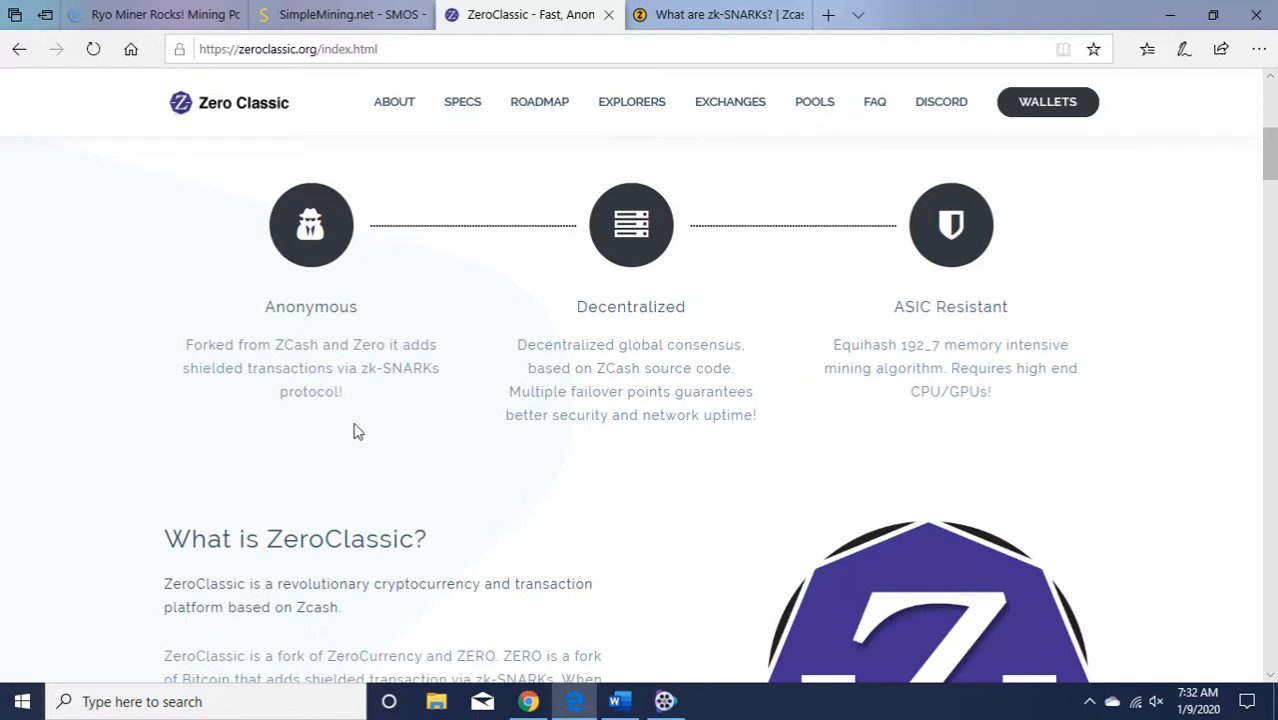
{"action": "mouse_move", "coordinate": [410, 412]}
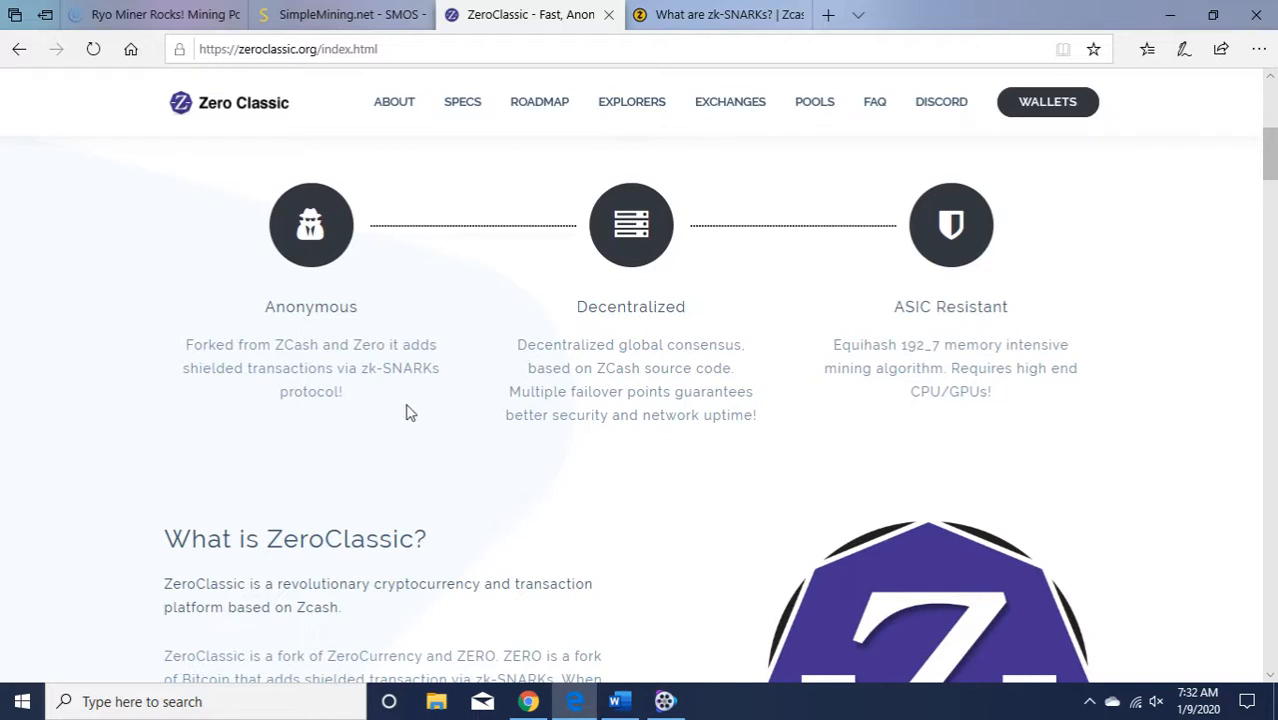
{"action": "mouse_move", "coordinate": [576, 482]}
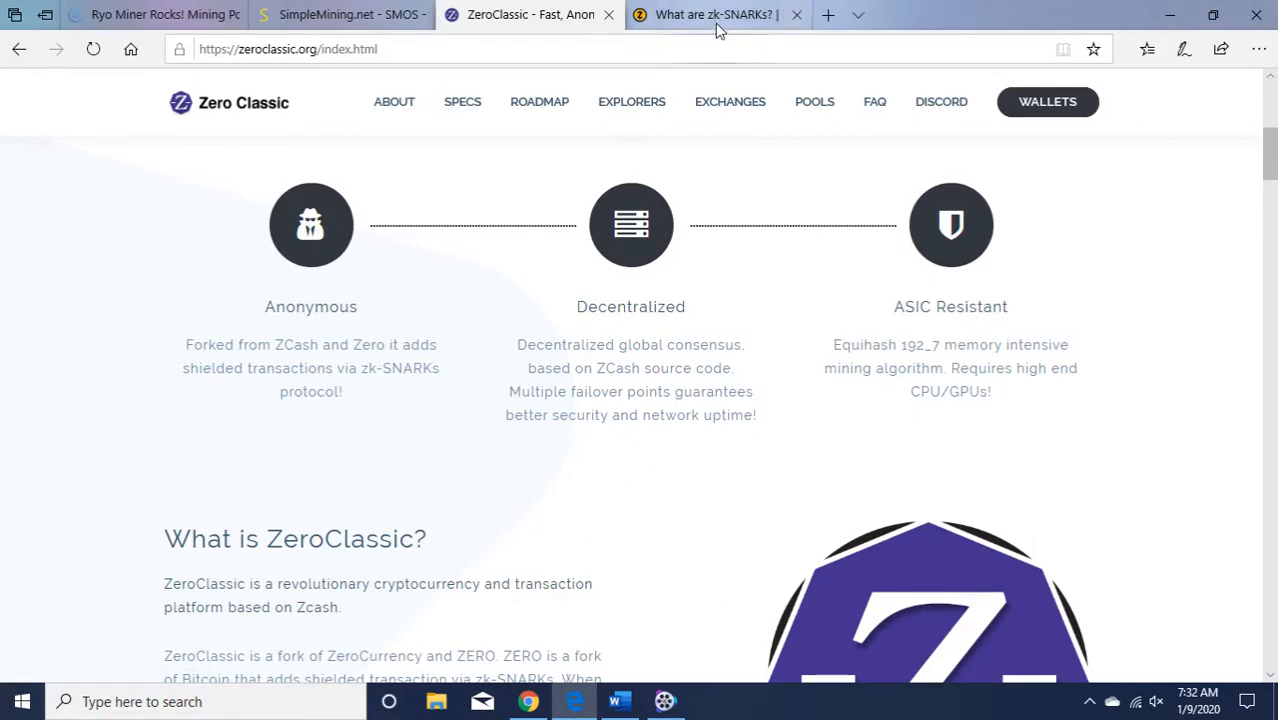
- Switch to the Zcash 'What are zk-SNARKs?' tab and read down the article
{"action": "left_click", "coordinate": [710, 14]}
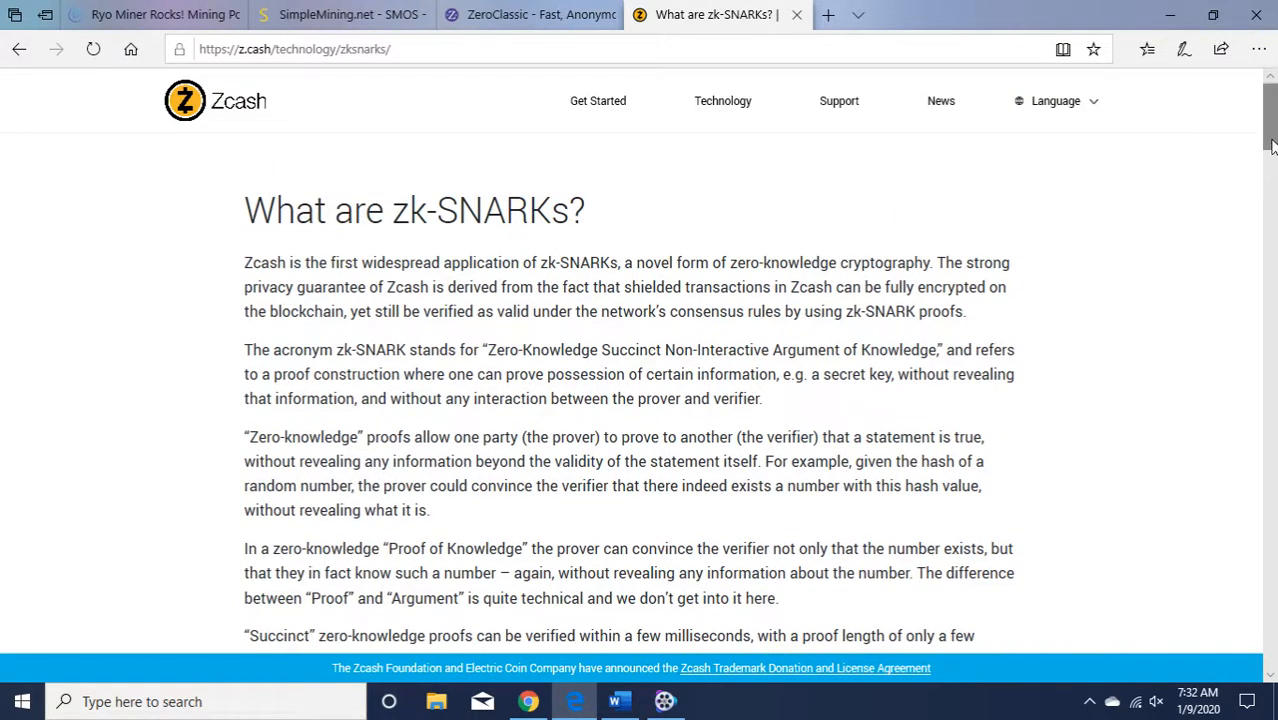
{"action": "scroll", "scroll_direction": "down", "scroll_amount": 3}
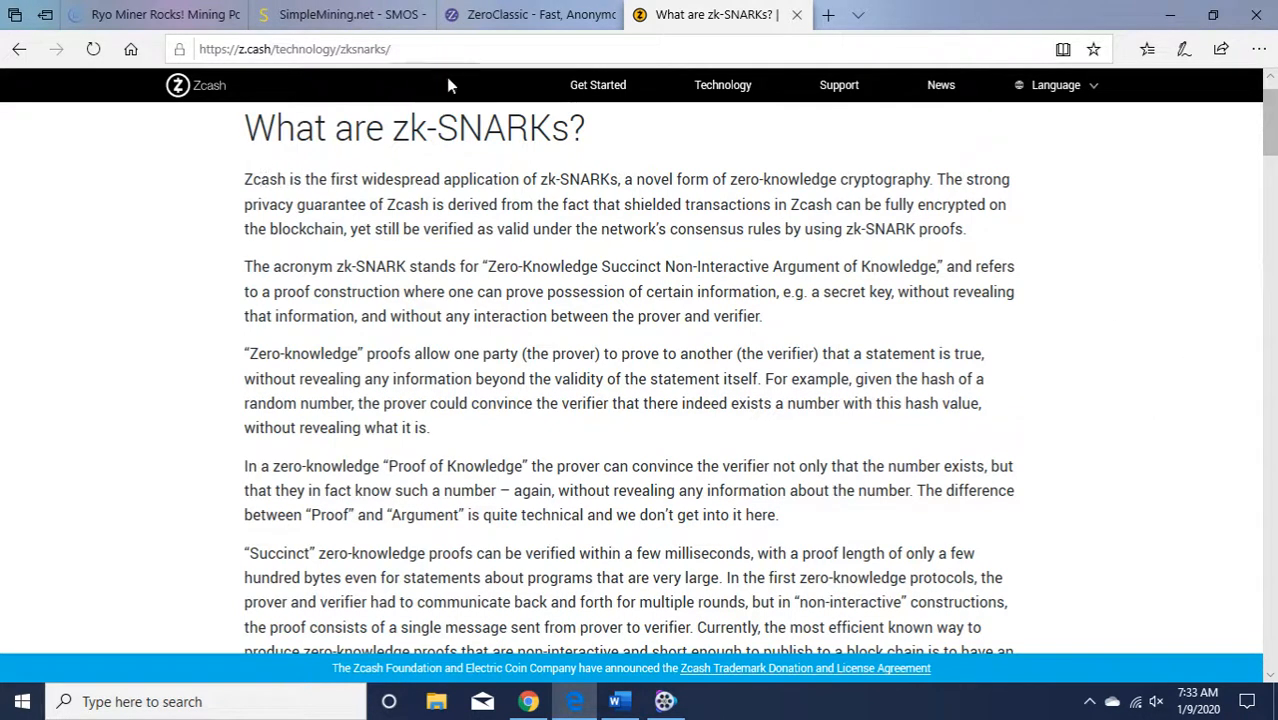
- Return to the ZeroClassic tab and scroll to the What is ZeroClassic? description with its GitHub link
{"action": "left_click", "coordinate": [530, 14]}
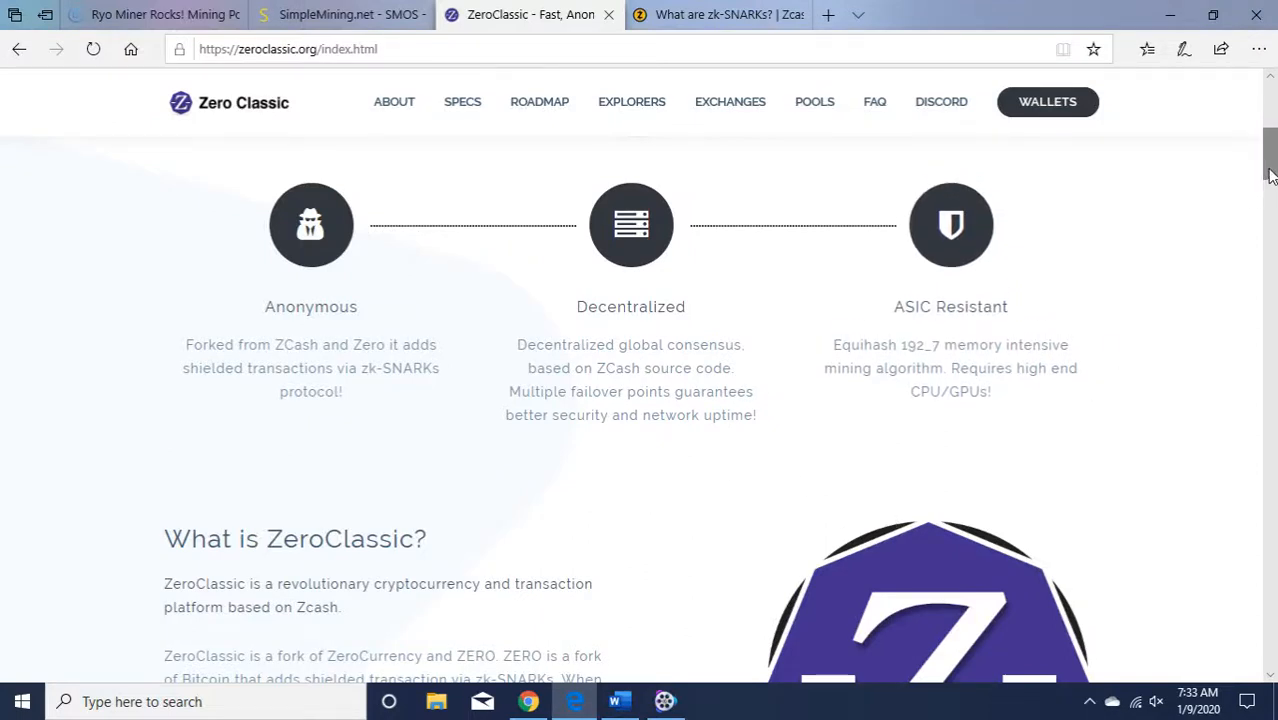
{"action": "mouse_move", "coordinate": [1148, 252]}
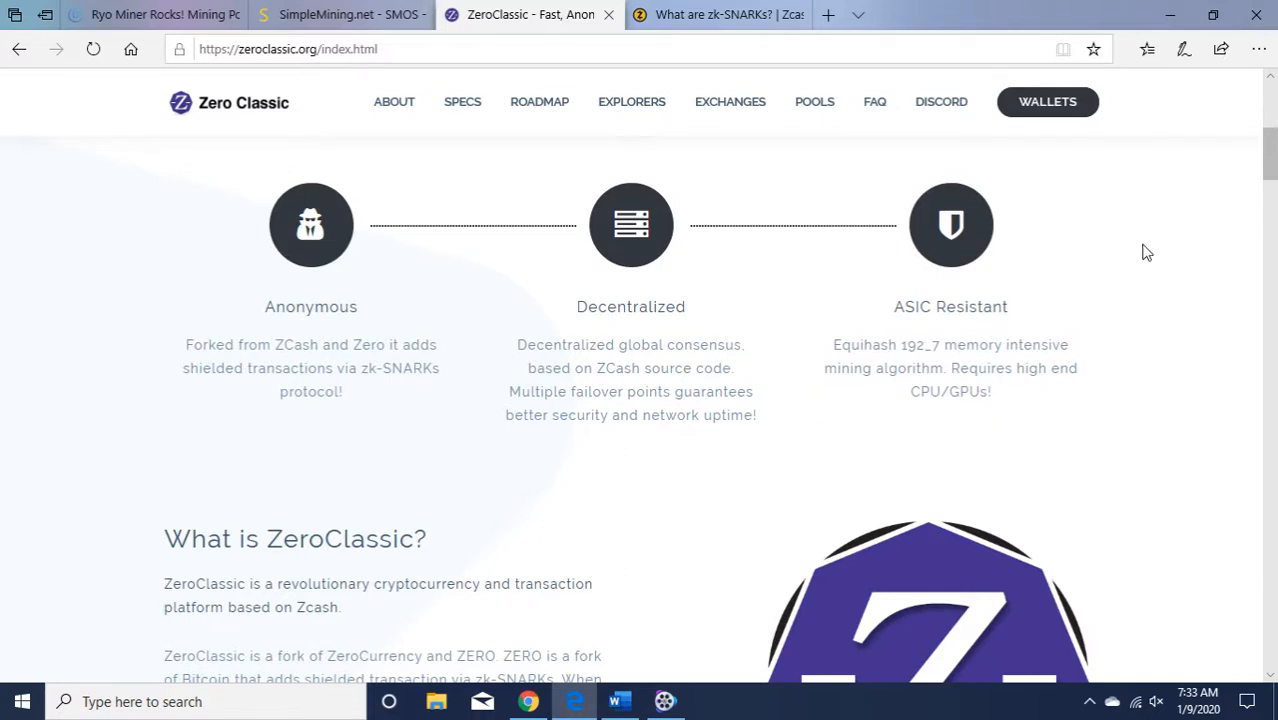
{"action": "mouse_move", "coordinate": [1228, 198]}
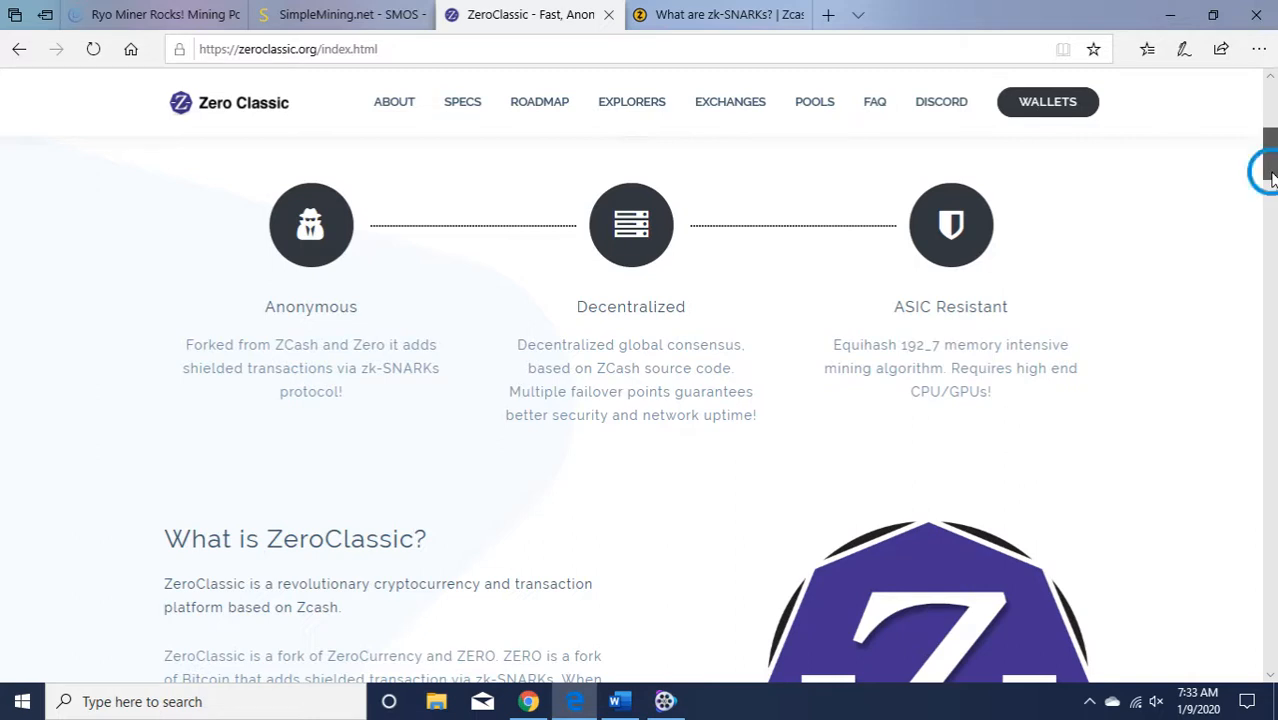
{"action": "scroll", "scroll_direction": "down", "scroll_amount": 3}
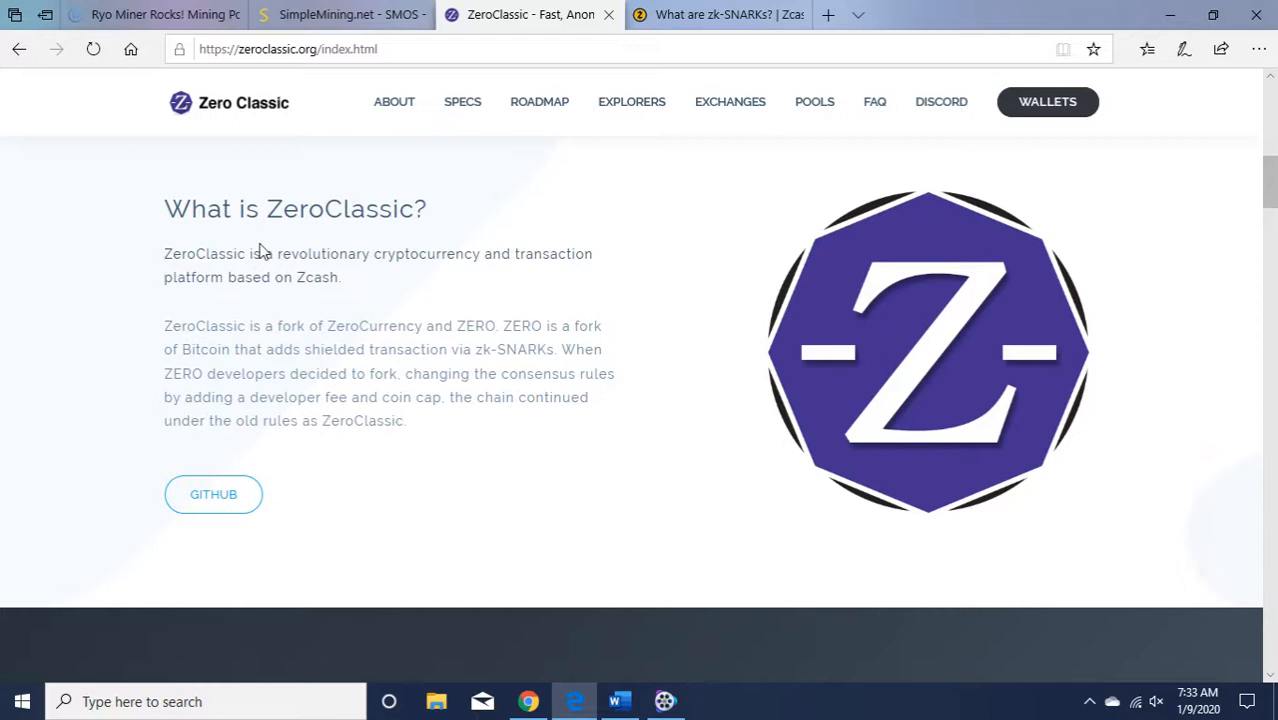
{"action": "mouse_move", "coordinate": [240, 304]}
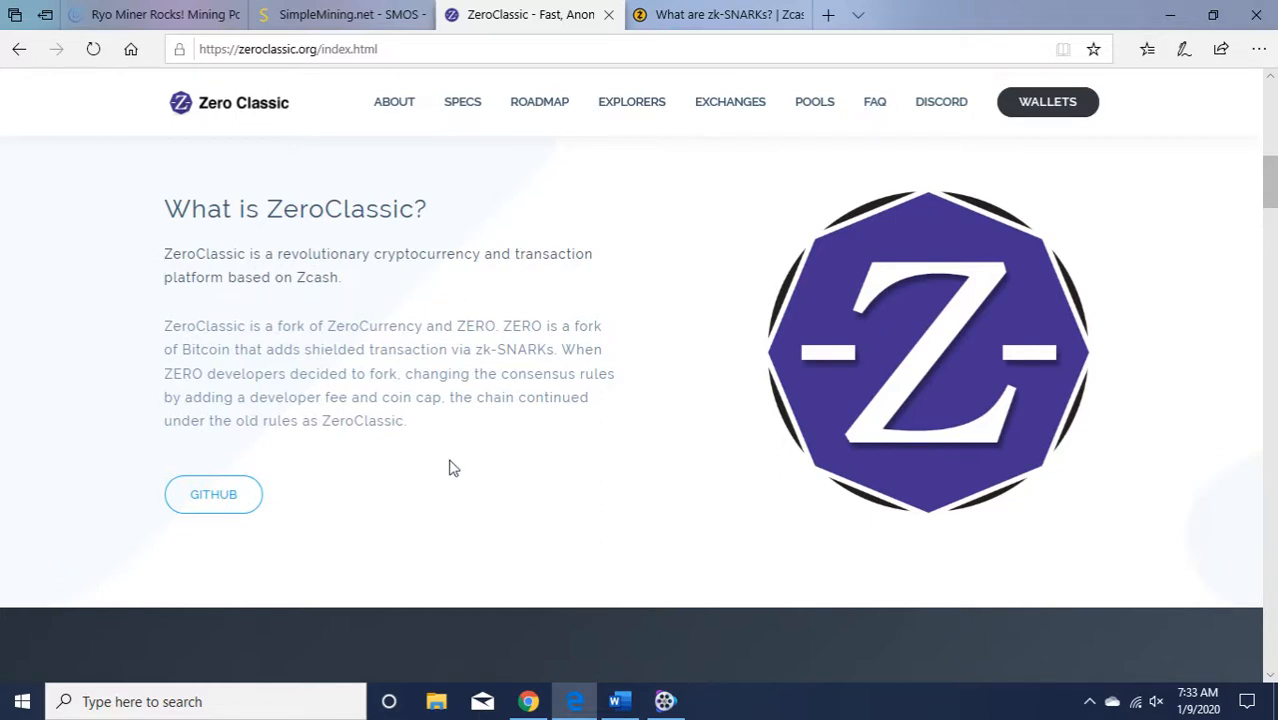
{"action": "mouse_move", "coordinate": [400, 344]}
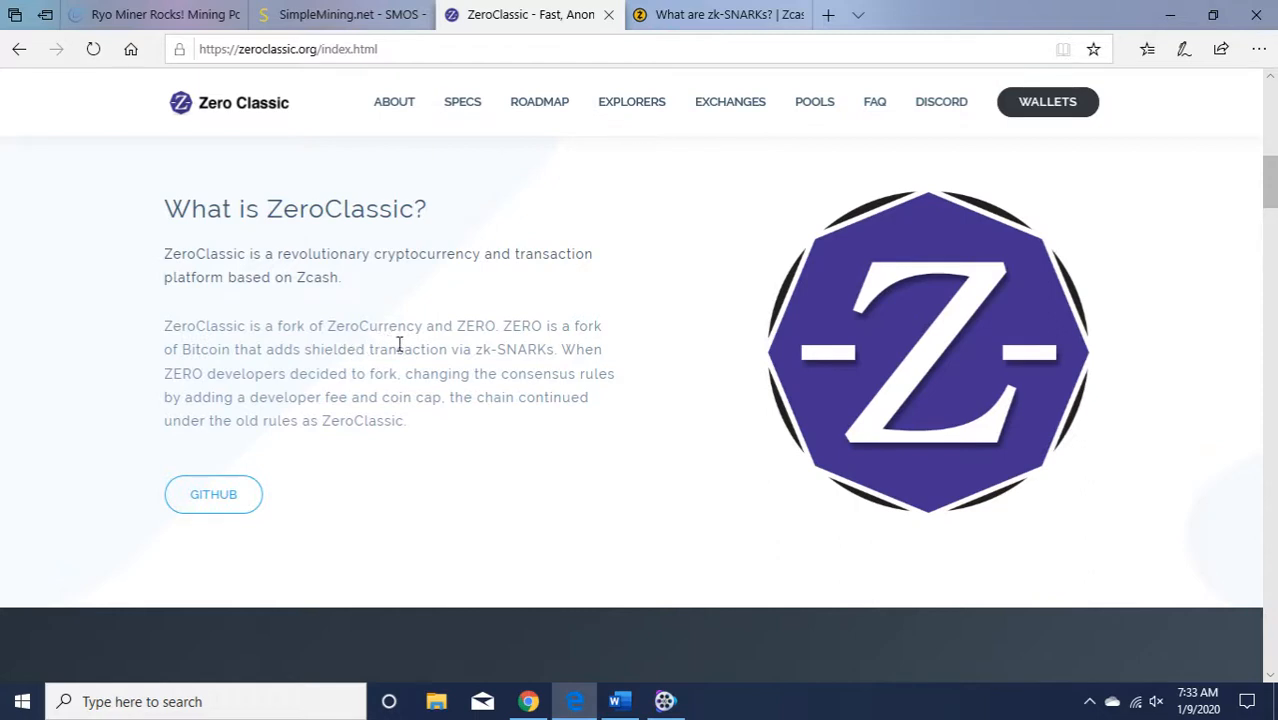
{"action": "mouse_move", "coordinate": [590, 476]}
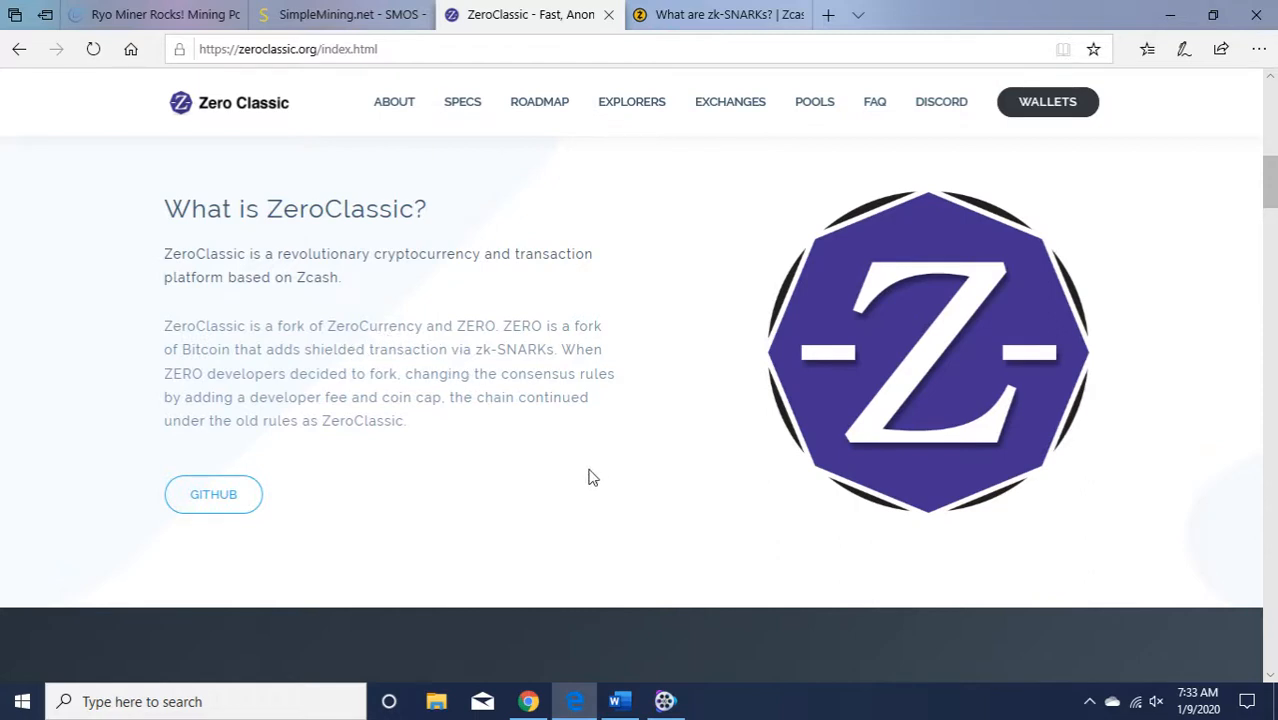
{"action": "mouse_move", "coordinate": [880, 366]}
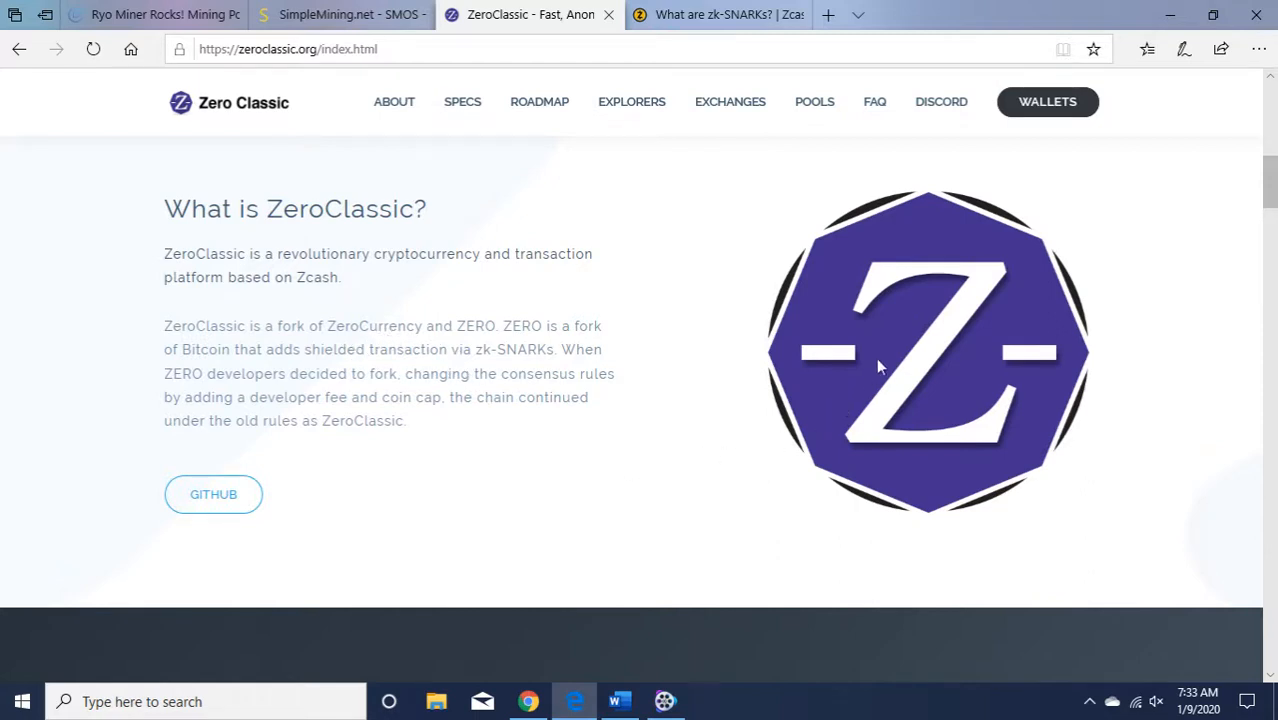
- Scroll past Coin Specifications and the Roadmap to Explorers, then go to the ZeroClassic Explorer
{"action": "scroll", "scroll_direction": "down", "scroll_amount": 3}
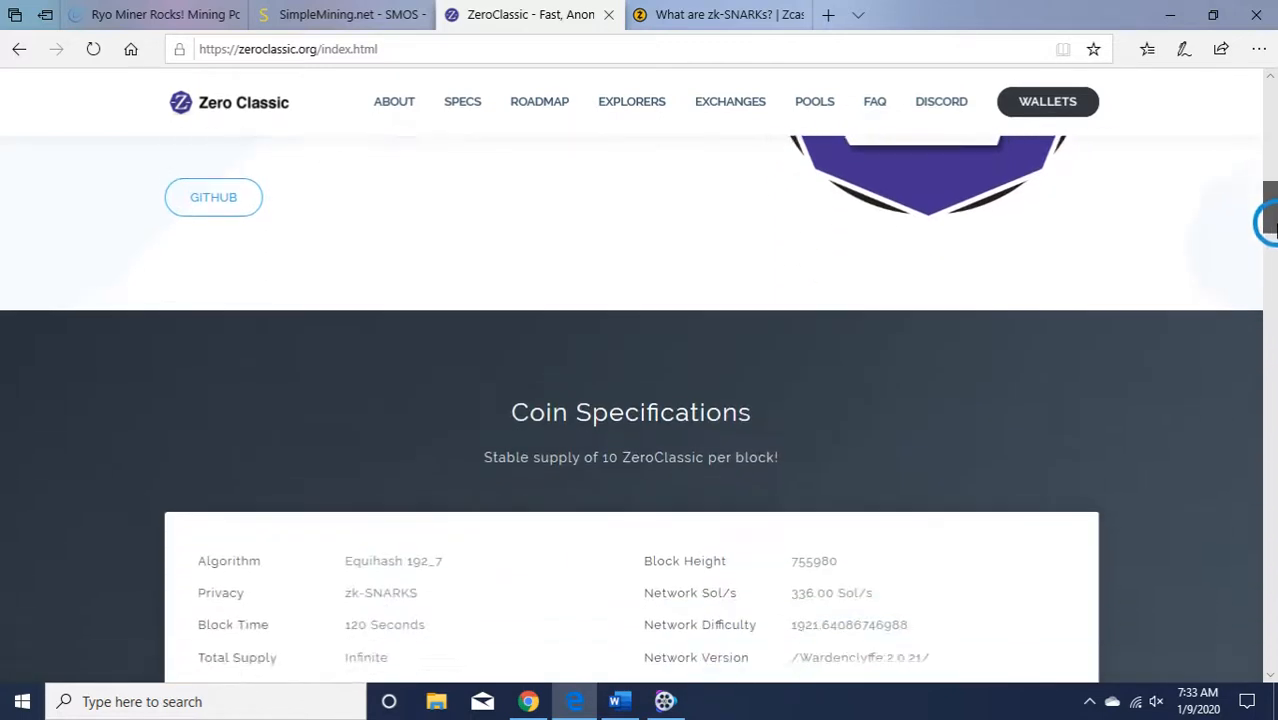
{"action": "scroll", "scroll_direction": "down", "scroll_amount": 3}
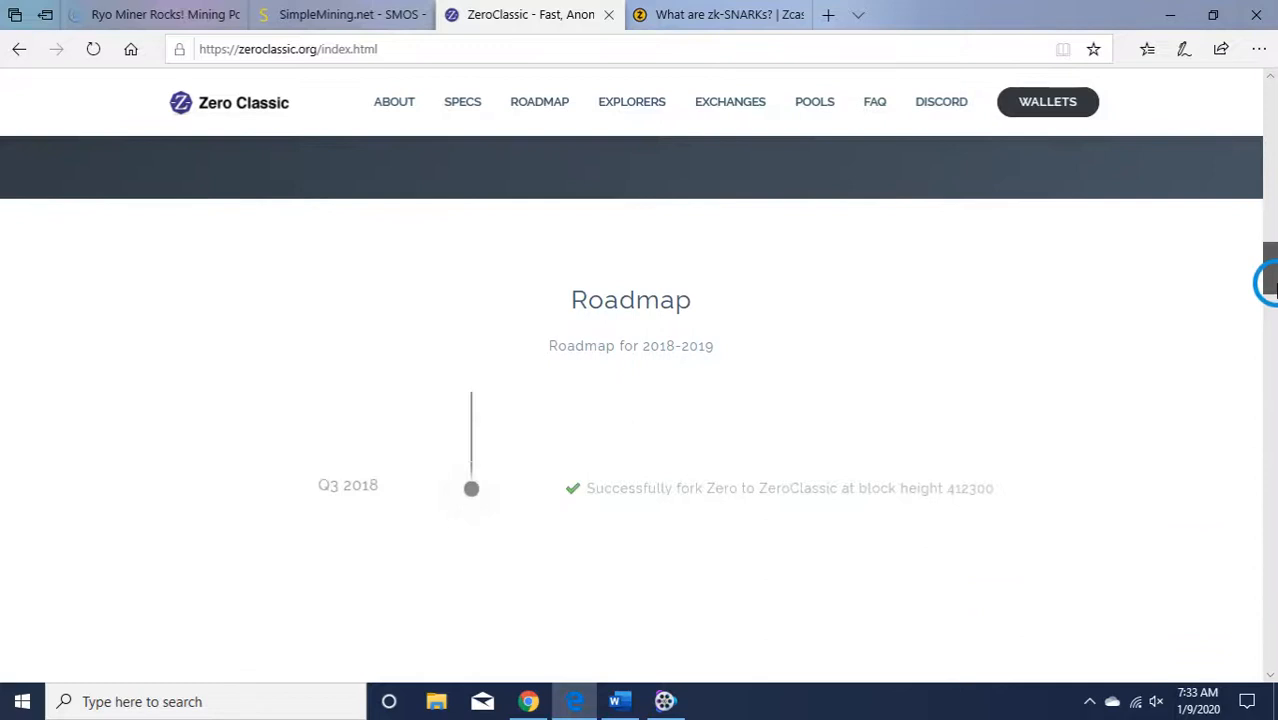
{"action": "scroll", "scroll_direction": "down", "scroll_amount": 3}
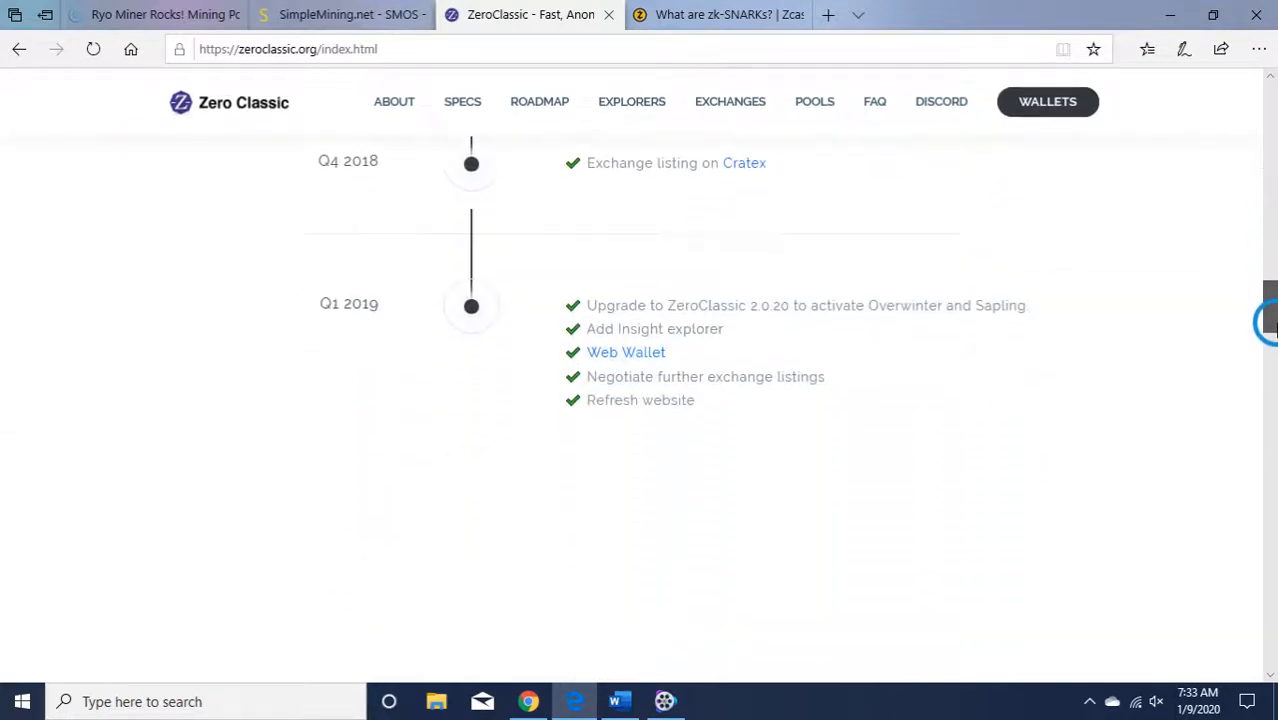
{"action": "scroll", "scroll_direction": "down", "scroll_amount": 3}
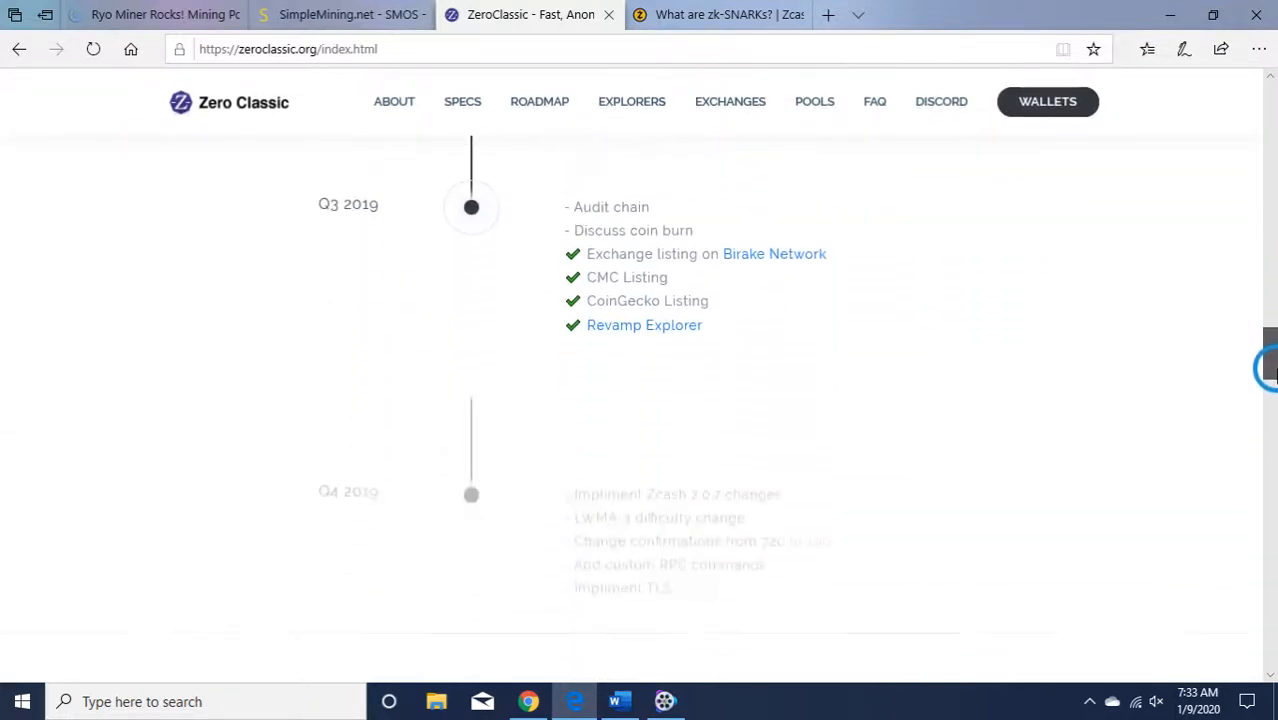
{"action": "scroll", "scroll_direction": "down", "scroll_amount": 3}
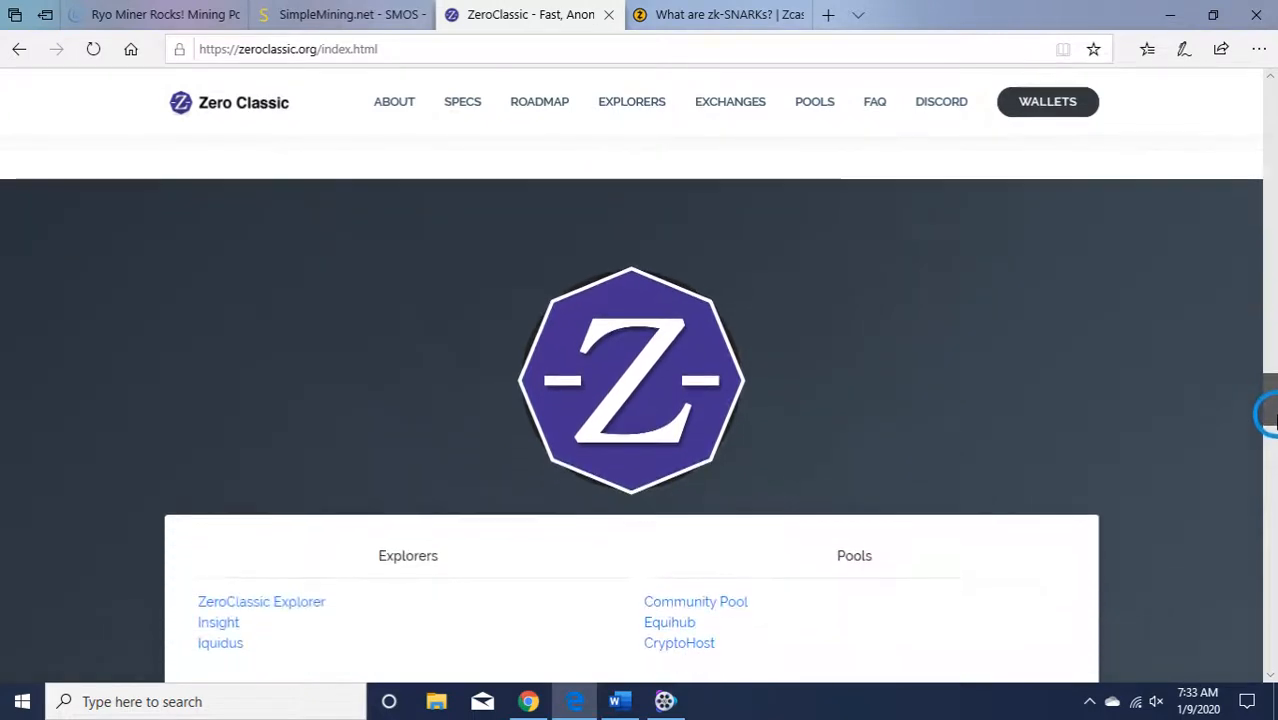
{"action": "scroll", "scroll_direction": "down", "scroll_amount": 3}
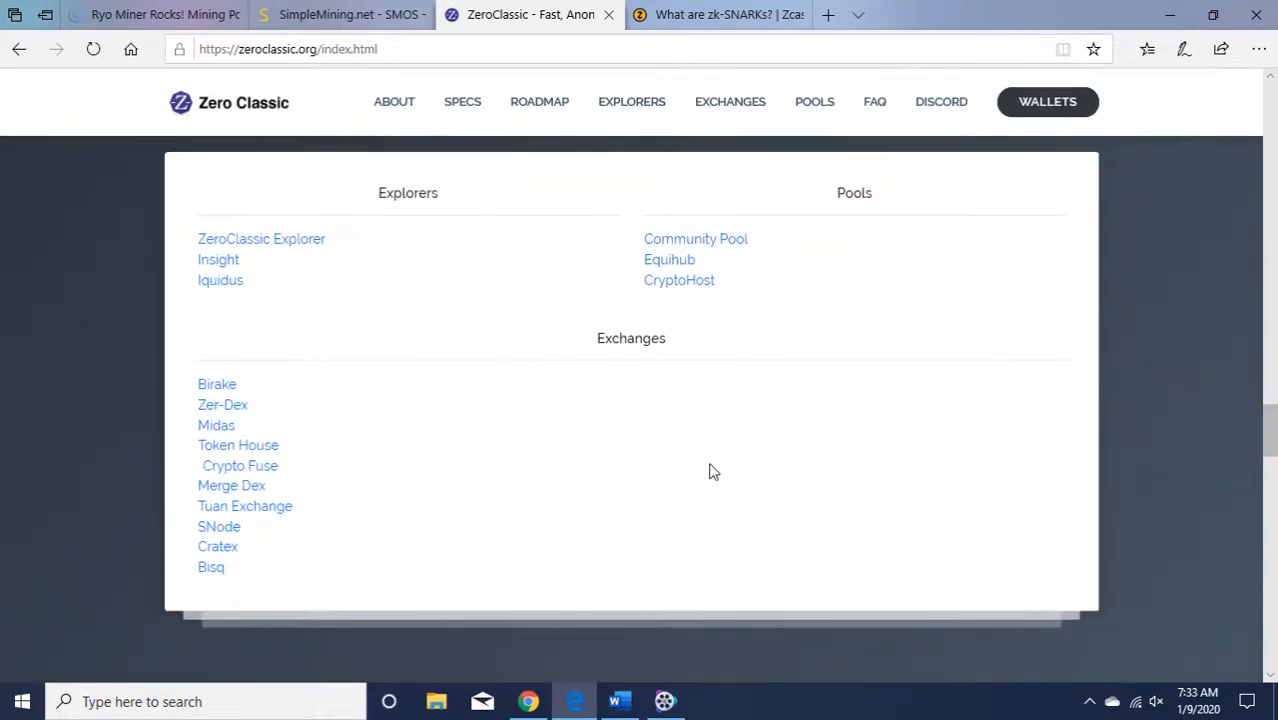
{"action": "left_click", "coordinate": [268, 238]}
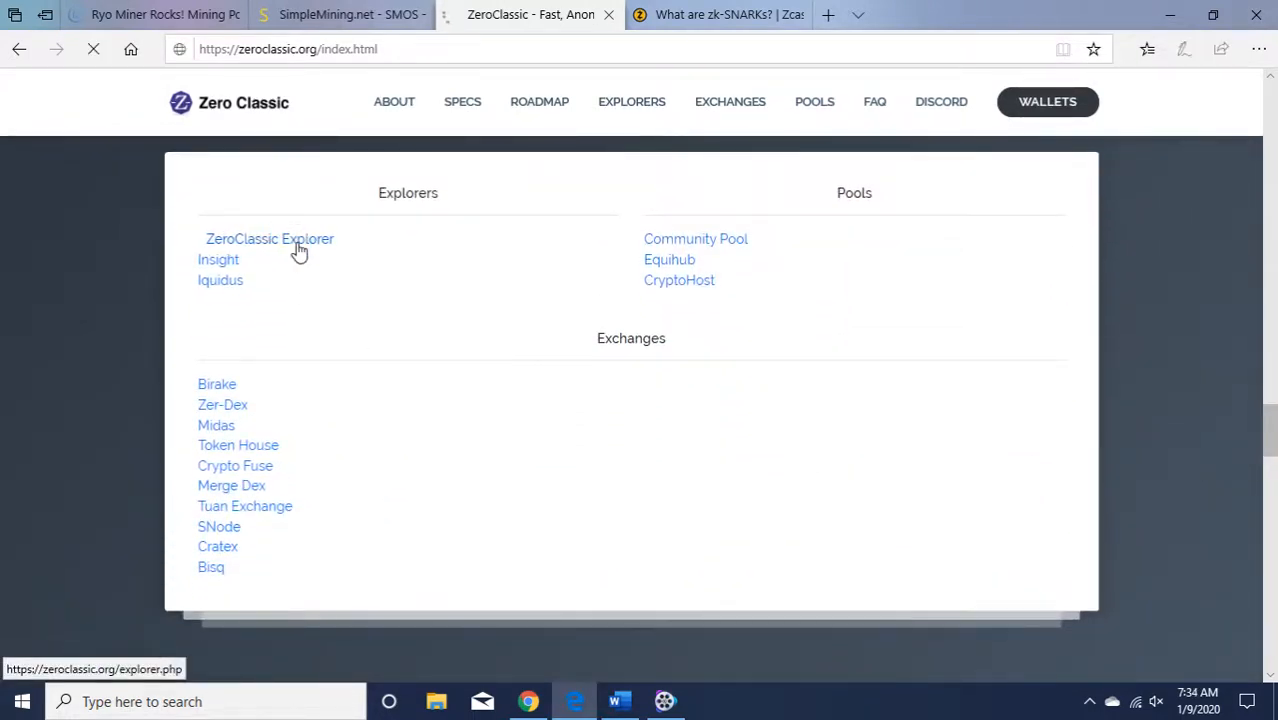
{"action": "left_click", "coordinate": [268, 238]}
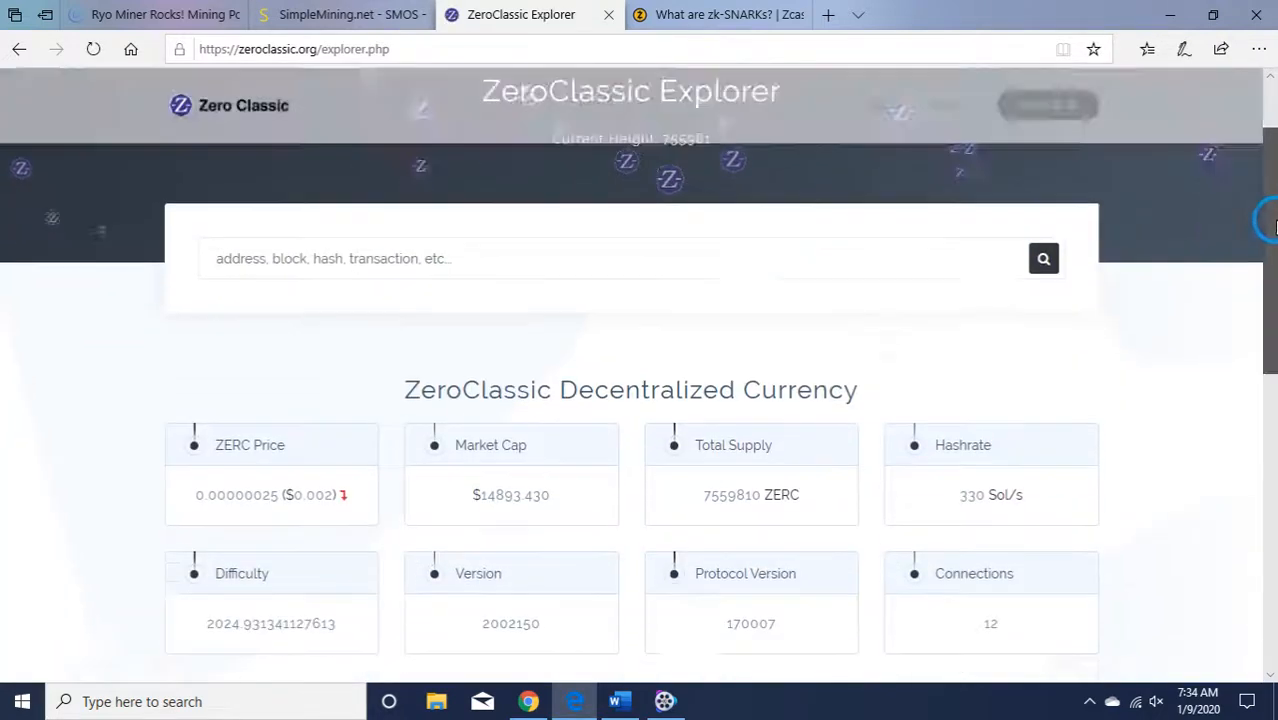
{"action": "scroll", "scroll_direction": "down", "scroll_amount": 3}
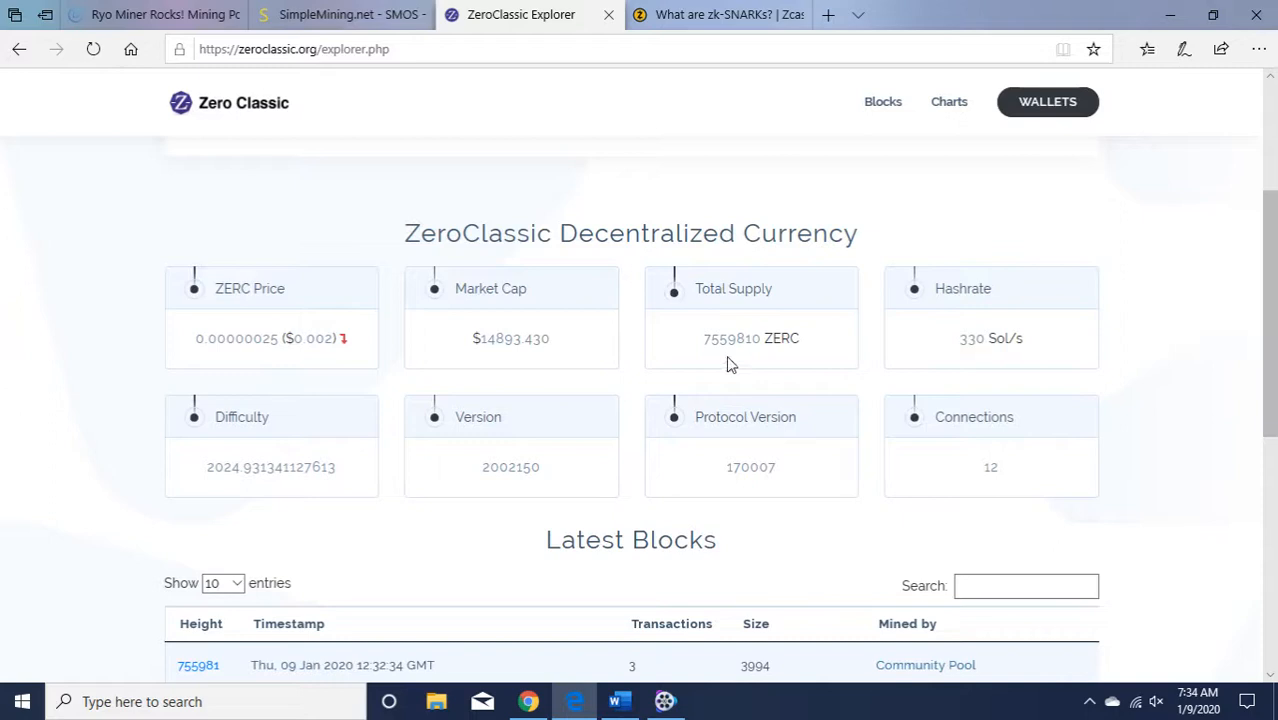
{"action": "mouse_move", "coordinate": [752, 364]}
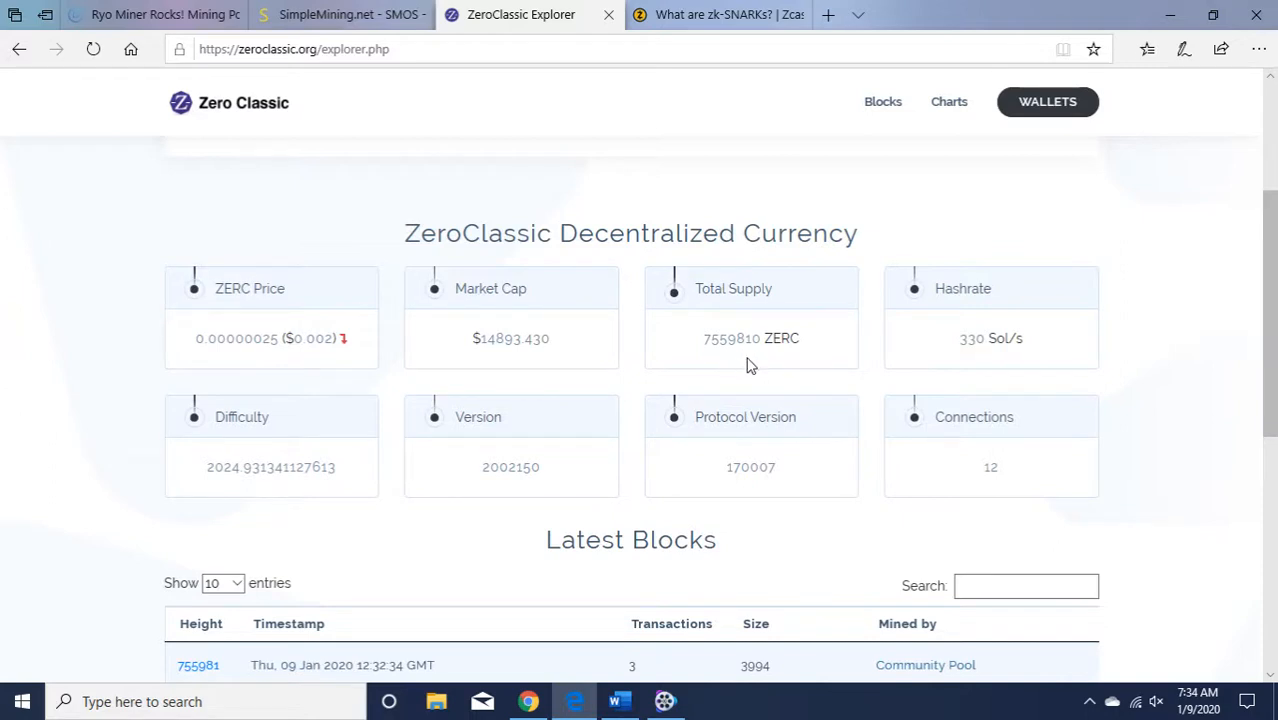
{"action": "mouse_move", "coordinate": [1050, 438]}
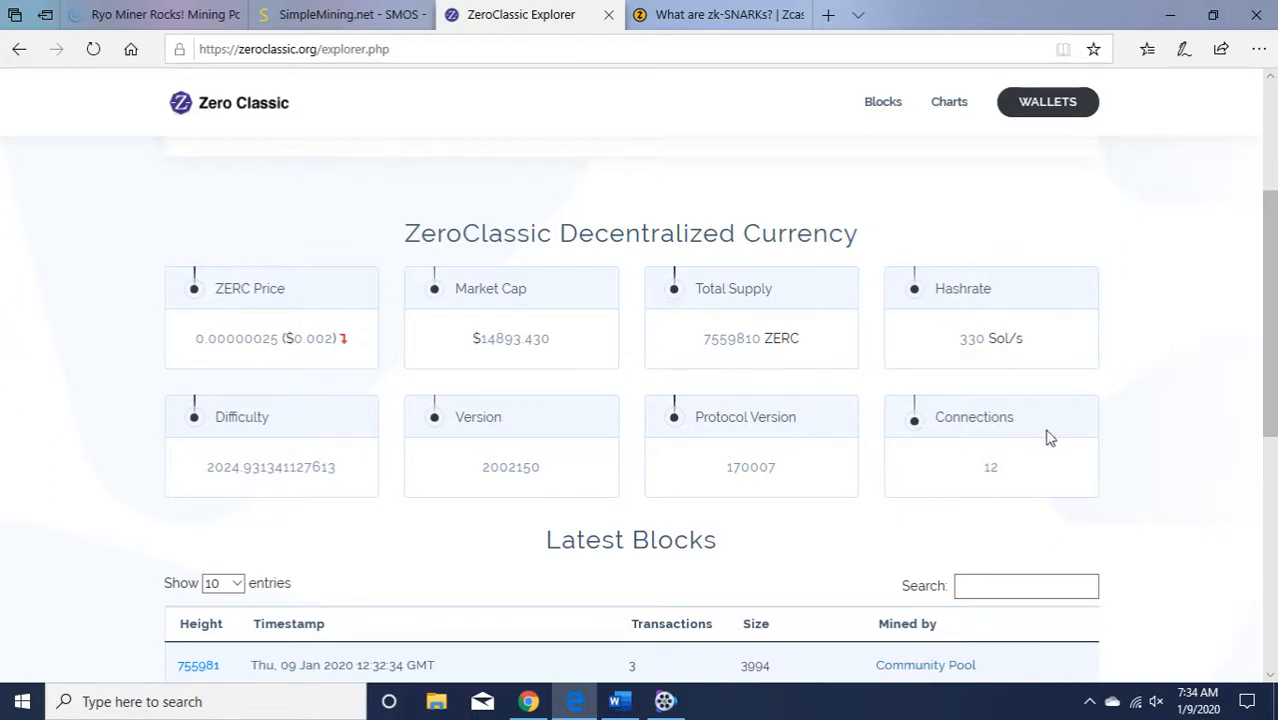
{"action": "scroll", "scroll_direction": "down", "scroll_amount": 3}
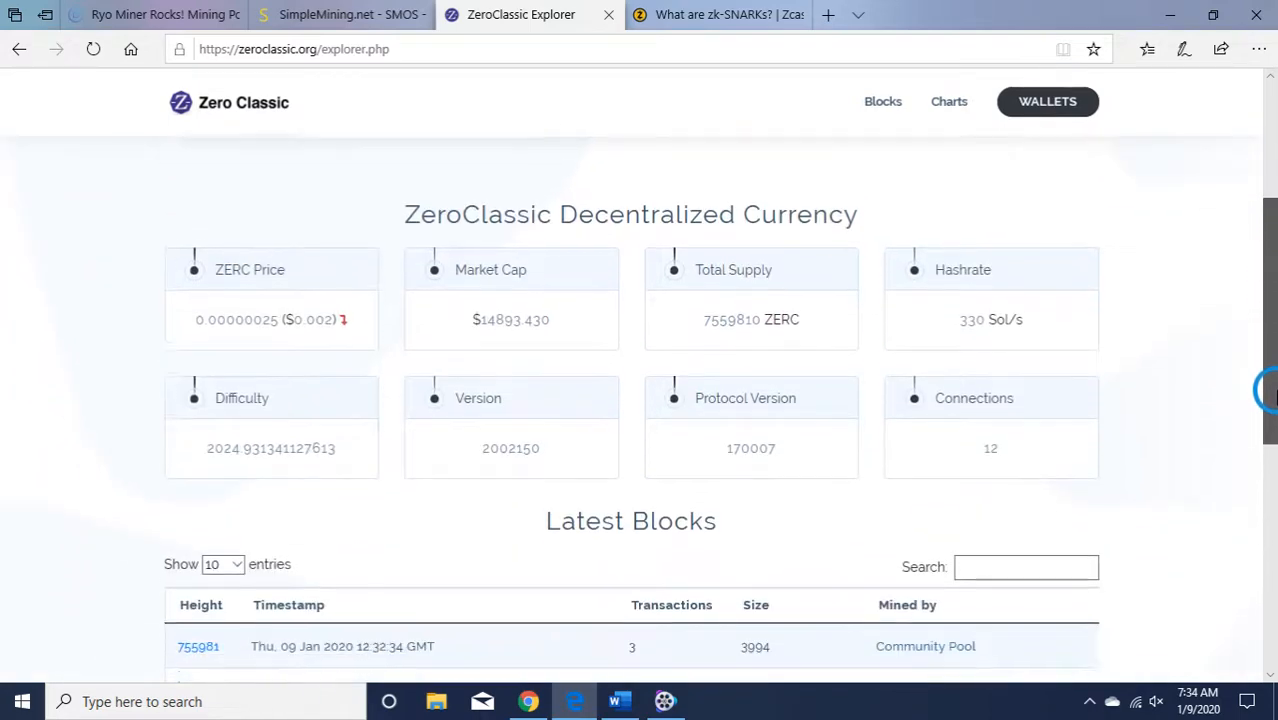
{"action": "scroll", "scroll_direction": "up", "scroll_amount": 3}
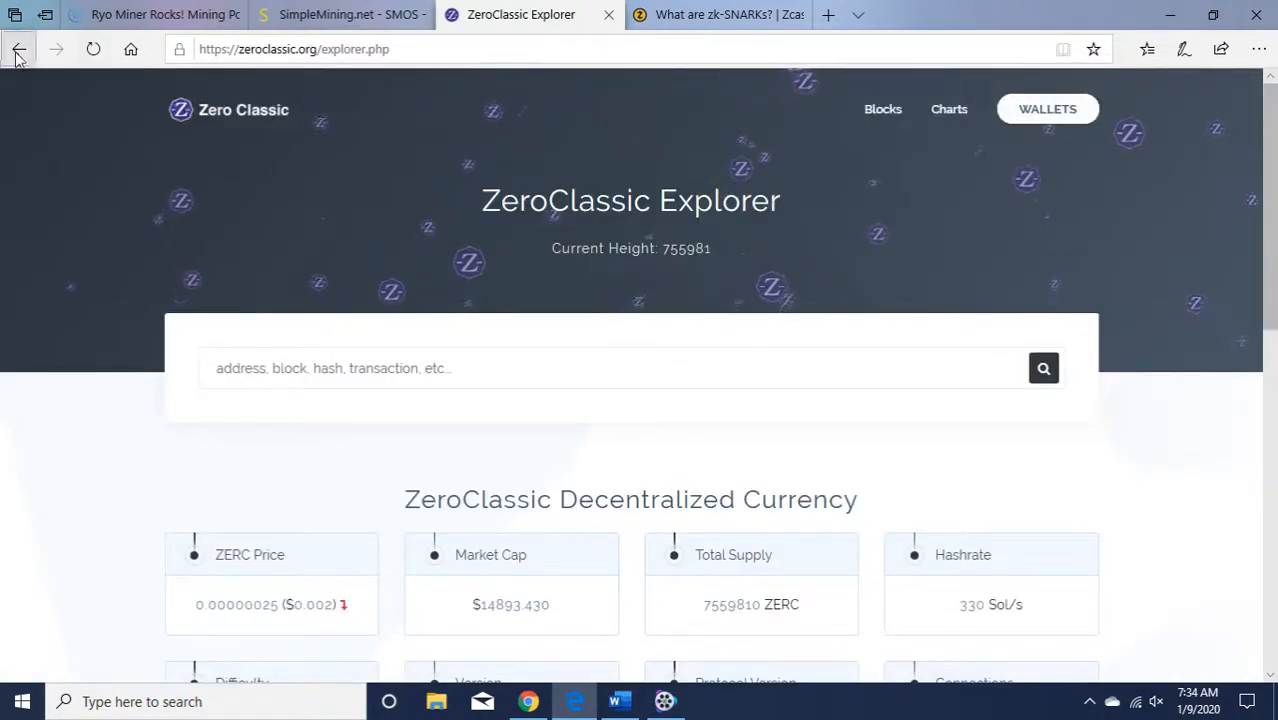
- Go back to zeroclassic.org and scroll through Specs and Wallets down to the development team section
{"action": "left_click", "coordinate": [18, 48]}
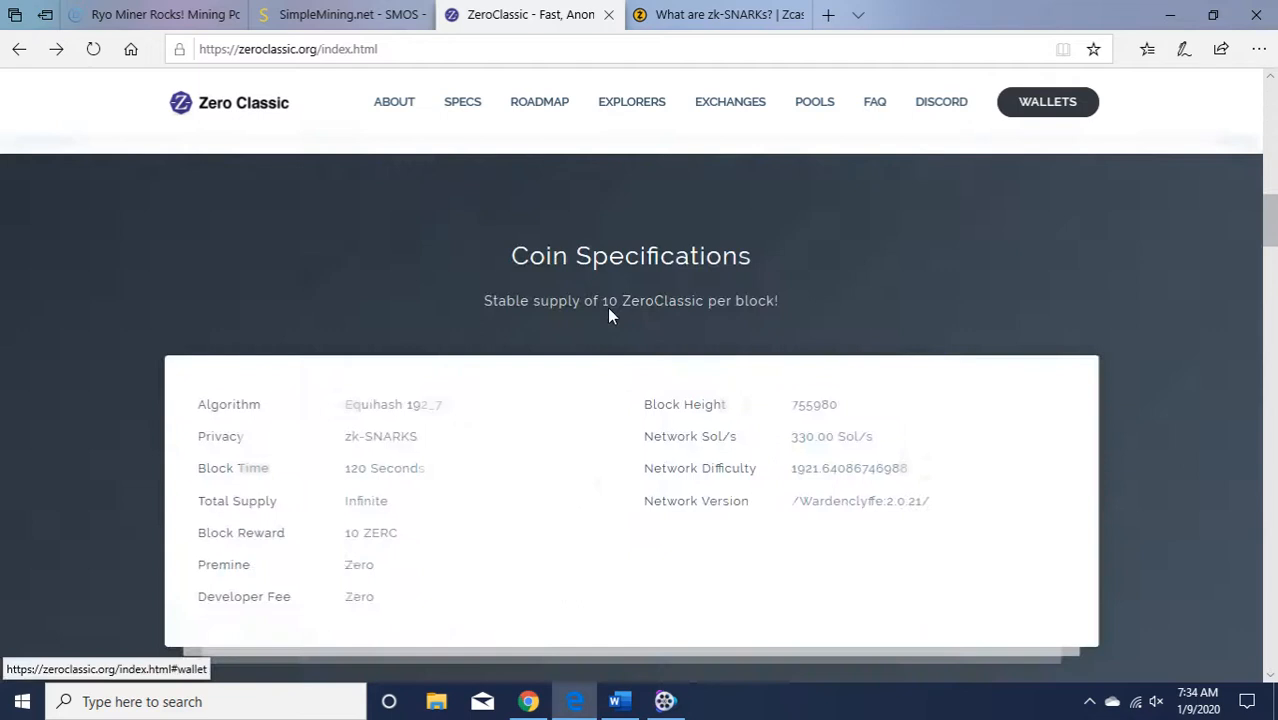
{"action": "scroll", "scroll_direction": "down", "scroll_amount": 3}
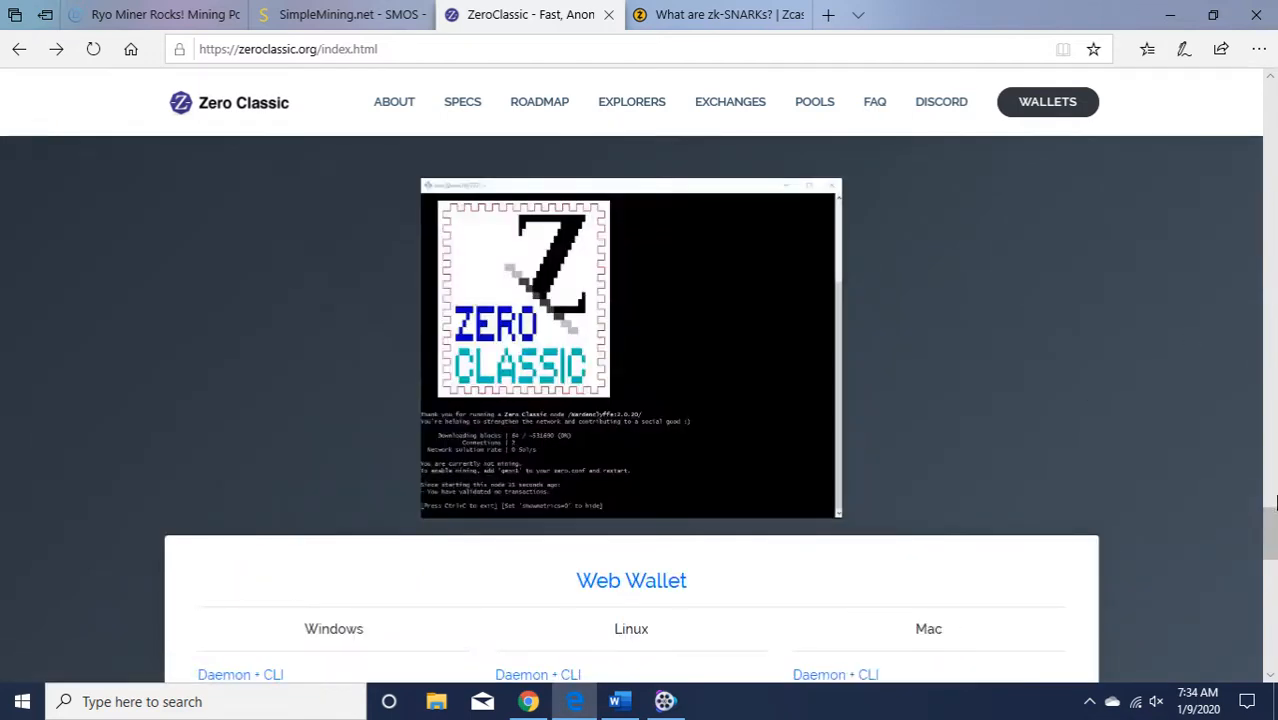
{"action": "scroll", "scroll_direction": "down", "scroll_amount": 3}
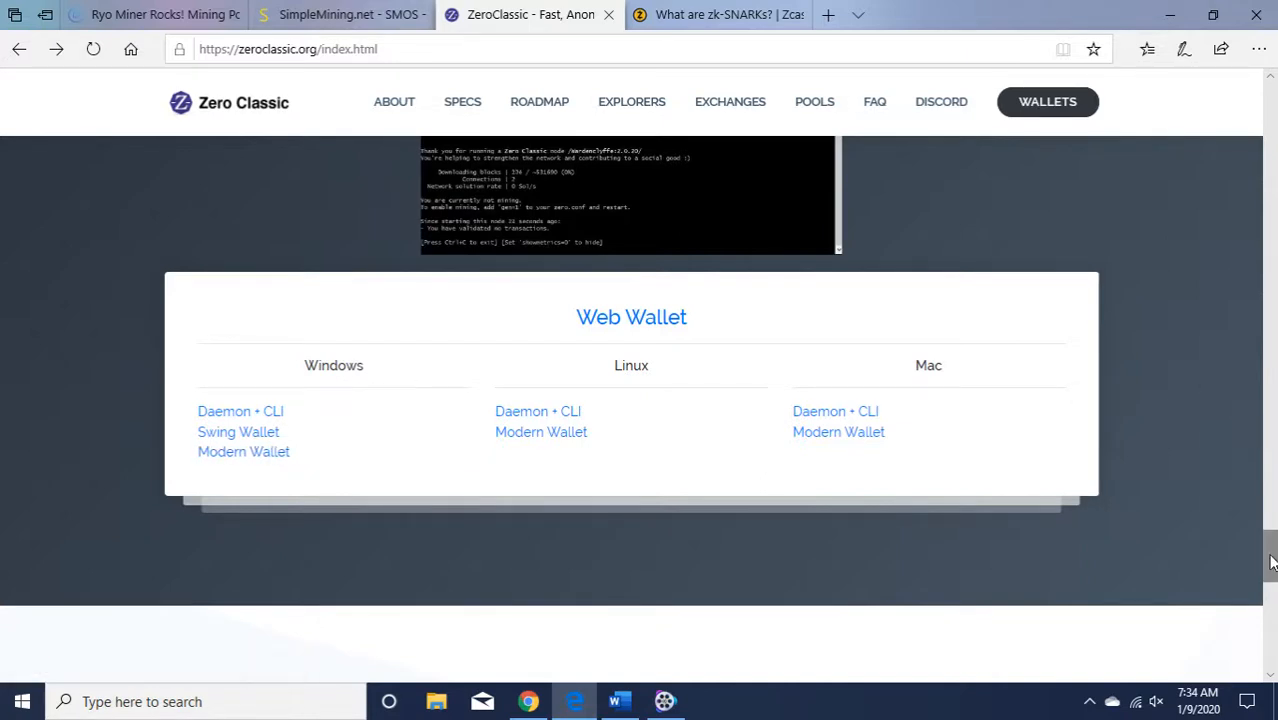
{"action": "scroll", "scroll_direction": "down", "scroll_amount": 3}
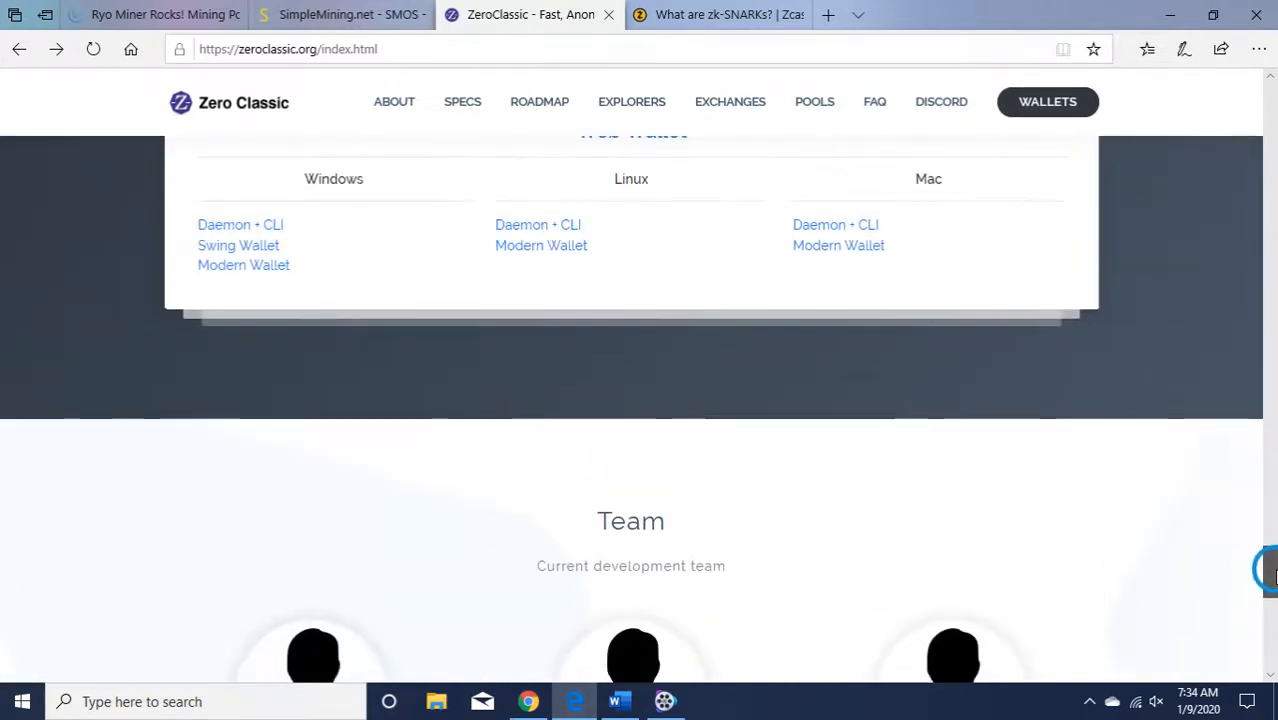
{"action": "scroll", "scroll_direction": "down", "scroll_amount": 3}
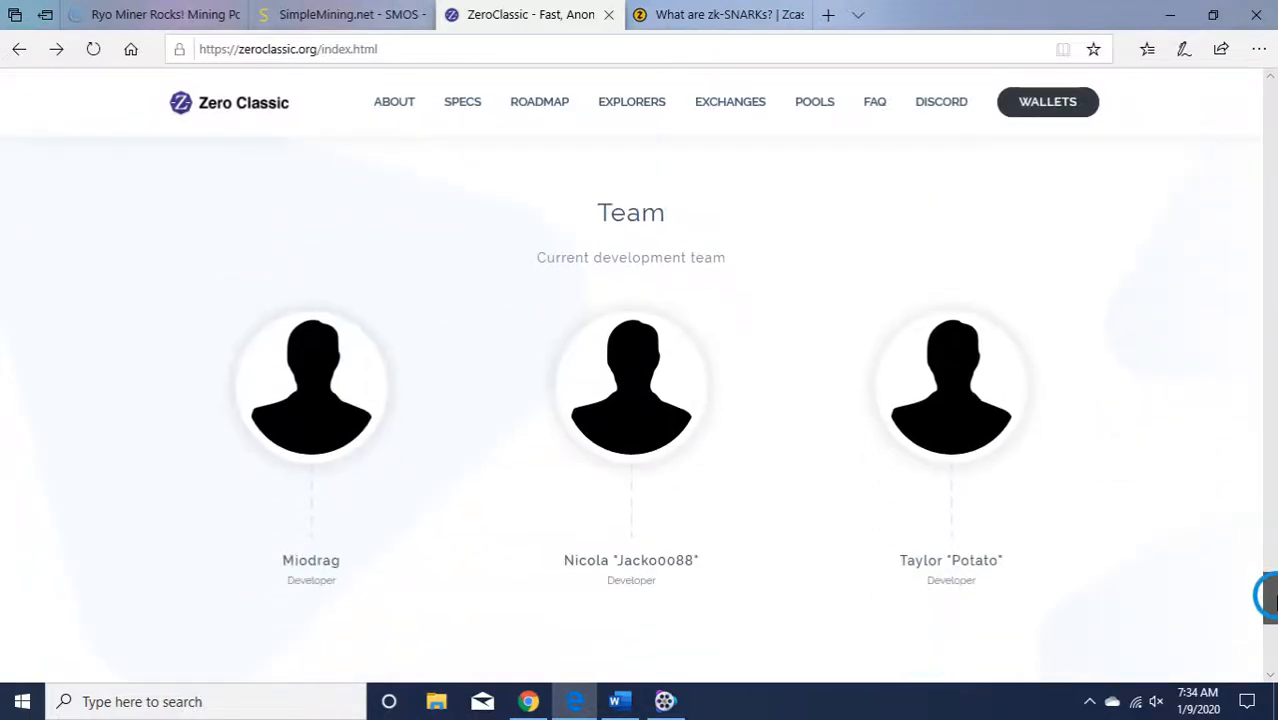
{"action": "scroll", "scroll_direction": "down", "scroll_amount": 3}
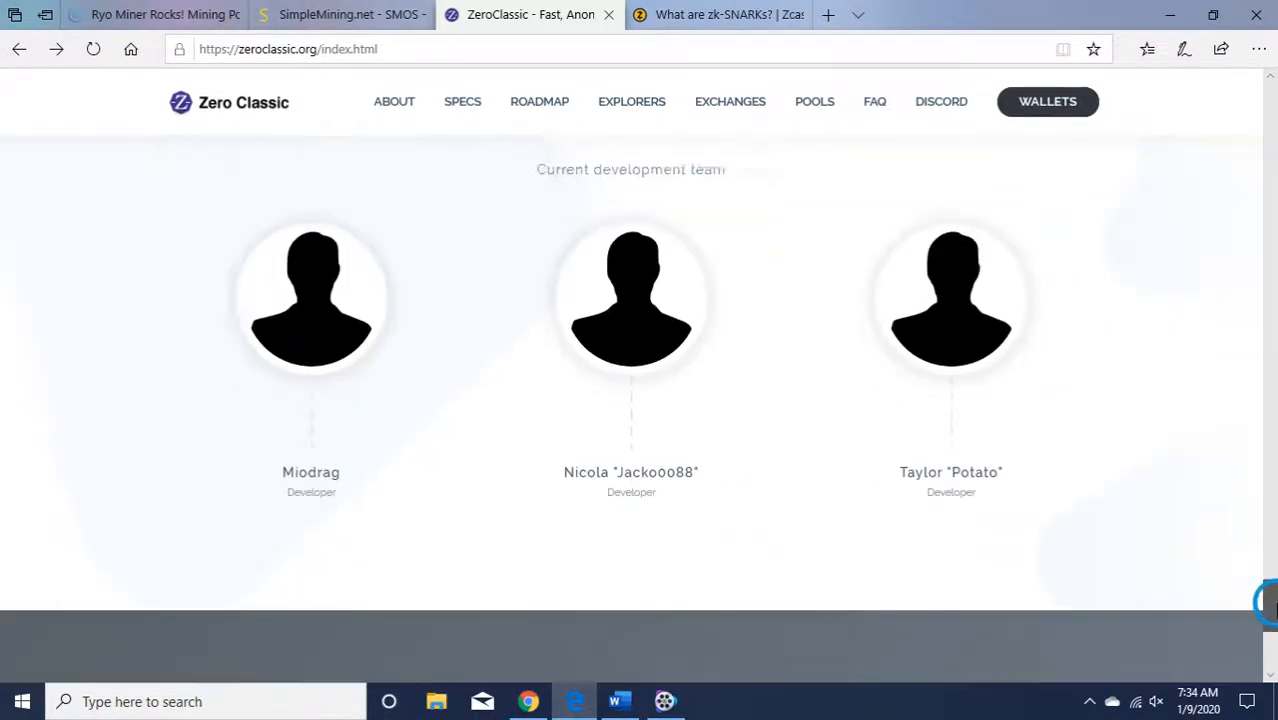
{"action": "scroll", "scroll_direction": "down", "scroll_amount": 3}
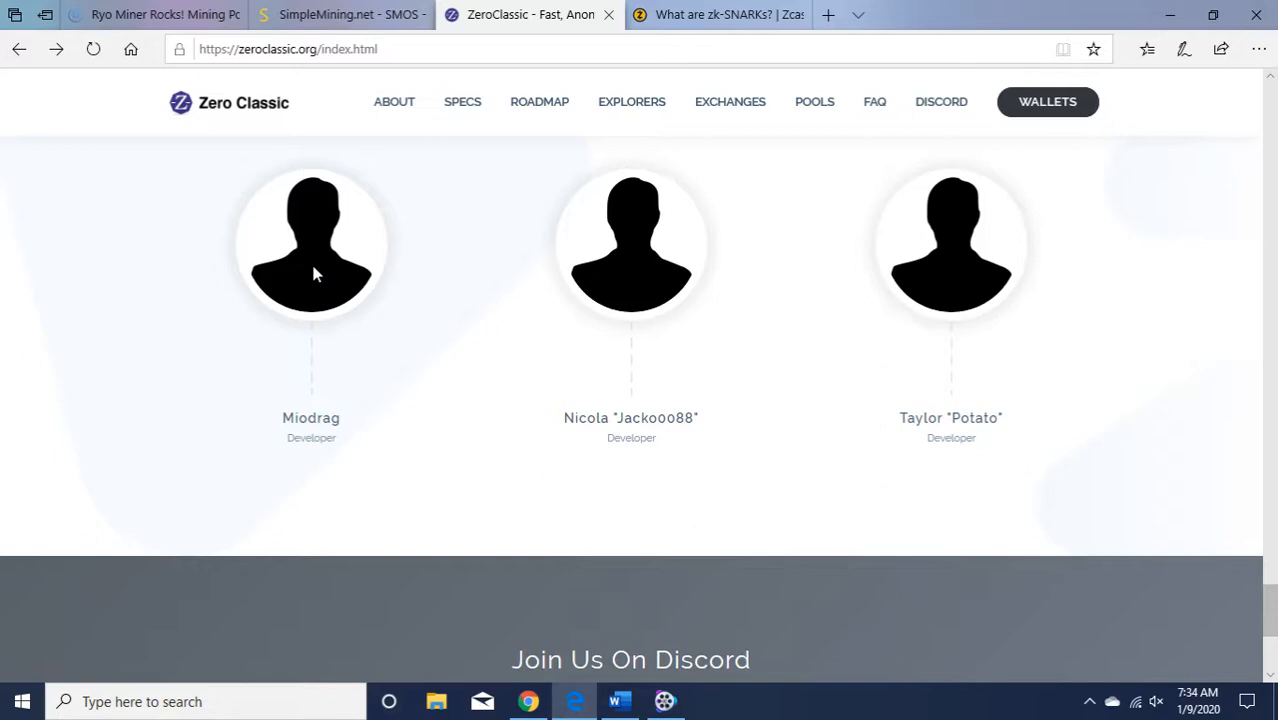
{"action": "mouse_move", "coordinate": [1010, 448]}
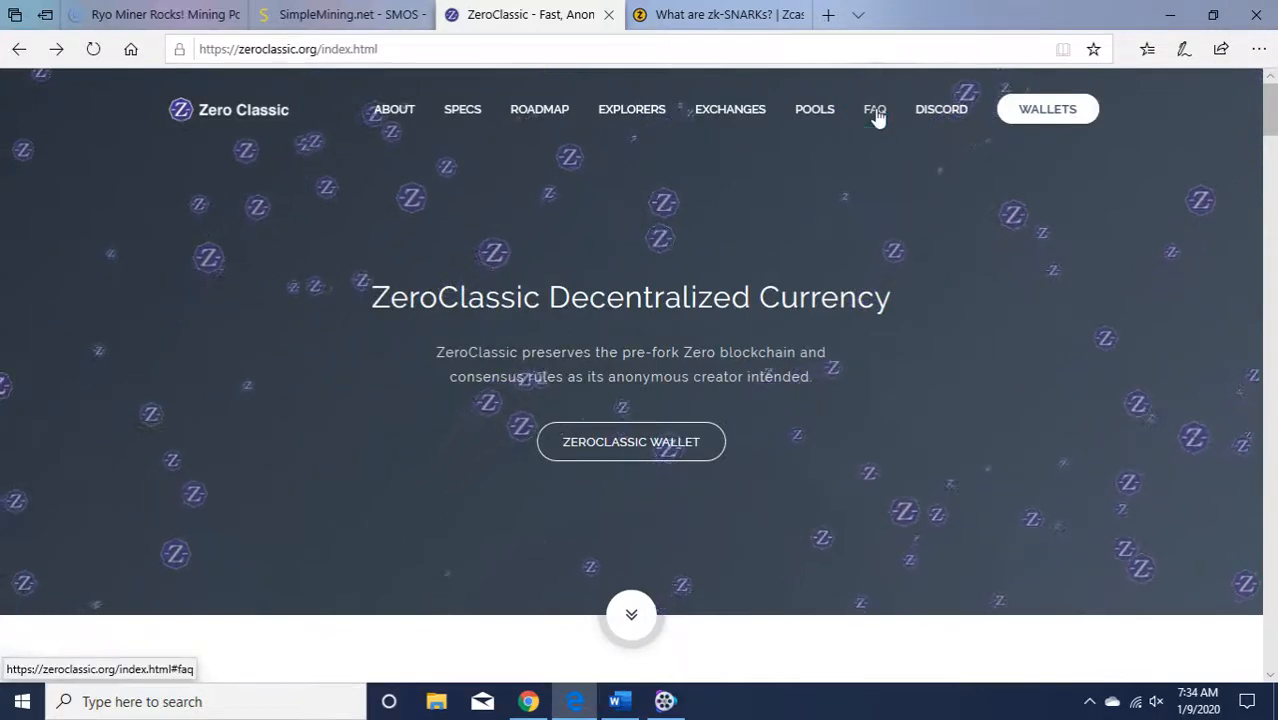
- Jump to the FAQ and expand the answer on how to mine ZeroClassic
{"action": "left_click", "coordinate": [874, 108]}
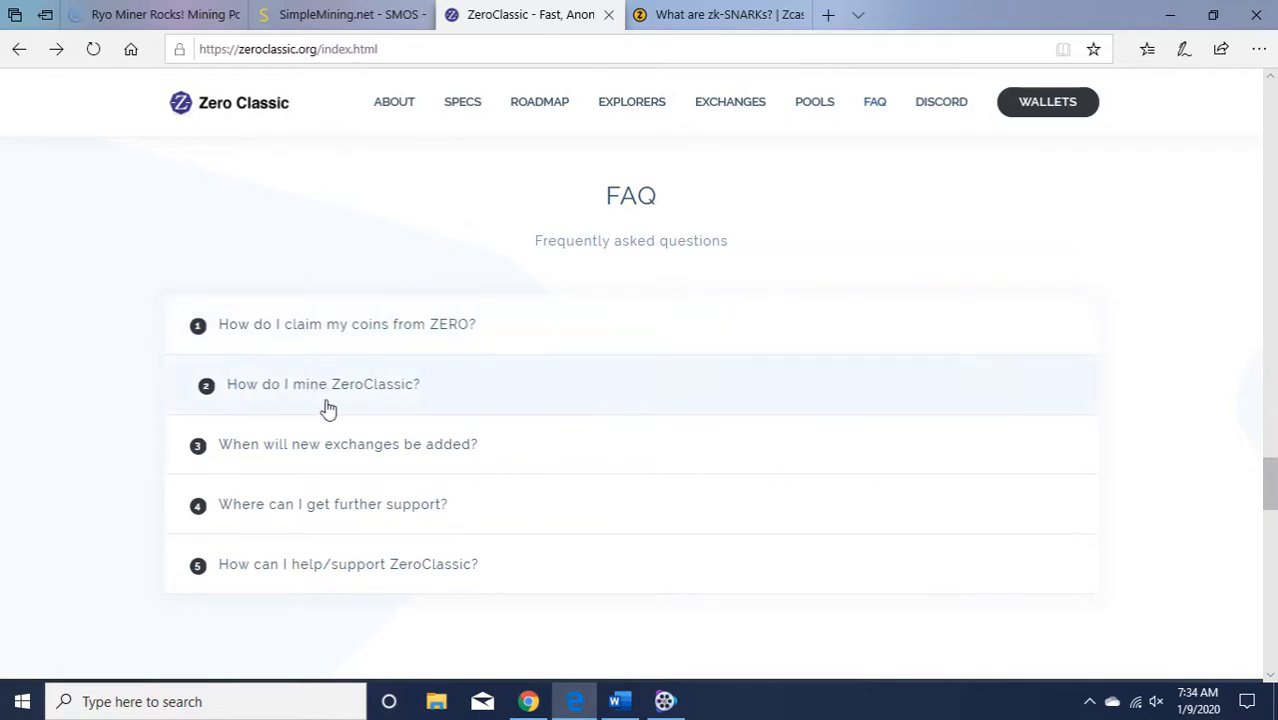
{"action": "left_click", "coordinate": [322, 384]}
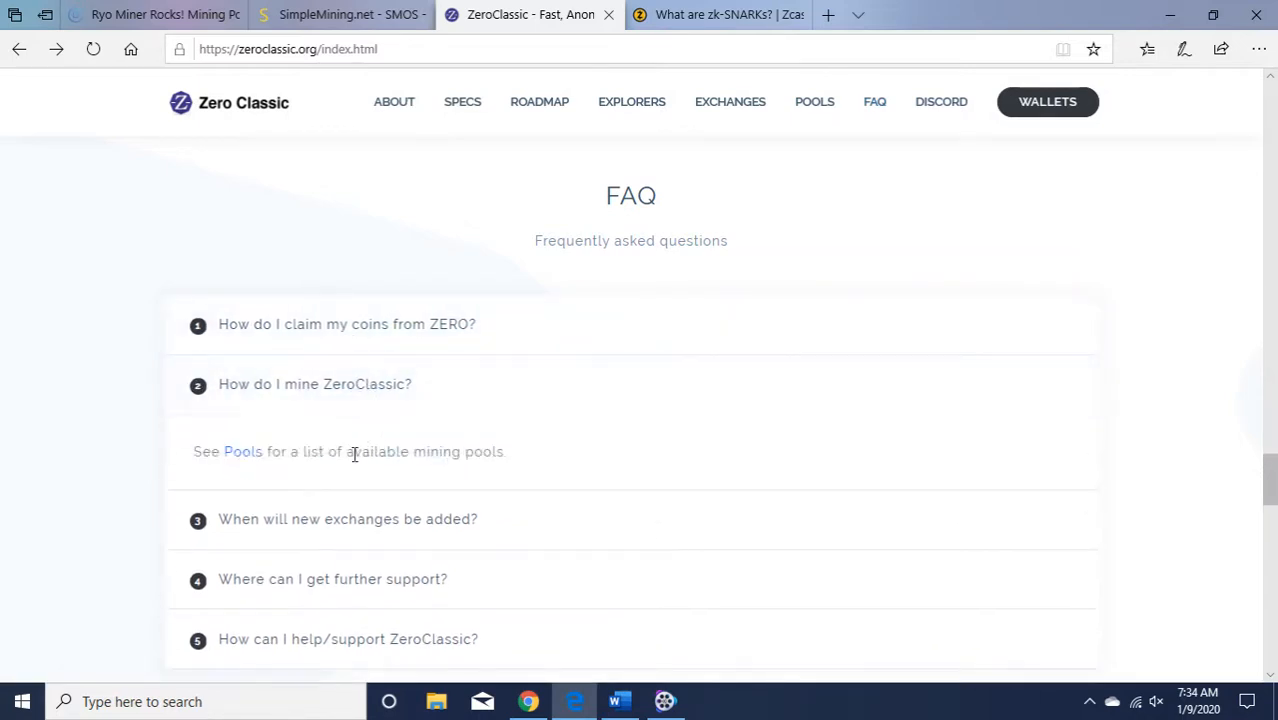
{"action": "mouse_move", "coordinate": [1222, 444]}
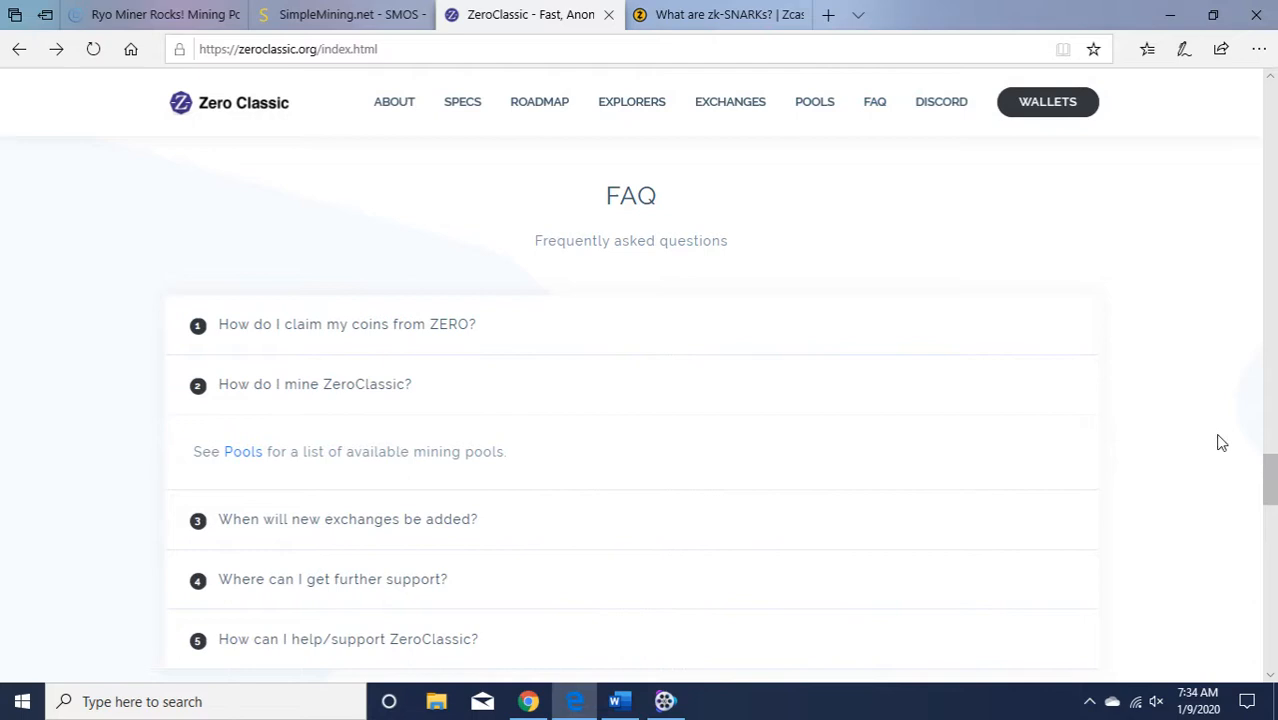
{"action": "scroll", "scroll_direction": "down", "scroll_amount": 3}
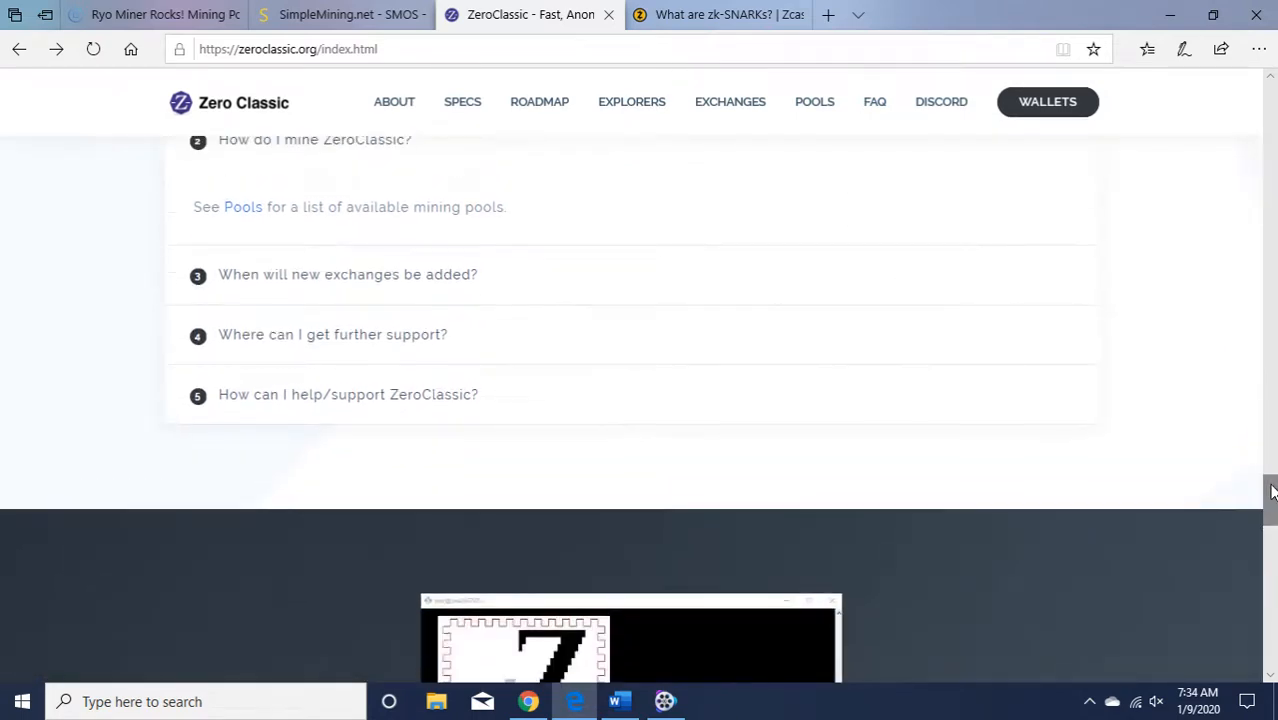
{"action": "mouse_move", "coordinate": [288, 356]}
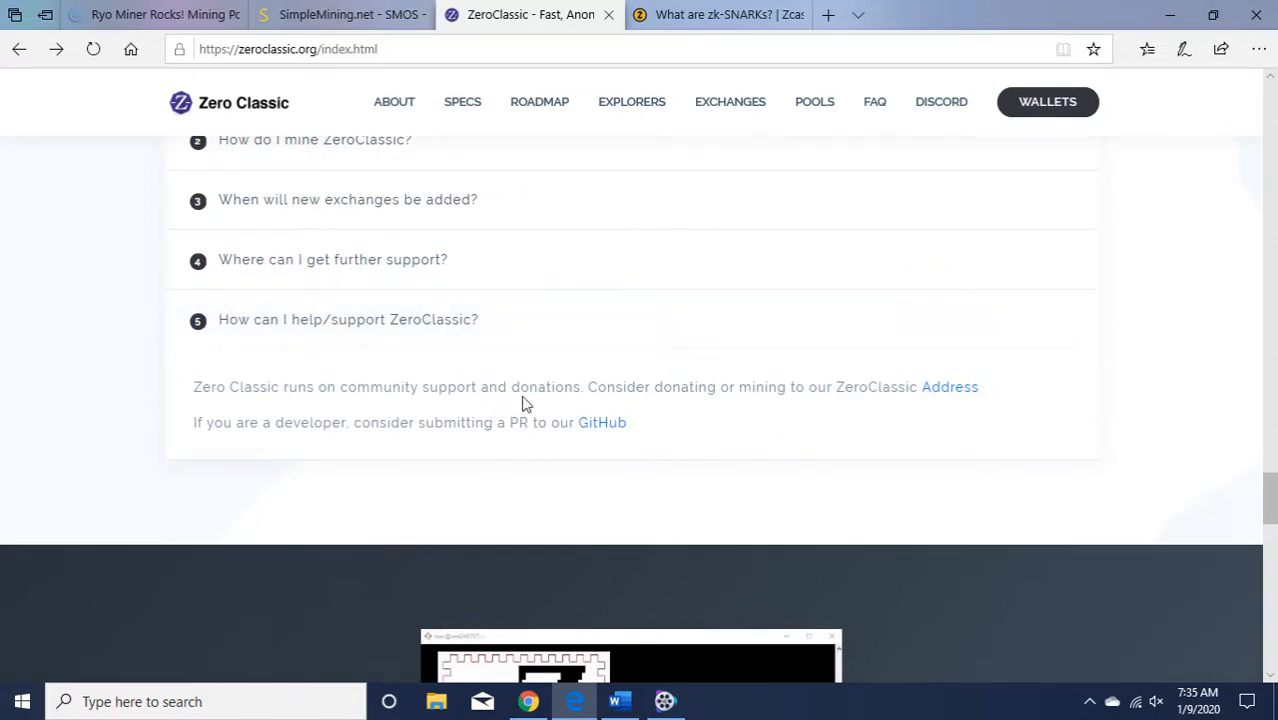
{"action": "mouse_move", "coordinate": [814, 408]}
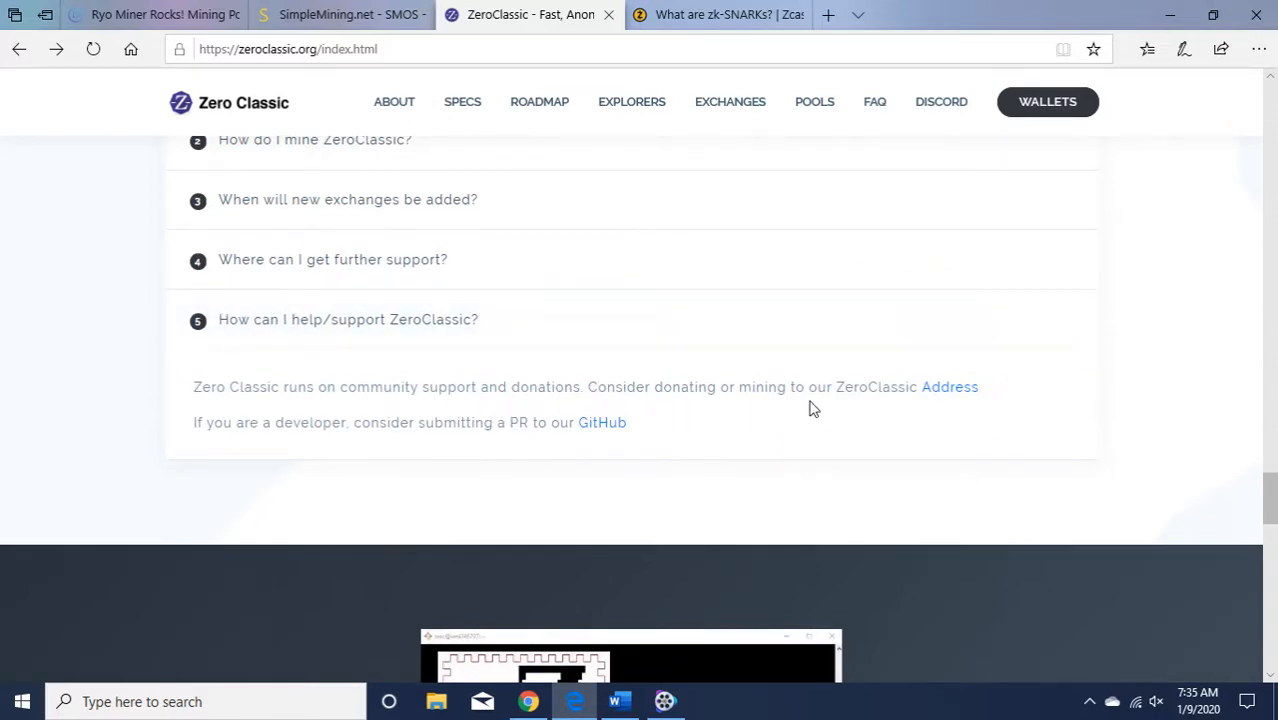
{"action": "mouse_move", "coordinate": [850, 446]}
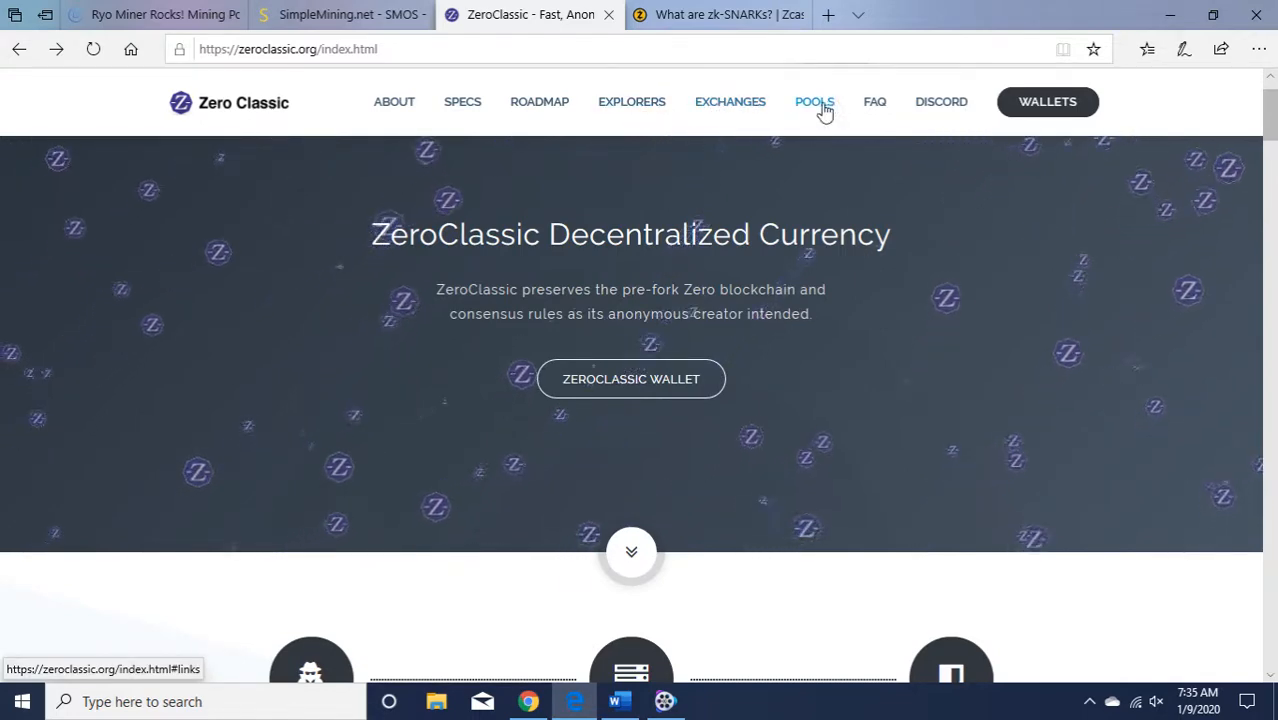
- Jump to the Pools list and go to the Community Pool site
{"action": "left_click", "coordinate": [814, 100]}
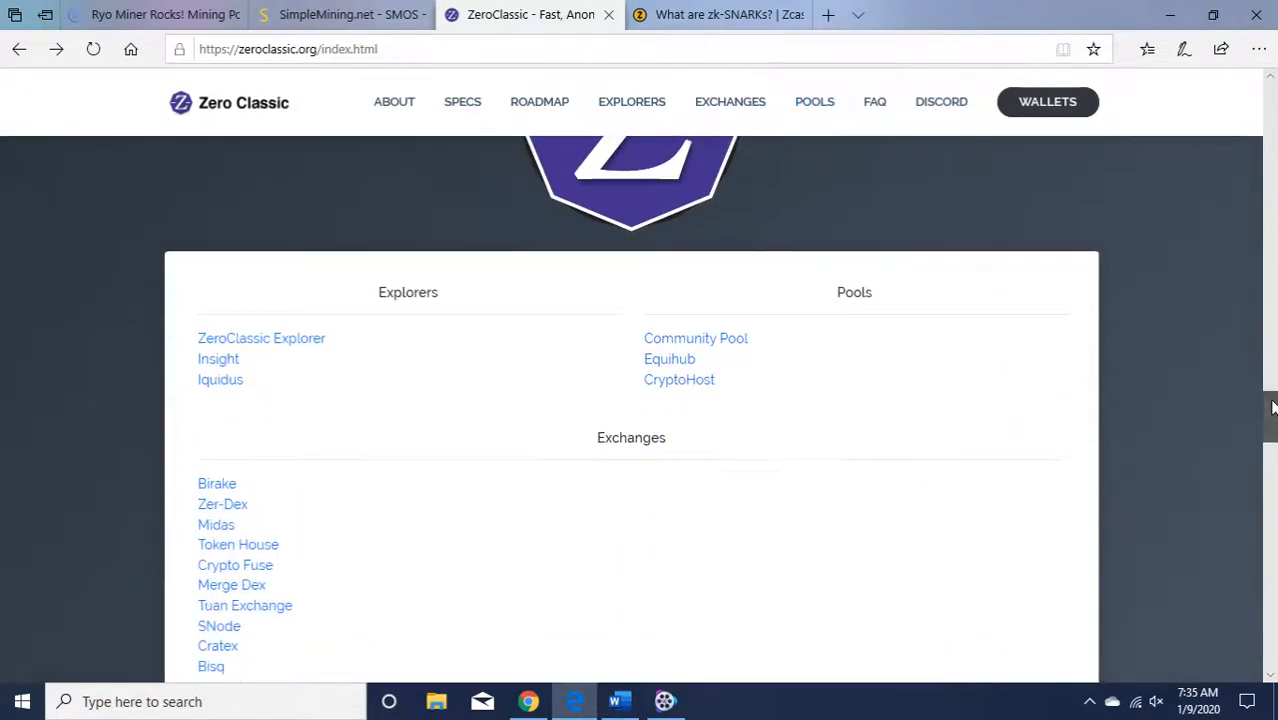
{"action": "left_click", "coordinate": [704, 338]}
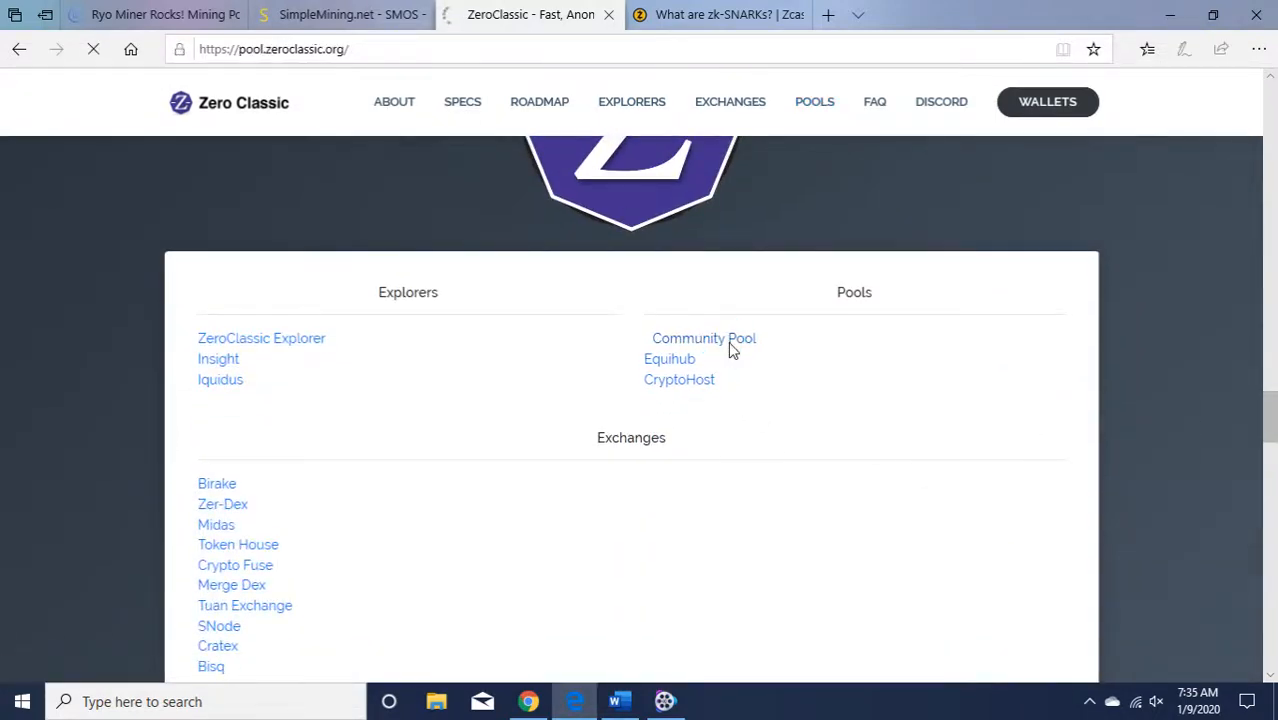
{"action": "left_click", "coordinate": [702, 338]}
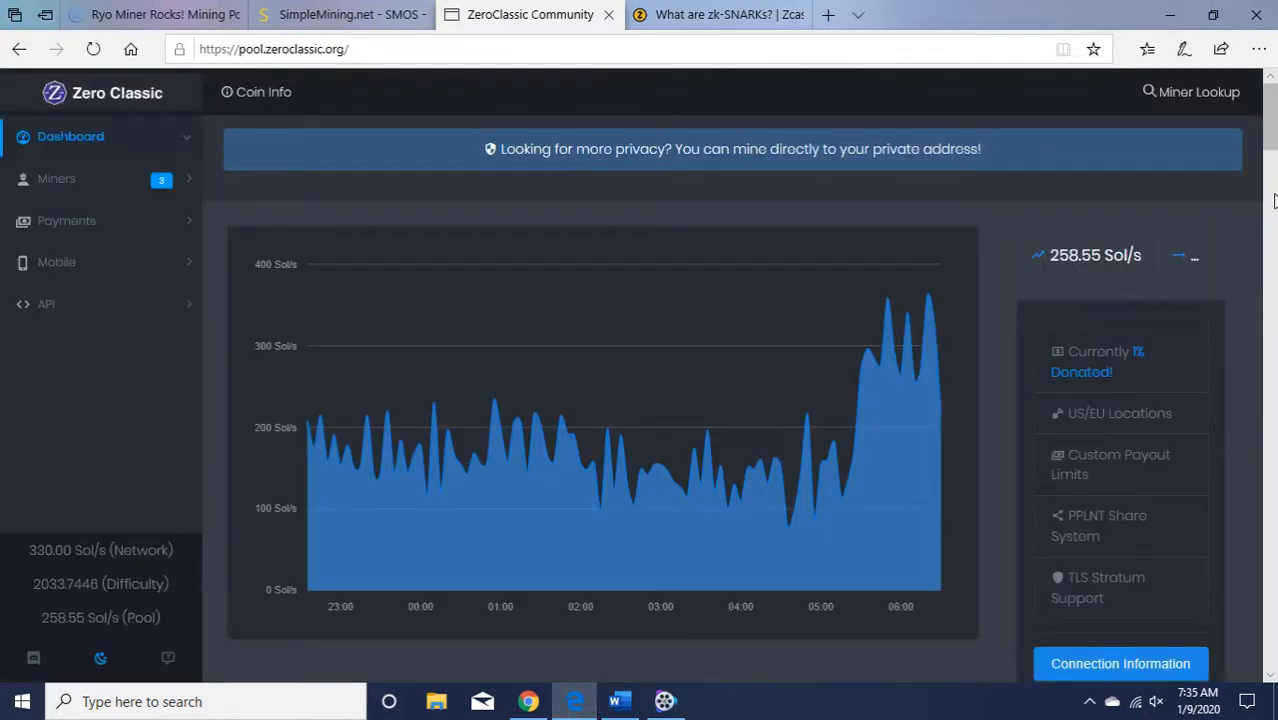
- View the pool's Available Miners connection commands, then switch to the SimpleMining rigs tab
{"action": "scroll", "scroll_direction": "down", "scroll_amount": 3}
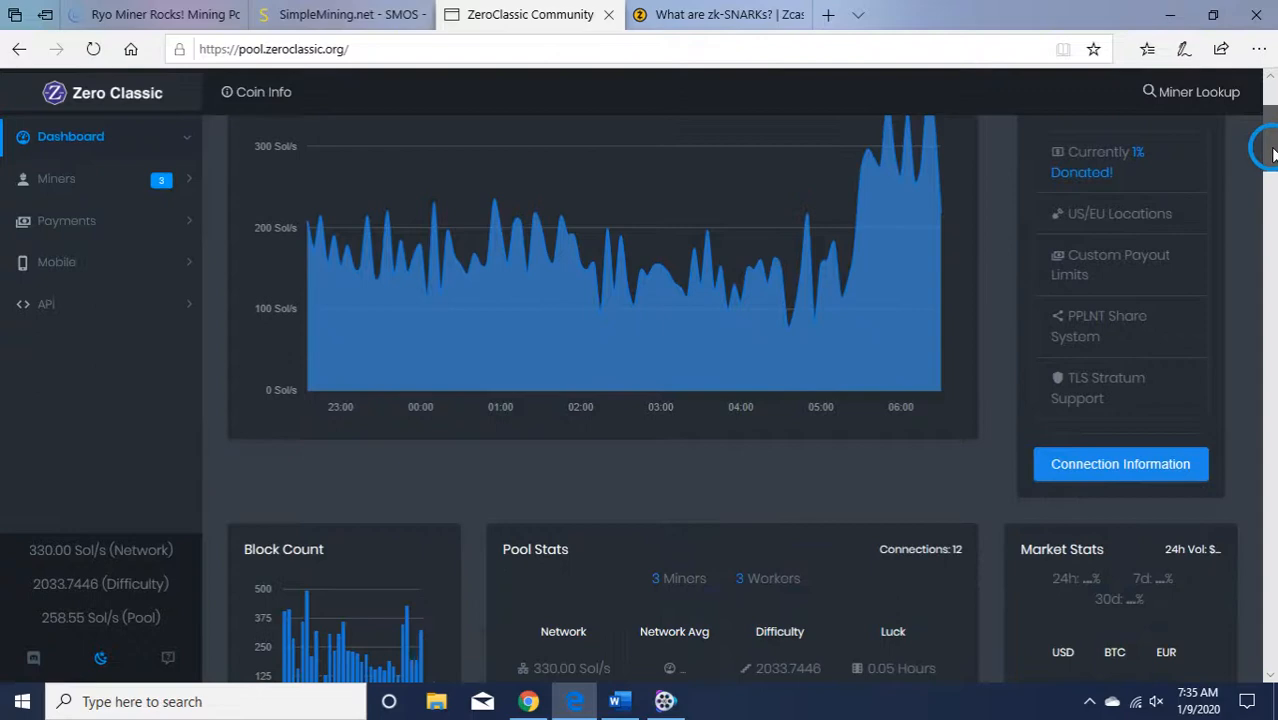
{"action": "left_click", "coordinate": [1120, 464]}
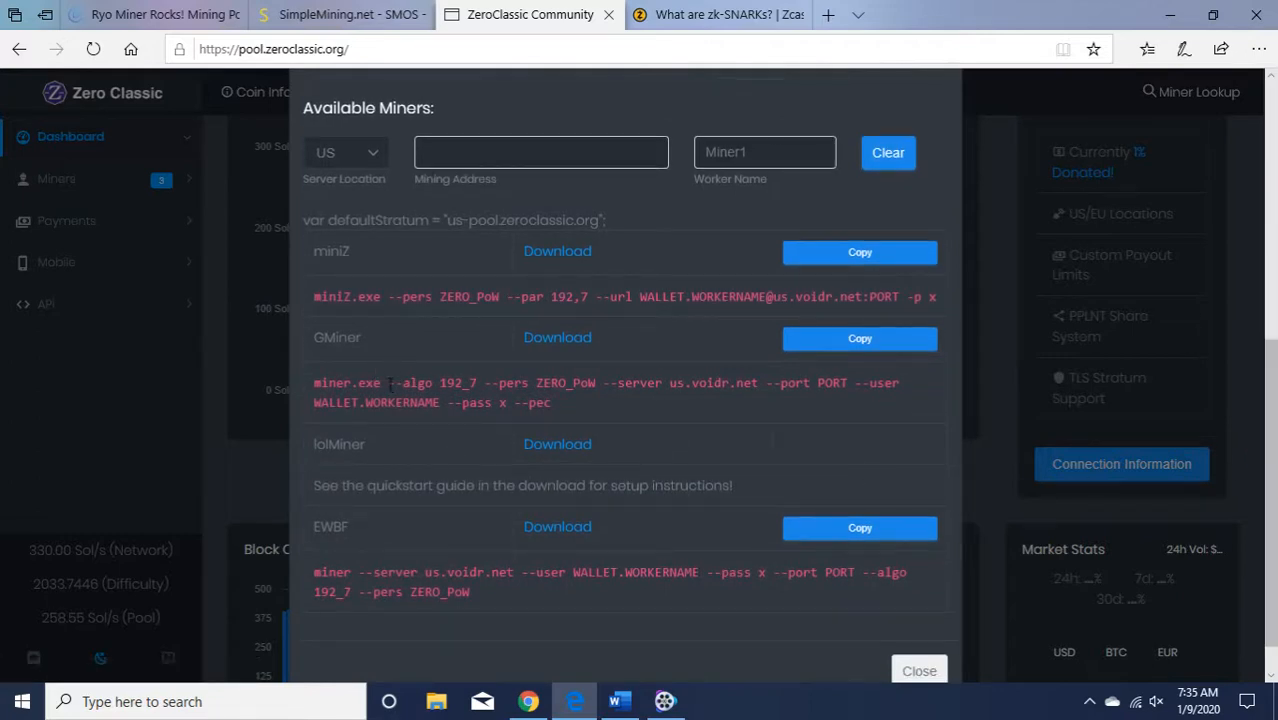
{"action": "mouse_move", "coordinate": [504, 424]}
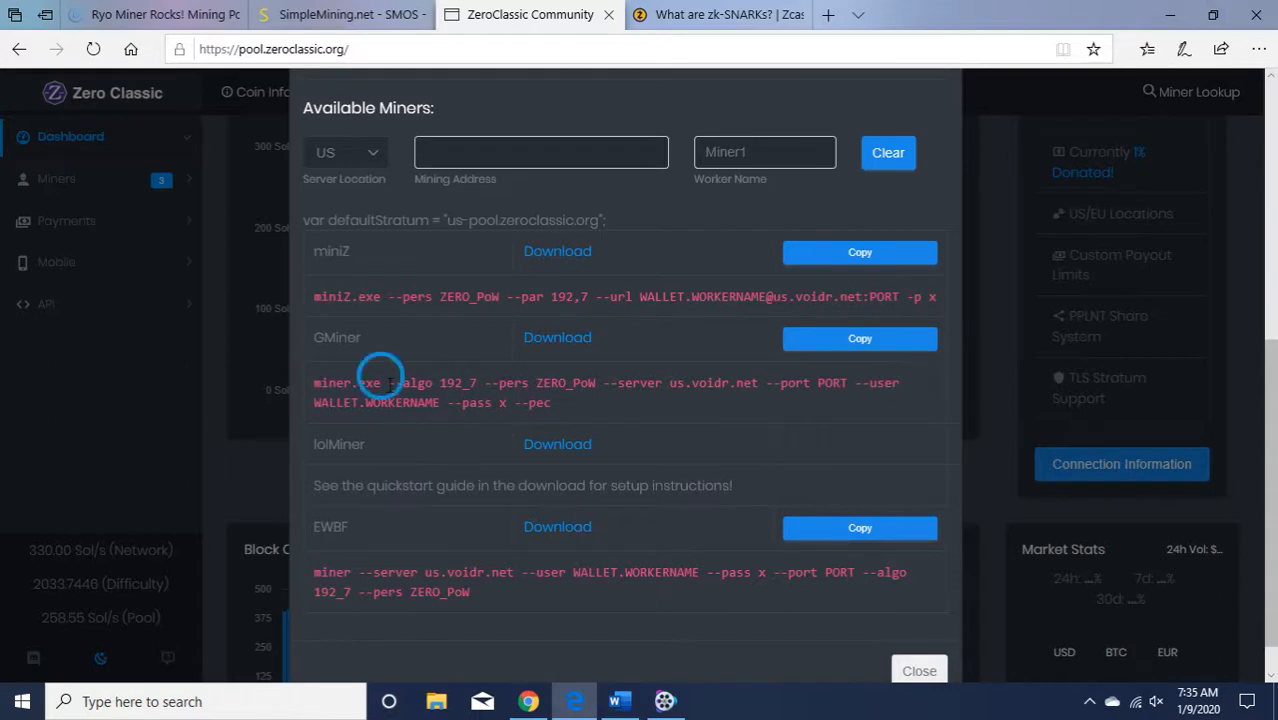
{"action": "left_click_drag", "start_coordinate": [388, 382], "coordinate": [544, 402]}
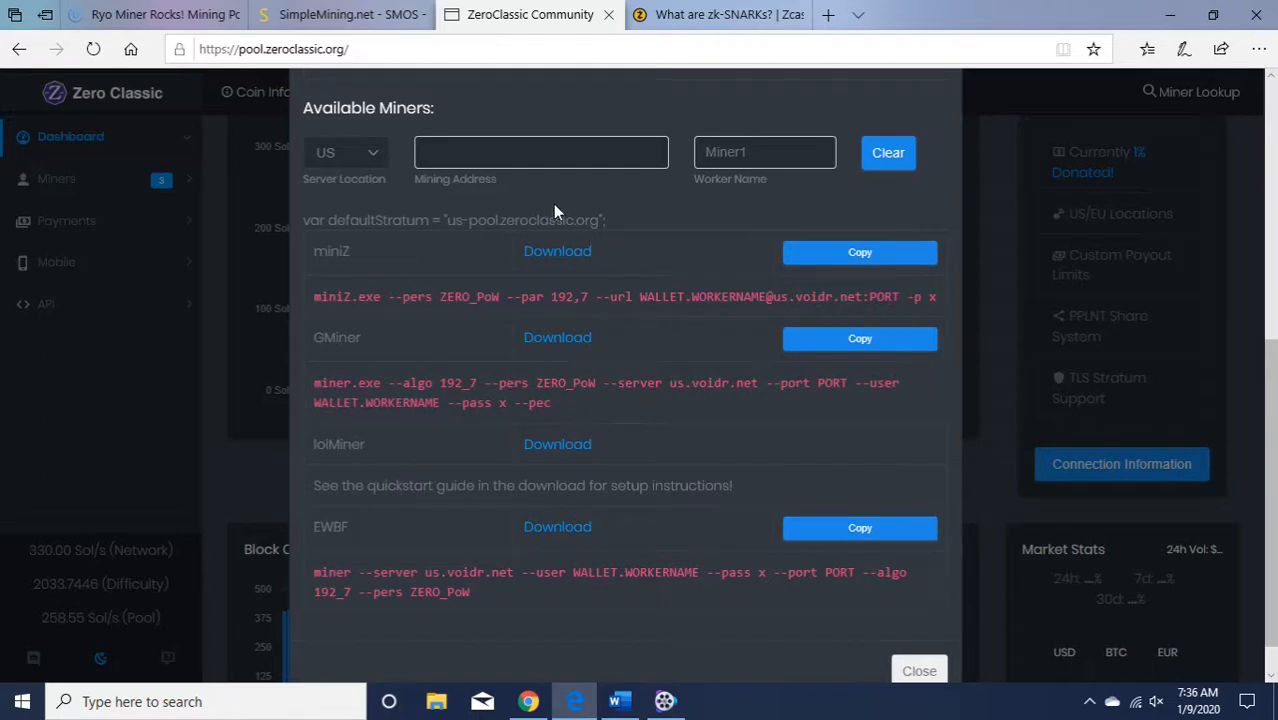
{"action": "mouse_move", "coordinate": [356, 76]}
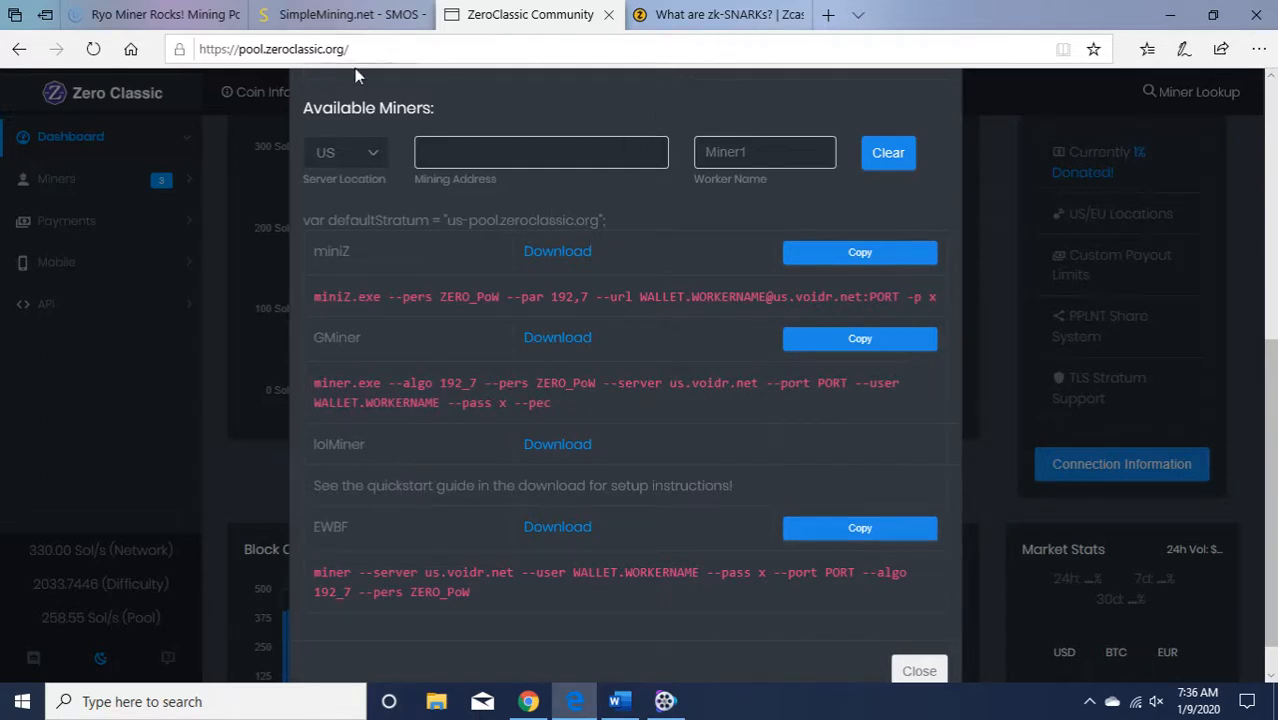
{"action": "left_click", "coordinate": [340, 14]}
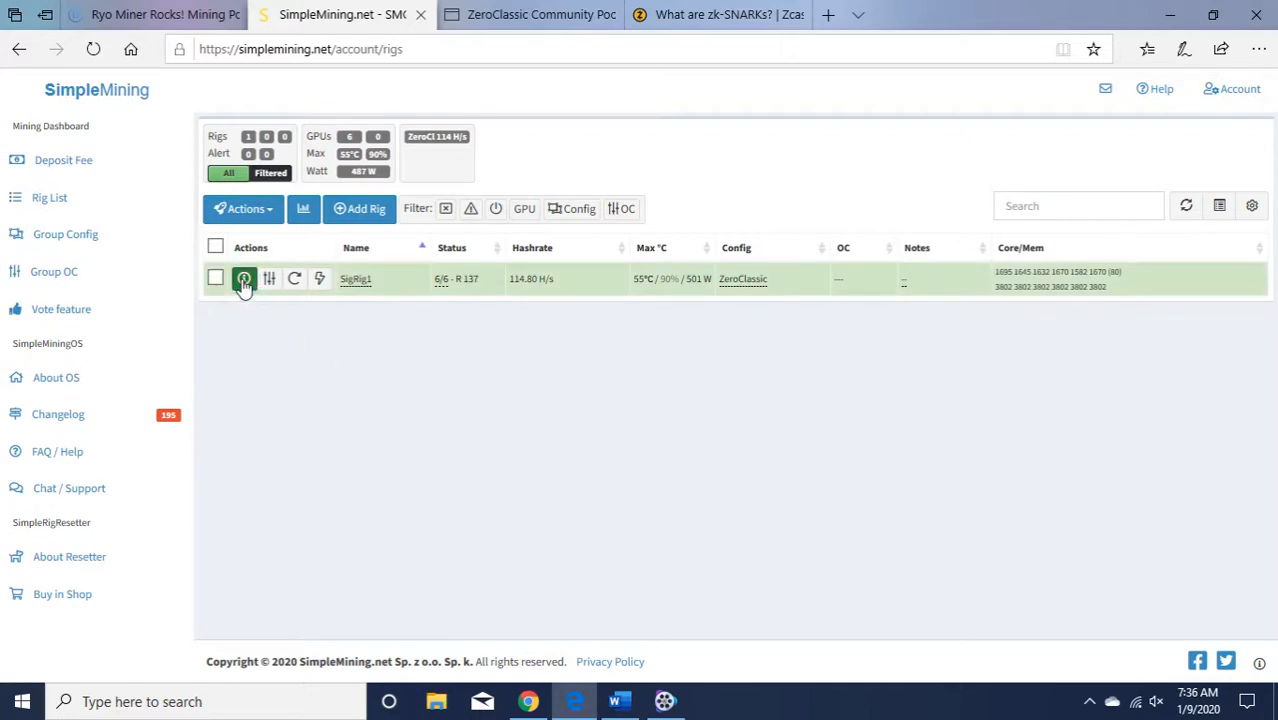
{"action": "left_click", "coordinate": [244, 278]}
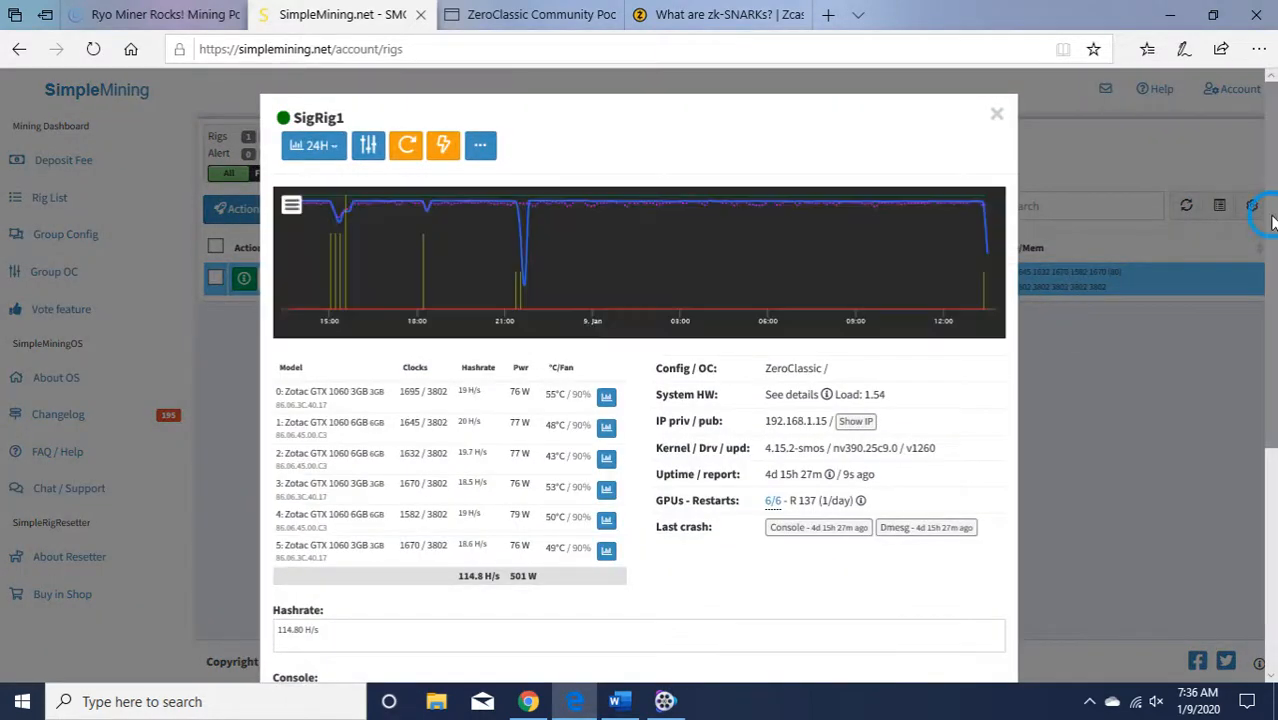
{"action": "scroll", "scroll_direction": "down", "scroll_amount": 3}
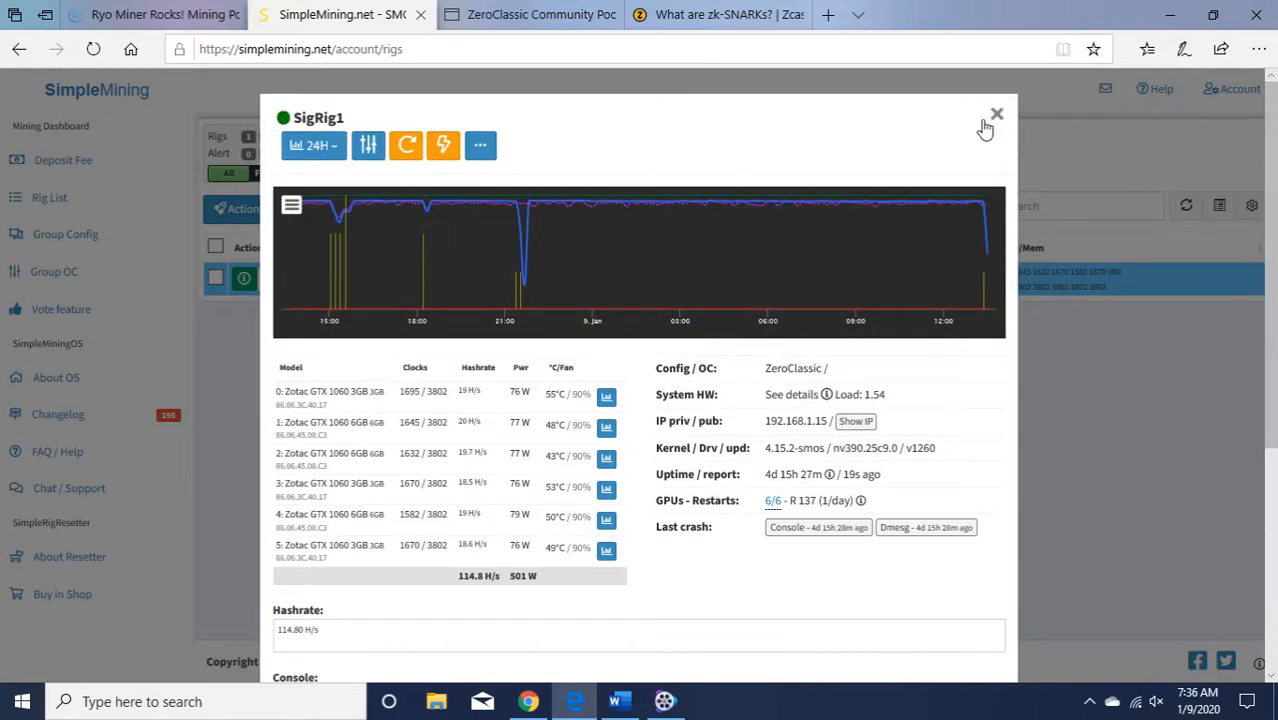
{"action": "left_click", "coordinate": [996, 114]}
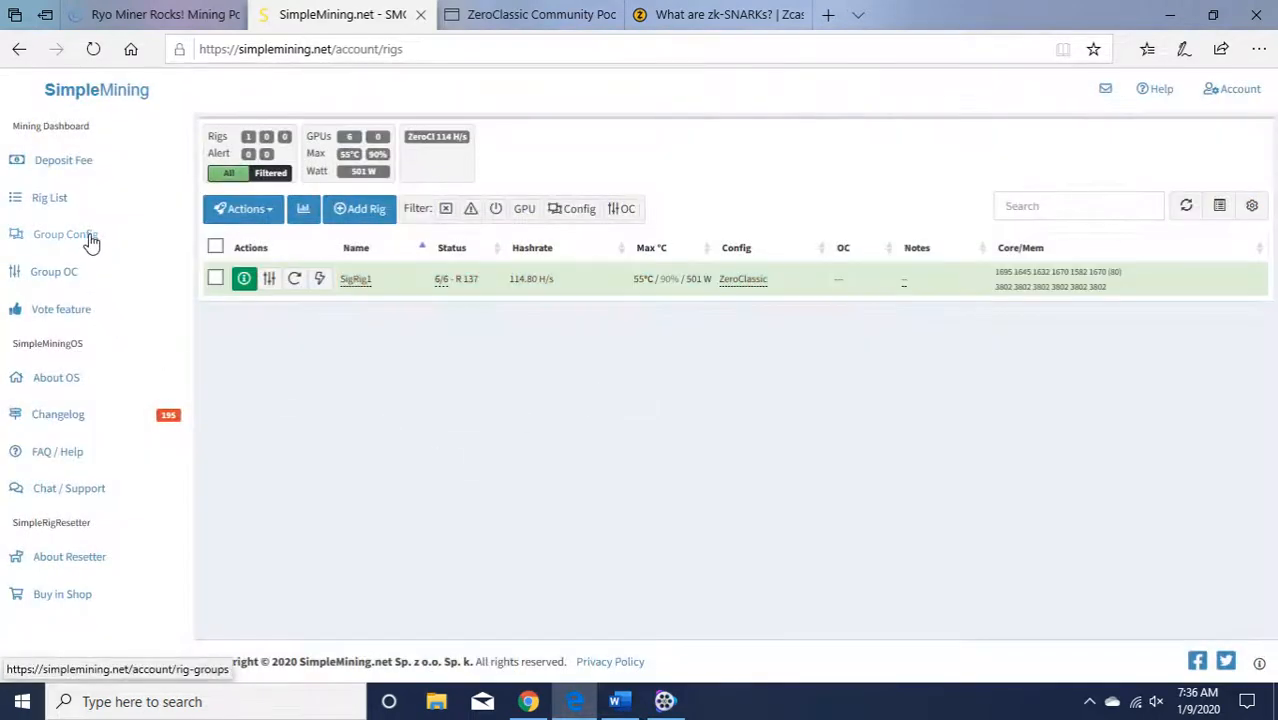
{"action": "left_click", "coordinate": [64, 234]}
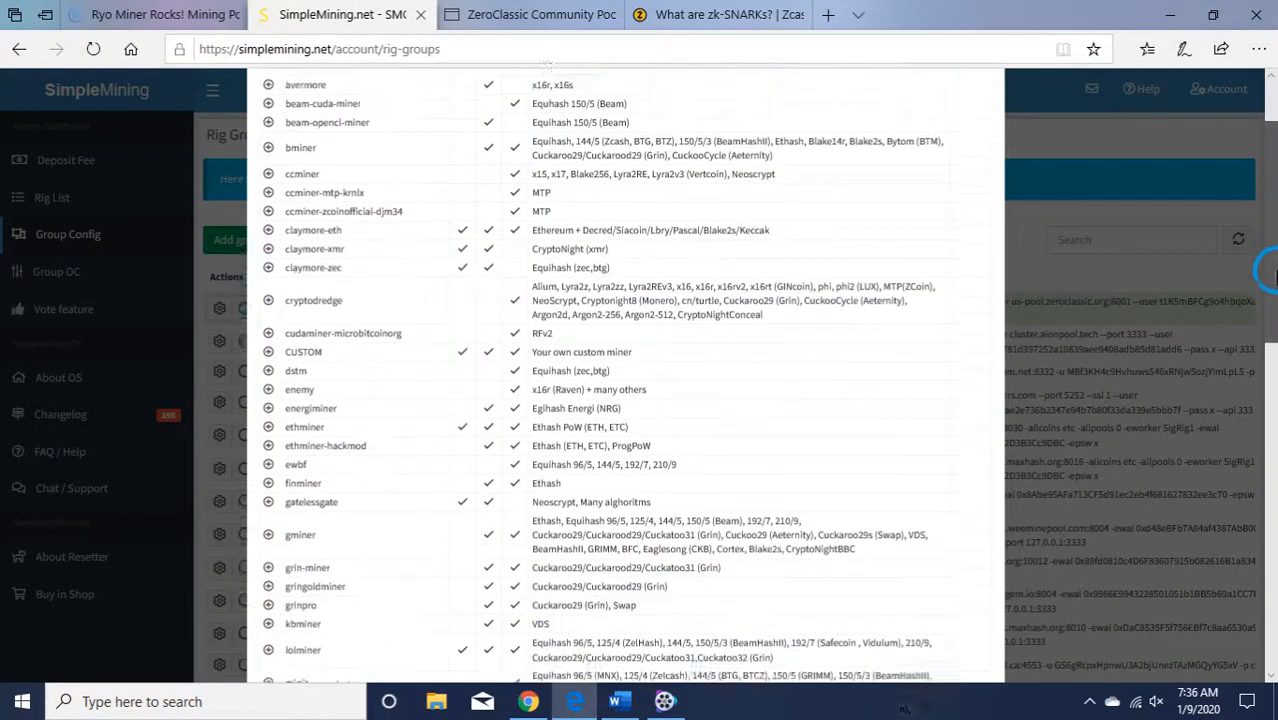
- In the Add group form choose gminer as the miner, then close the form without adding
{"action": "scroll", "scroll_direction": "down", "scroll_amount": 3}
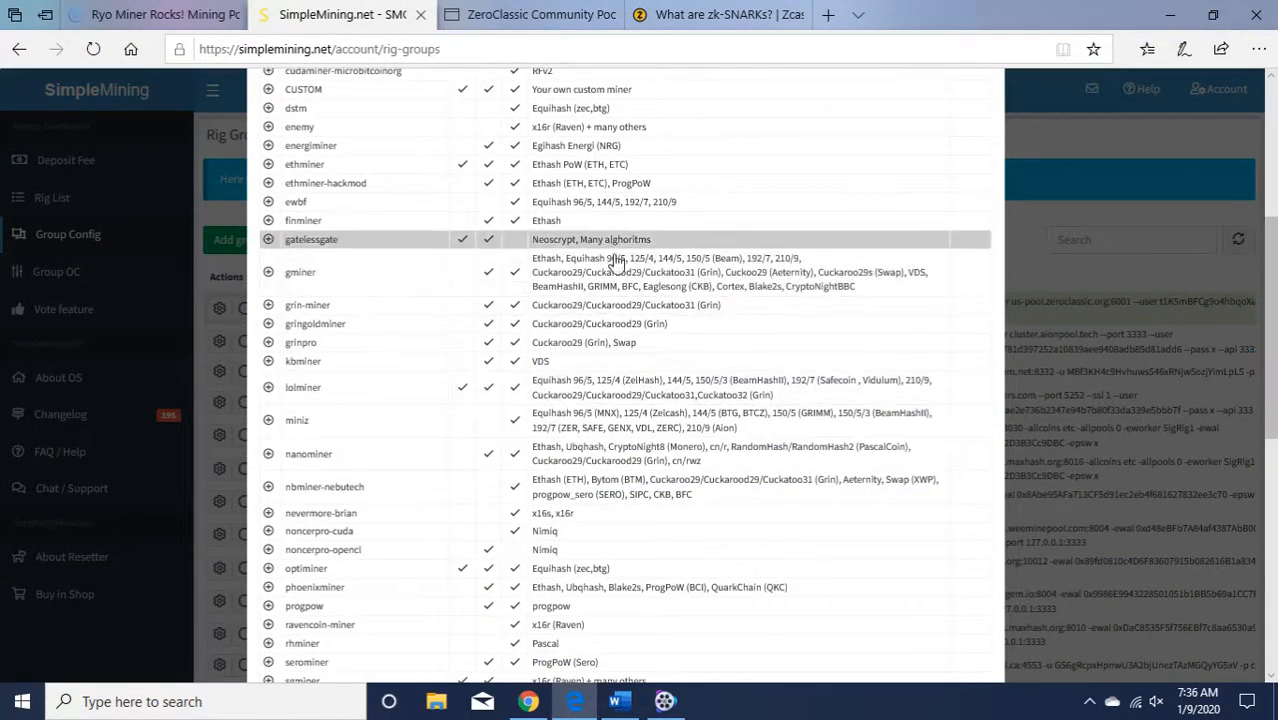
{"action": "left_click", "coordinate": [268, 272]}
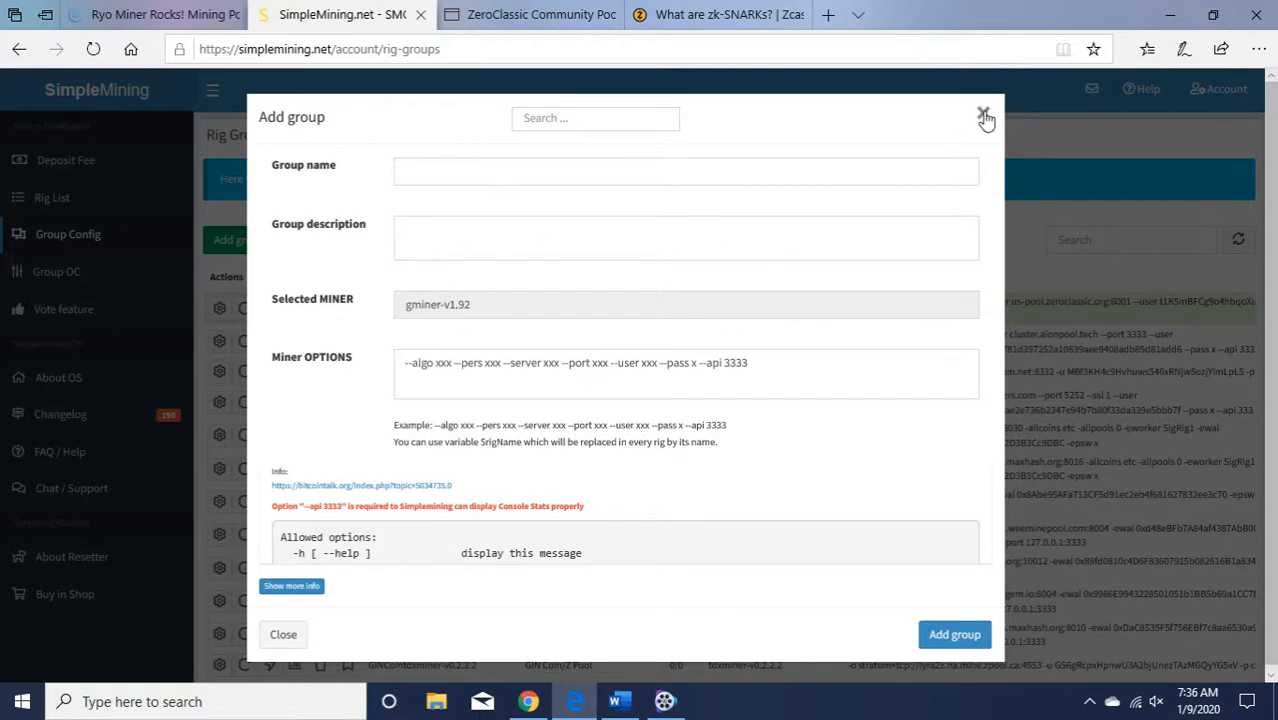
{"action": "left_click", "coordinate": [984, 118]}
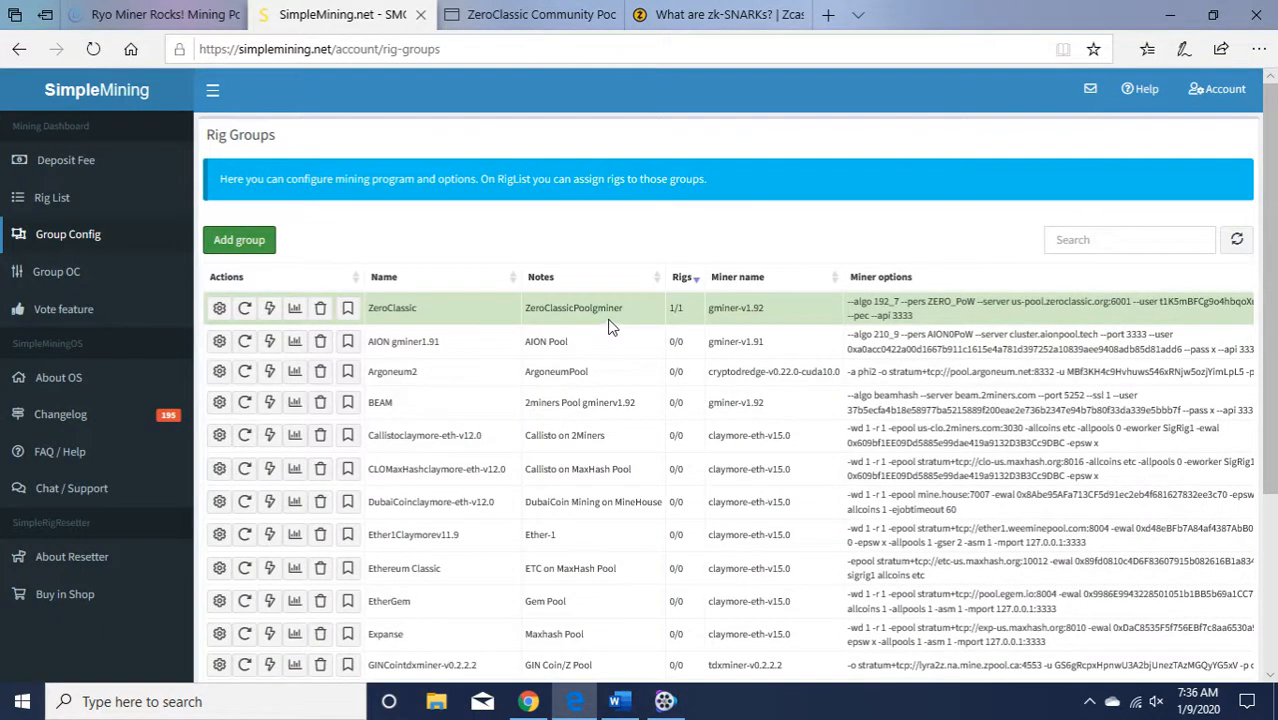
{"action": "mouse_move", "coordinate": [750, 324]}
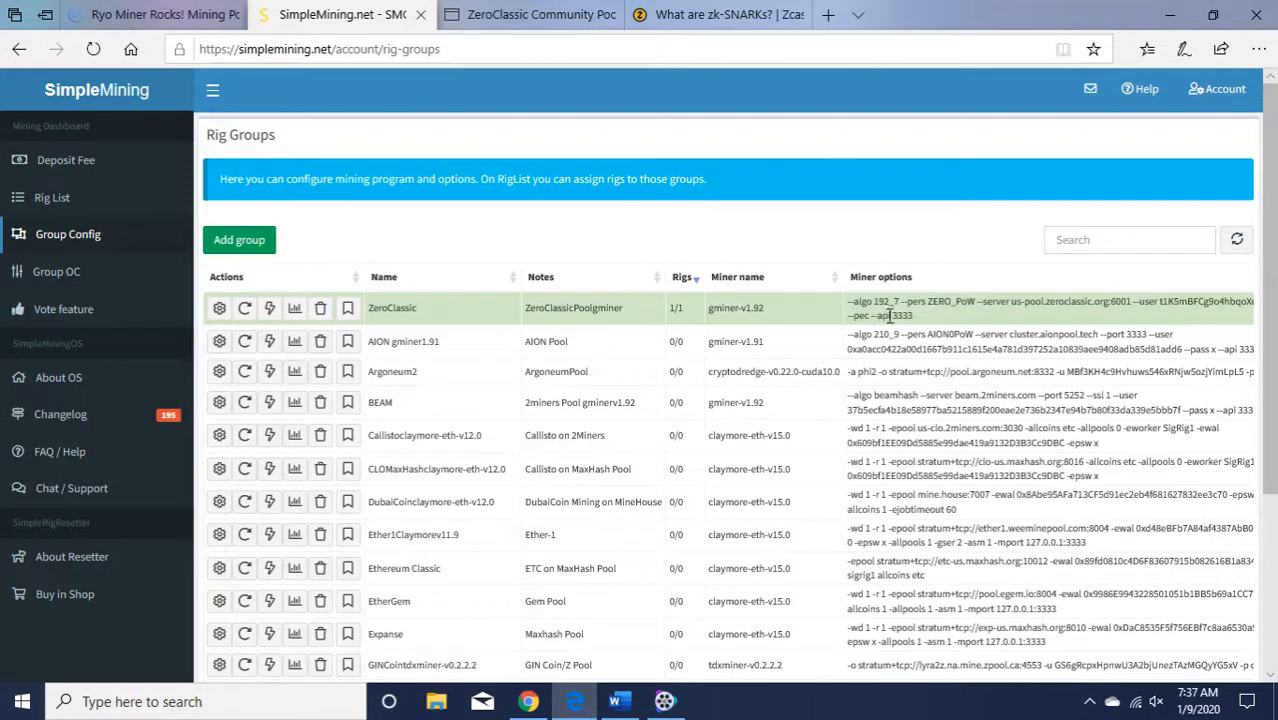
{"action": "mouse_move", "coordinate": [1008, 322]}
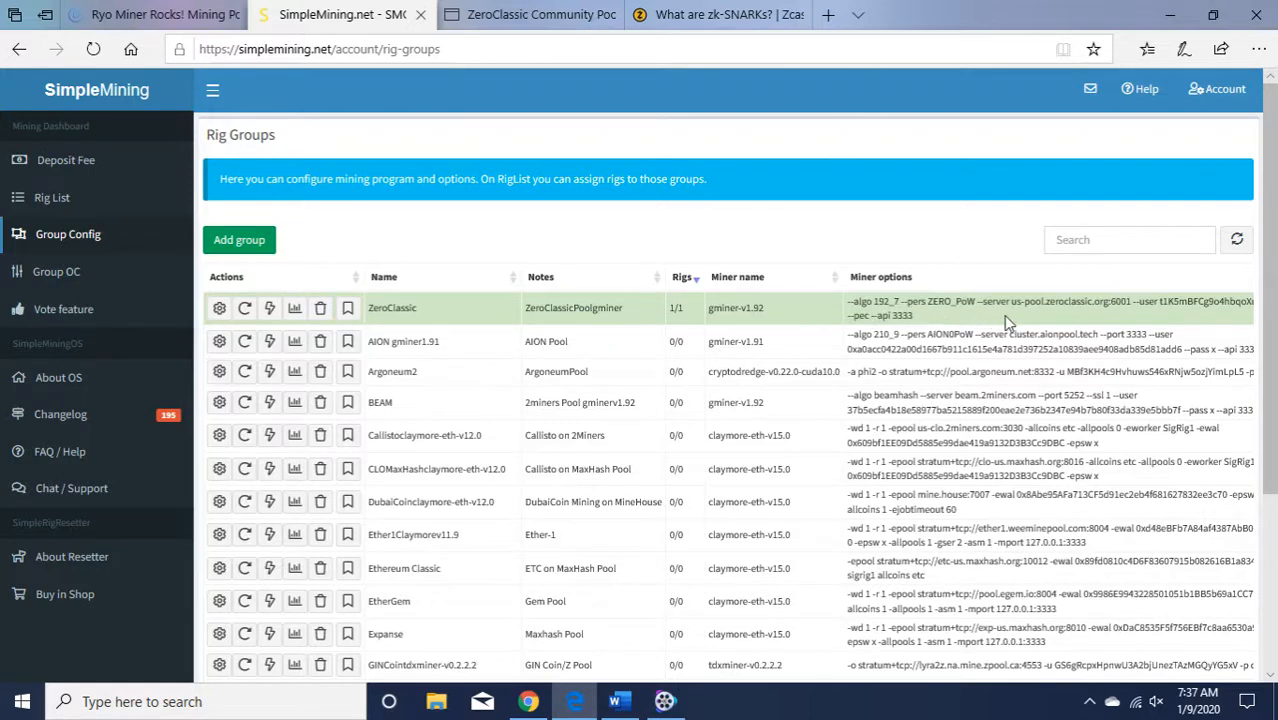
{"action": "mouse_move", "coordinate": [1048, 318]}
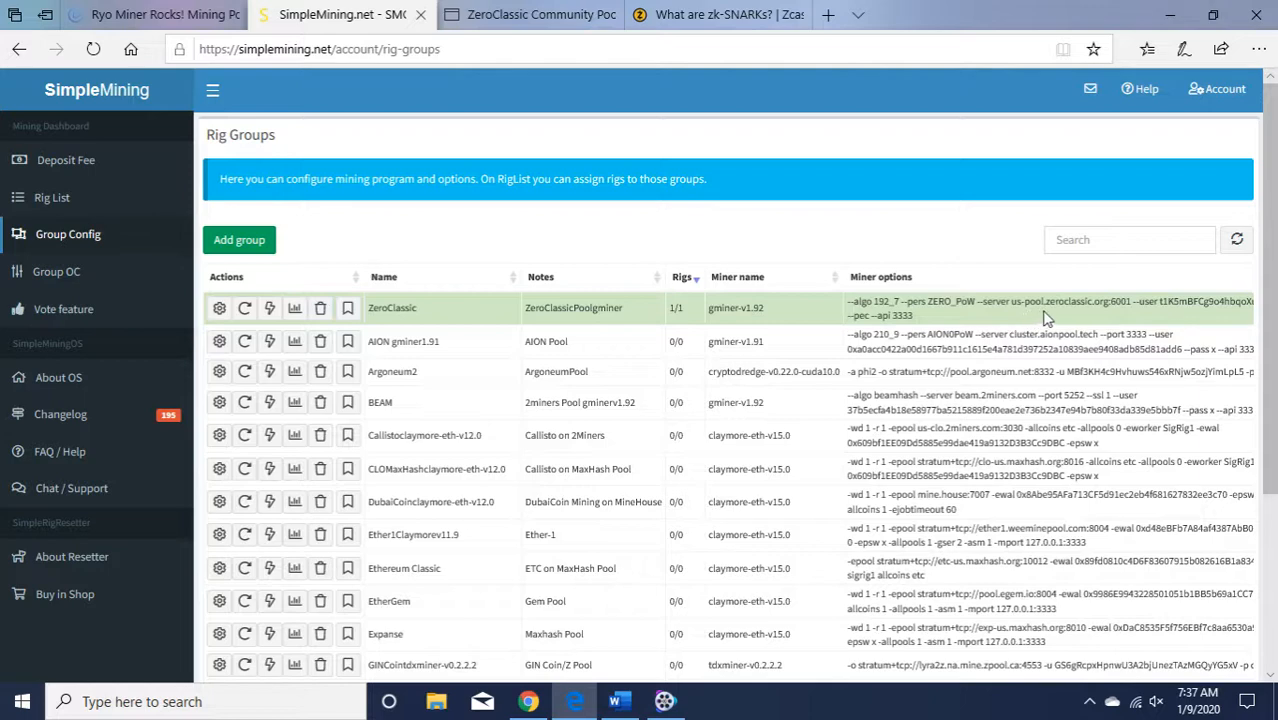
{"action": "mouse_move", "coordinate": [1116, 318]}
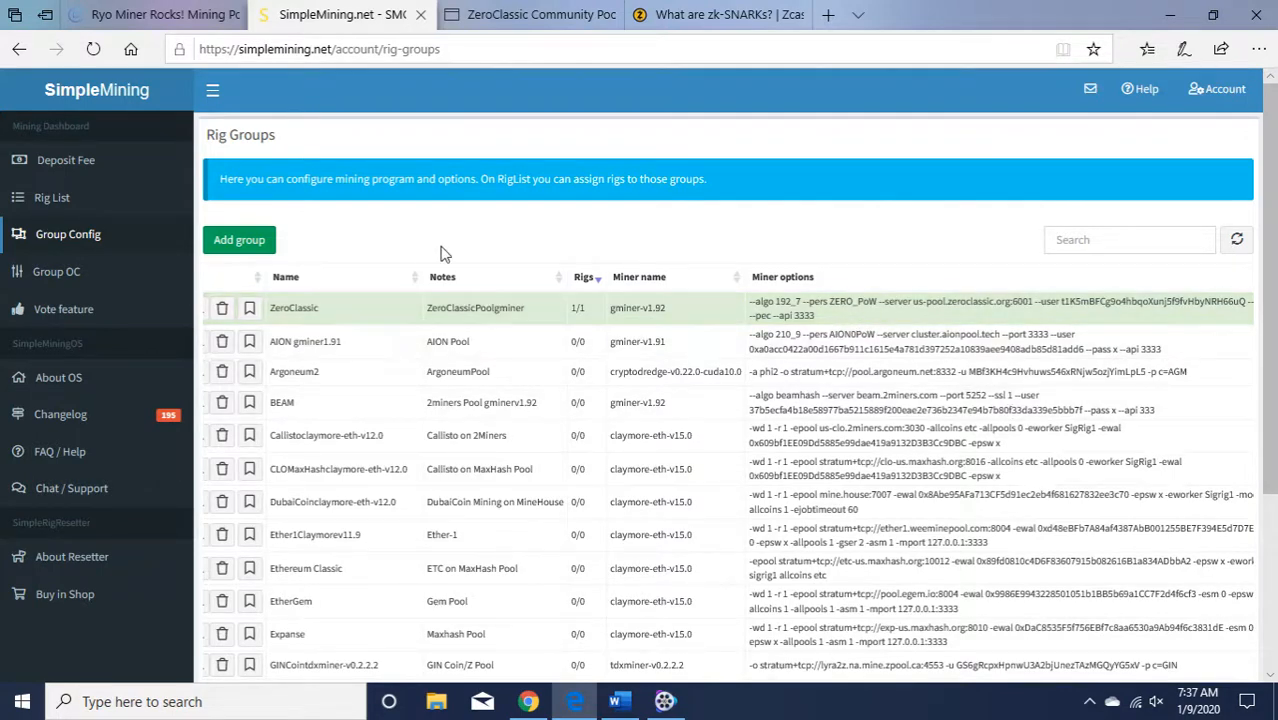
{"action": "left_click", "coordinate": [52, 198]}
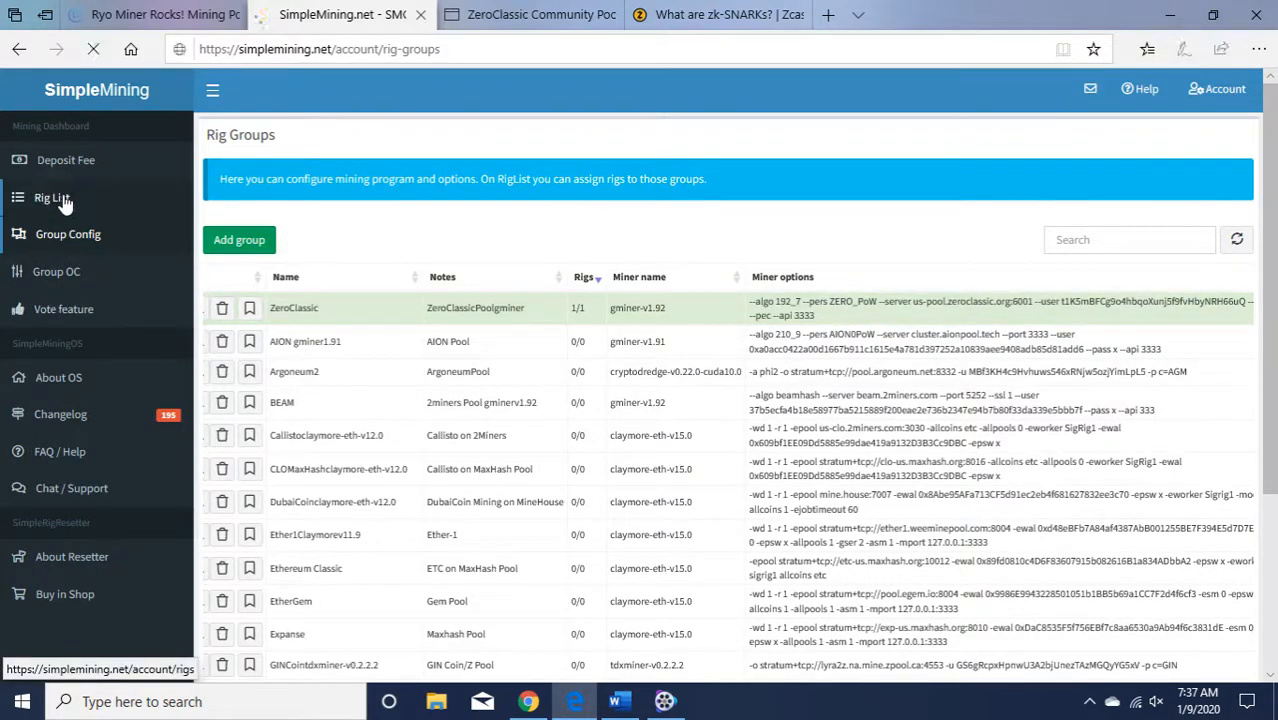
- Go to the Rig List and show SigRig1's detail panel down to the Console section
{"action": "left_click", "coordinate": [52, 198]}
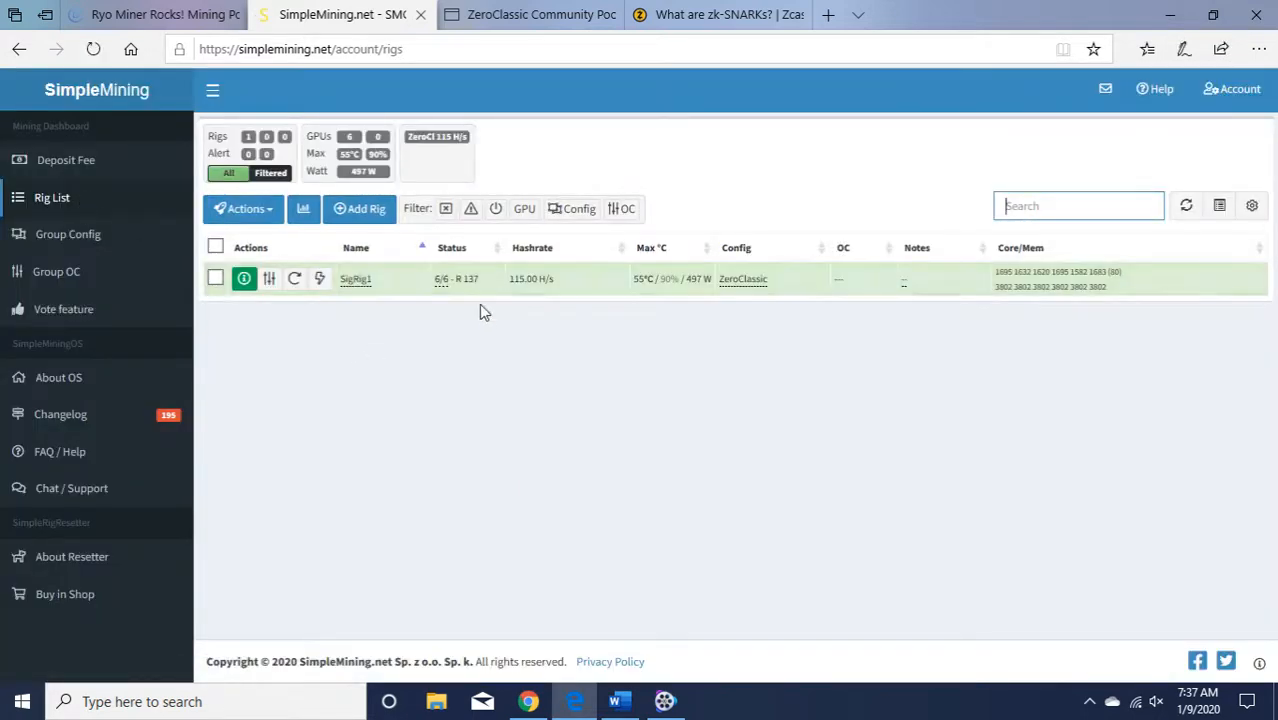
{"action": "mouse_move", "coordinate": [464, 308]}
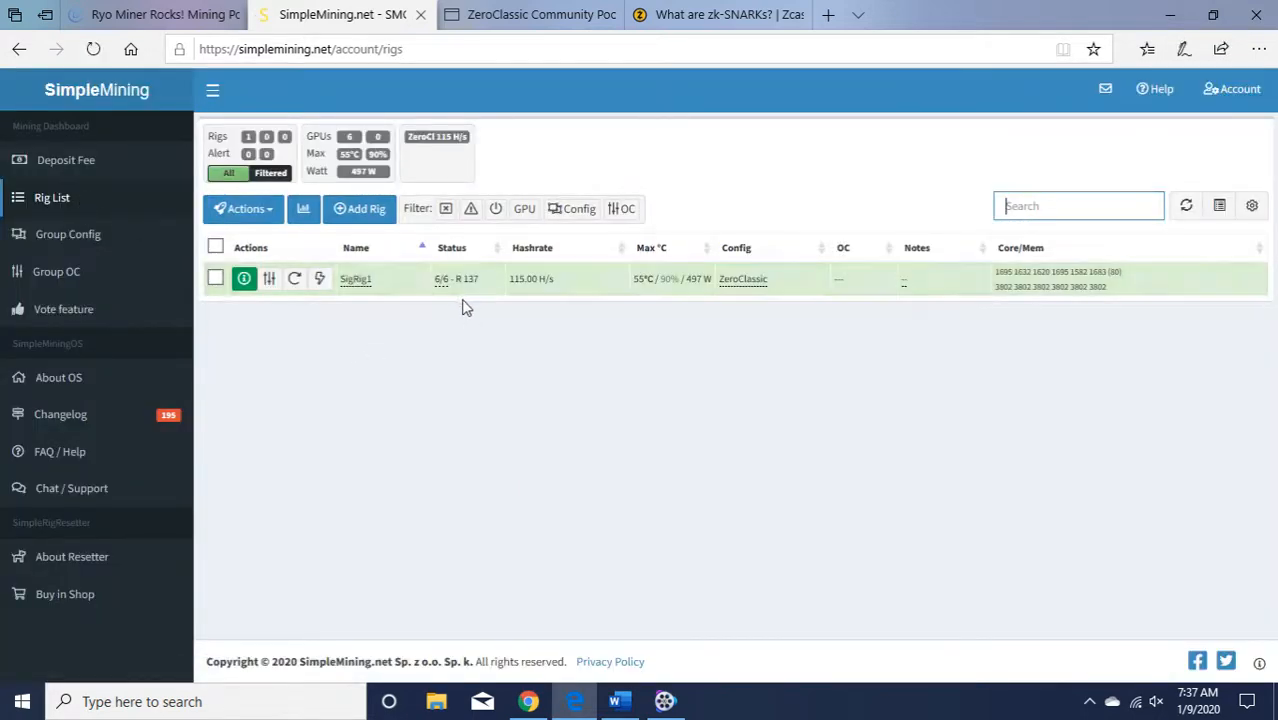
{"action": "mouse_move", "coordinate": [518, 308]}
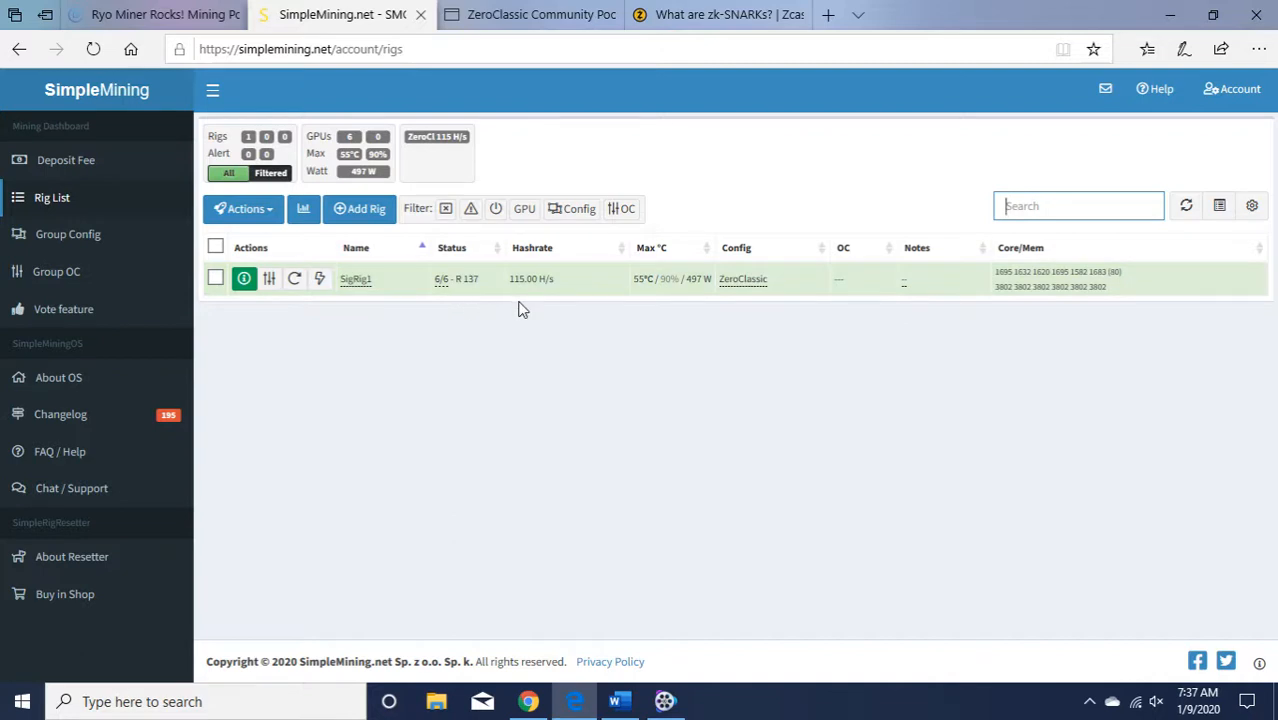
{"action": "mouse_move", "coordinate": [1048, 420]}
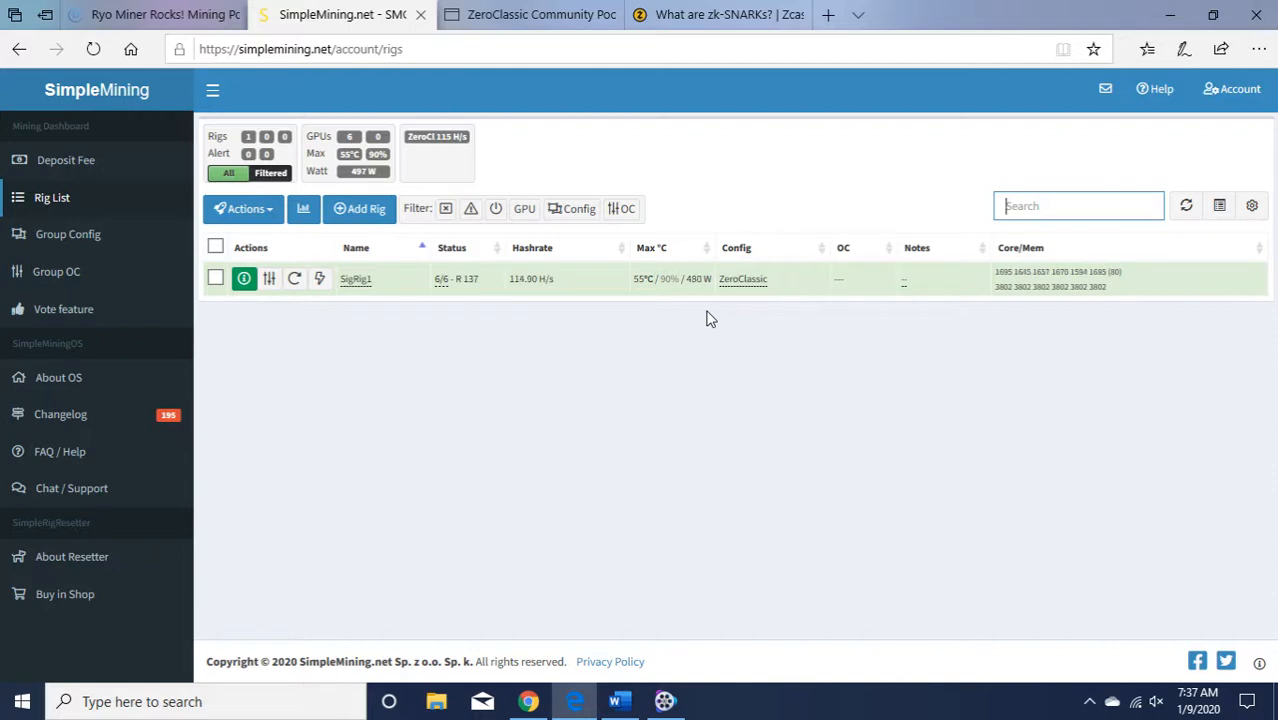
{"action": "mouse_move", "coordinate": [684, 318]}
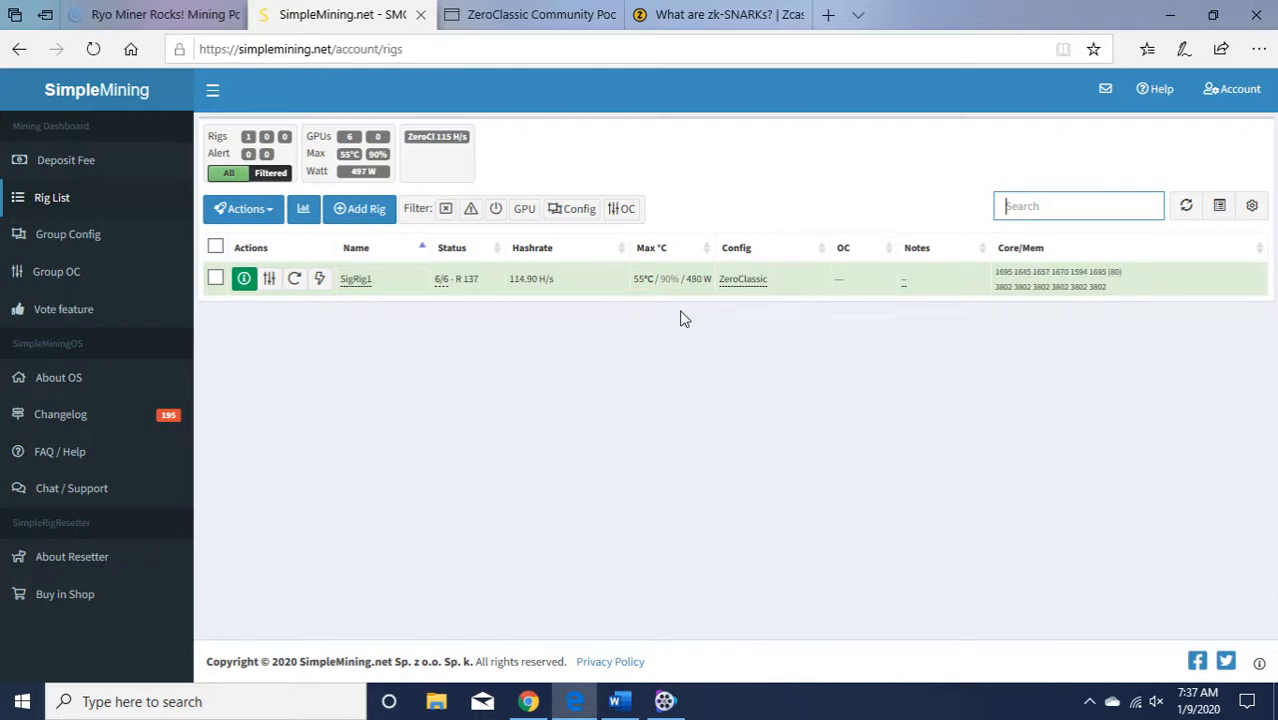
{"action": "mouse_move", "coordinate": [484, 312]}
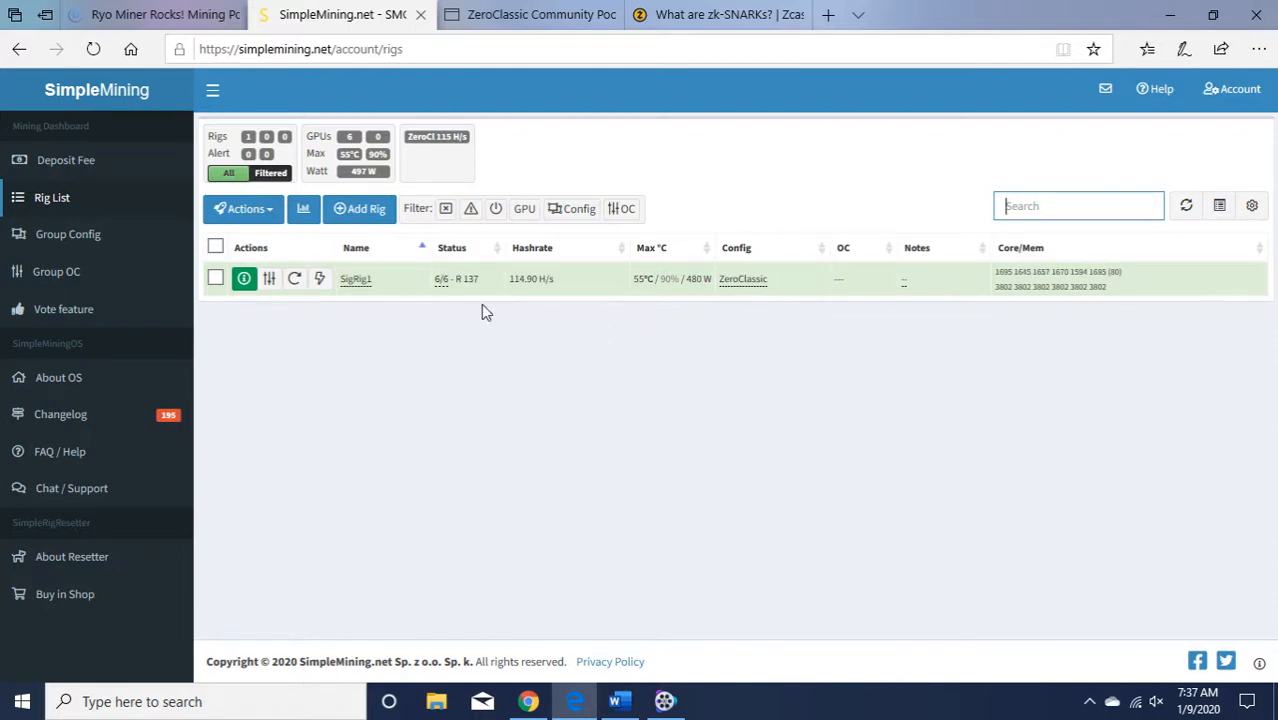
{"action": "mouse_move", "coordinate": [576, 348]}
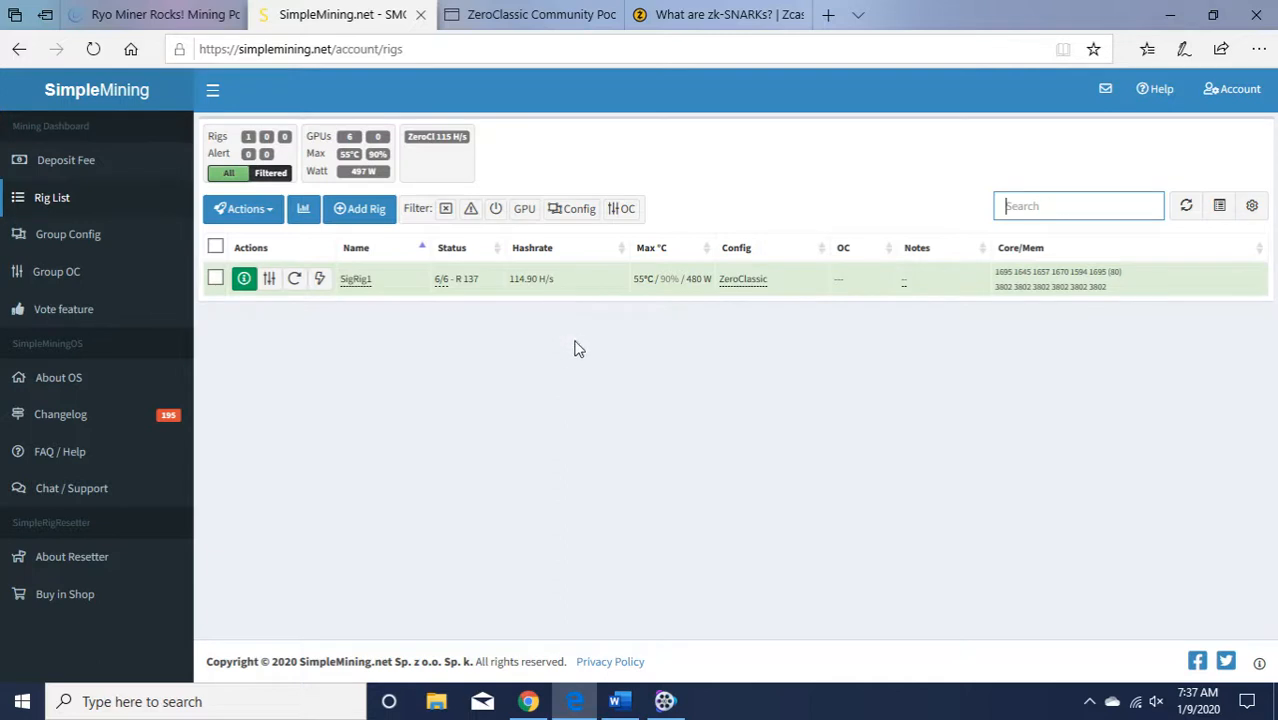
{"action": "mouse_move", "coordinate": [732, 350]}
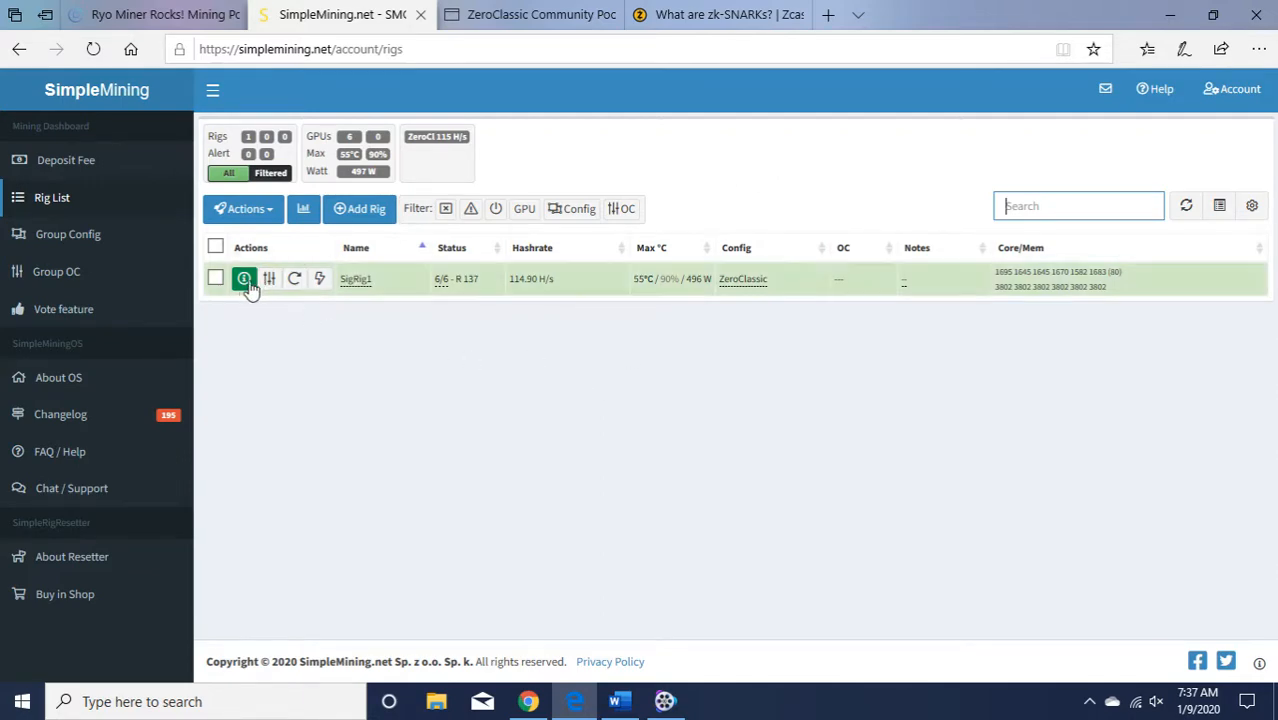
{"action": "left_click", "coordinate": [244, 278]}
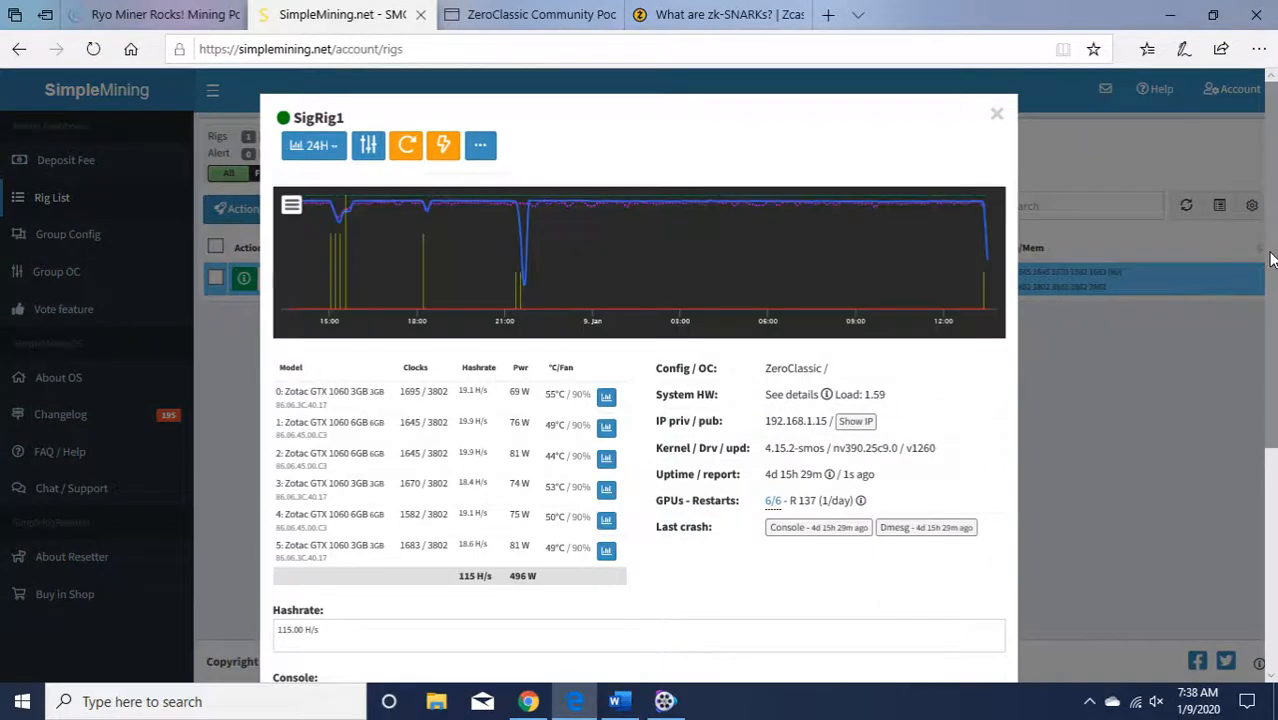
{"action": "scroll", "scroll_direction": "down", "scroll_amount": 3}
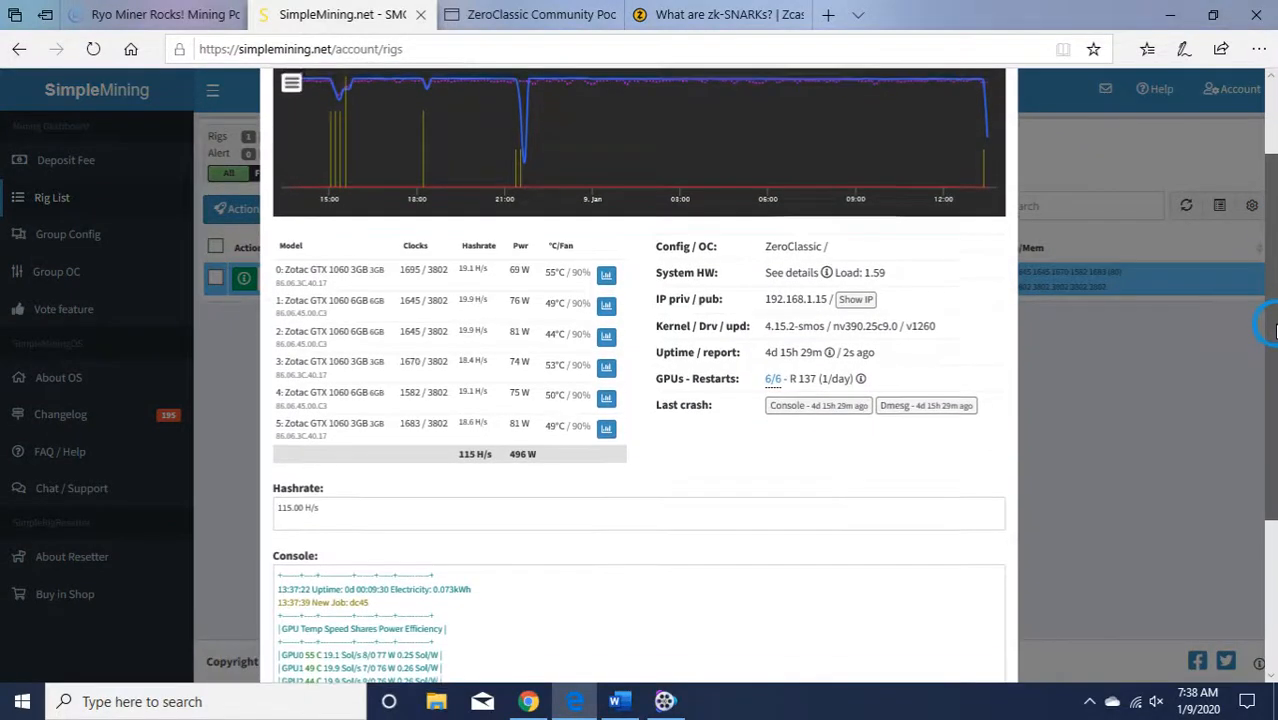